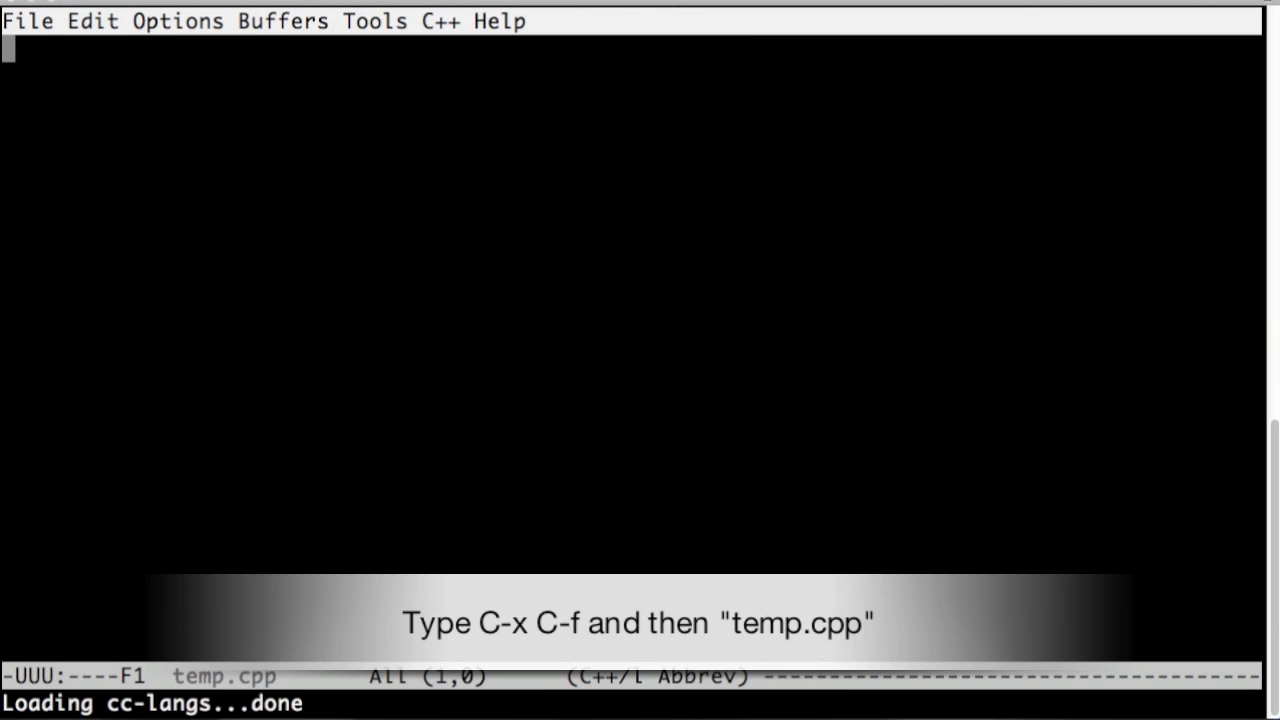
Write the header comment for temp.cpp and the C-x C-f note that it opens a file, asking for the name
{"action": "type", "text": "// This is a new file called temp.c"}
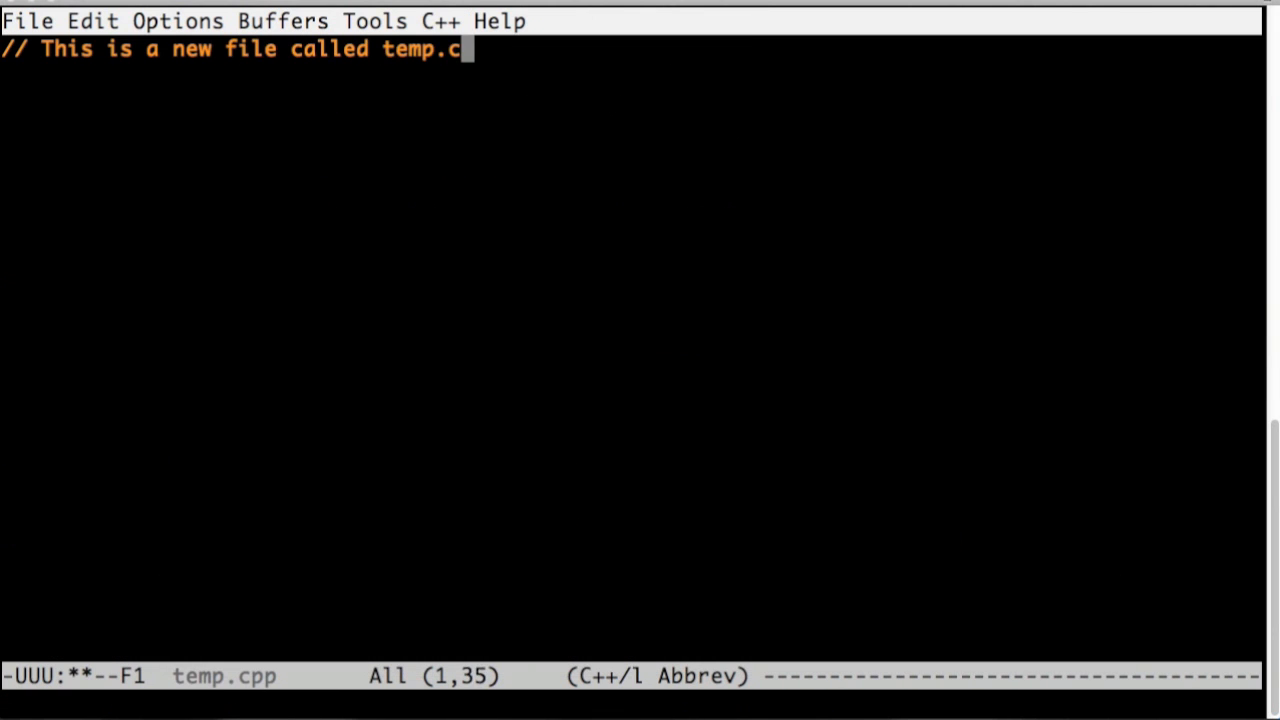
{"action": "type", "text": "pp"}
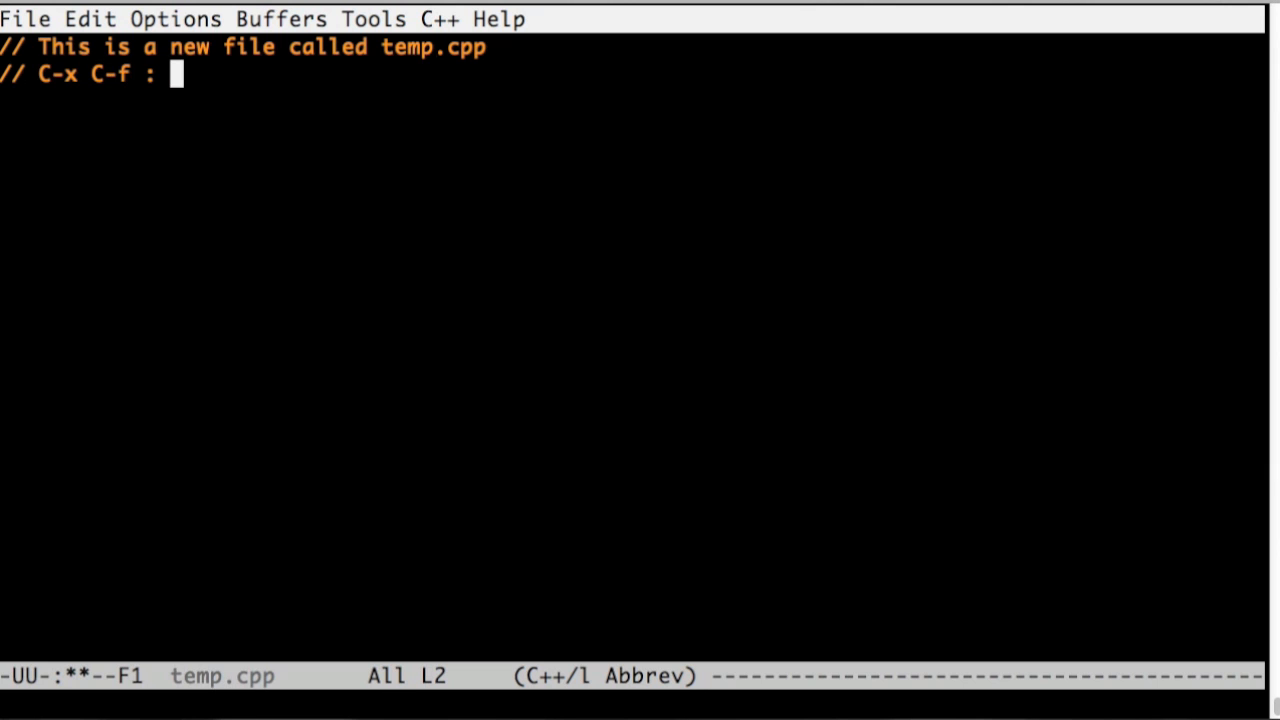
{"action": "type", "text": "Opens a file, asks"}
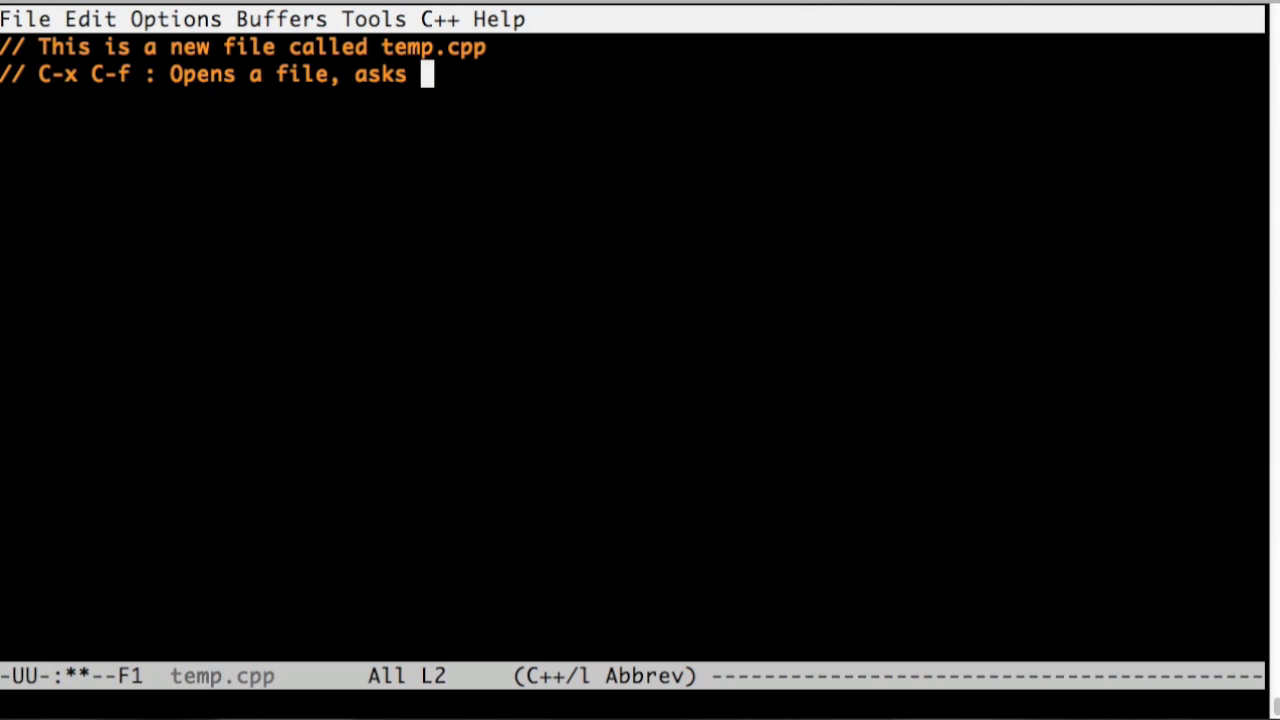
{"action": "type", "text": "for the file name. If it cannot find the file, creates the file."}
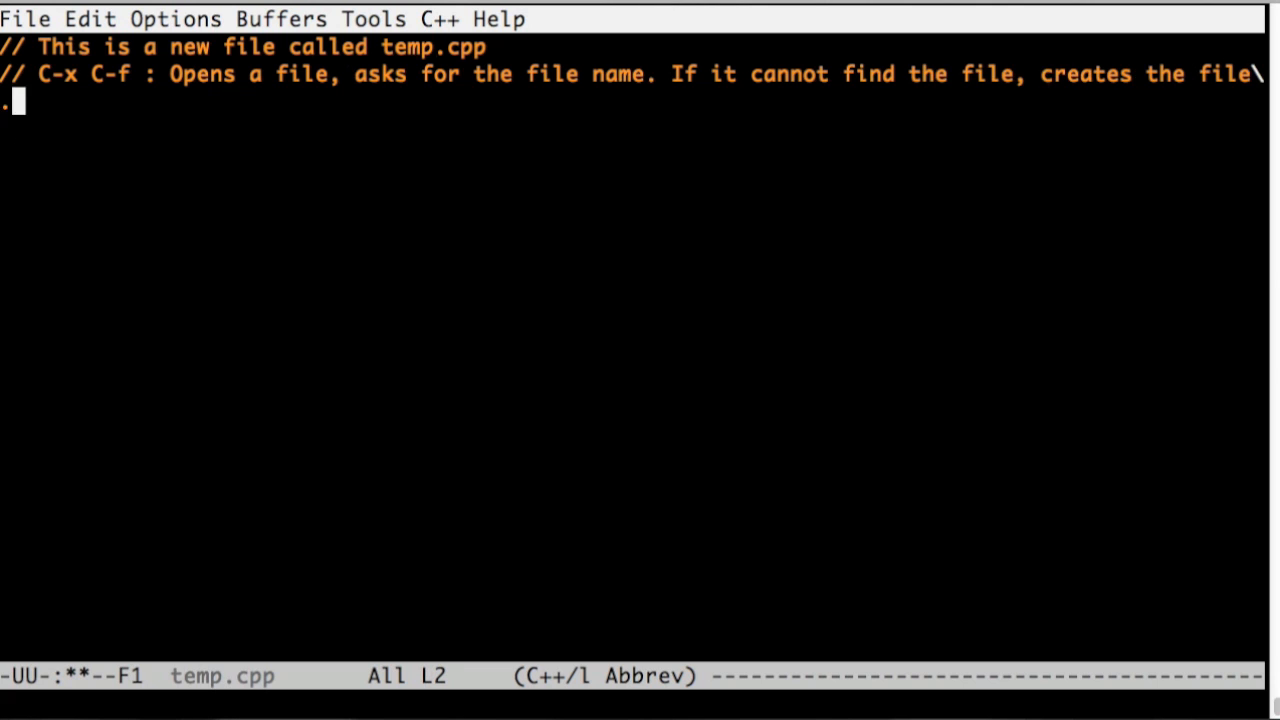
Add the C-x C-s save and C-x s save-all notes, then ask Emacs to save all modified files
{"action": "type", "text": "// C-x C"}
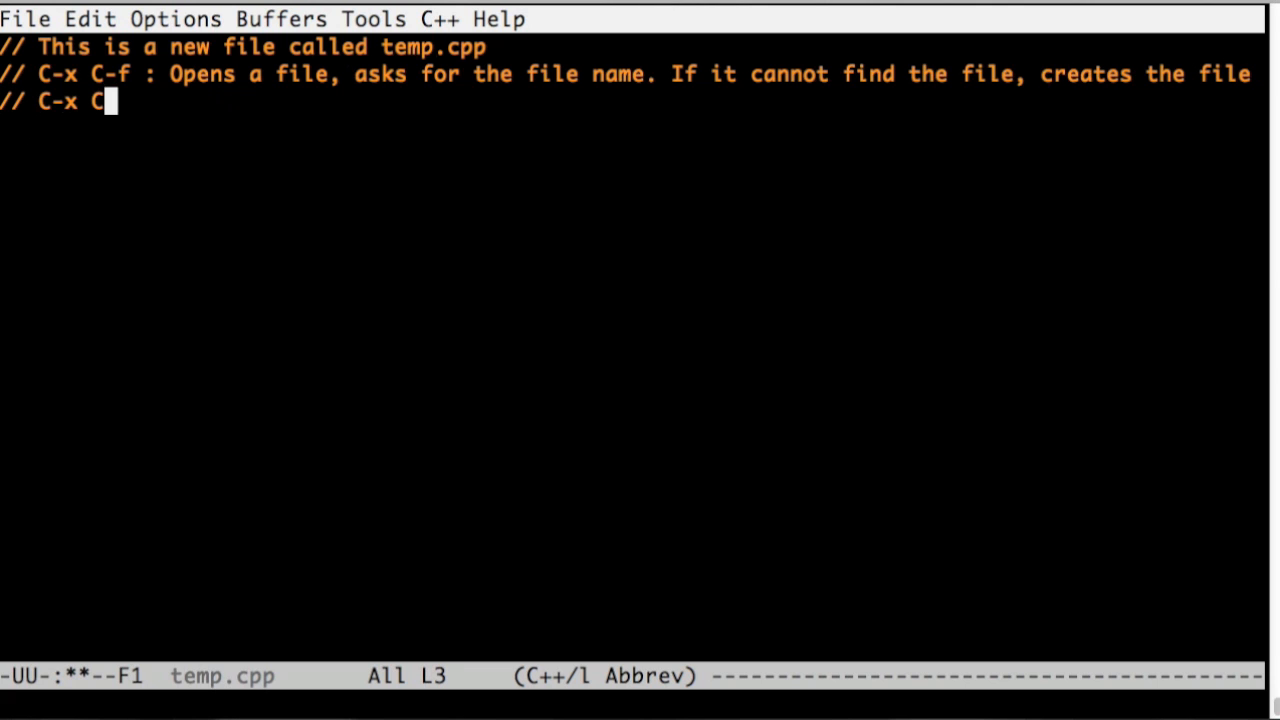
{"action": "type", "text": "-s : Saves the file without a prompt"}
{"action": "left_click", "coordinate": [634, 130]}
{"action": "type", "text": "// C-x s   : Saves"}
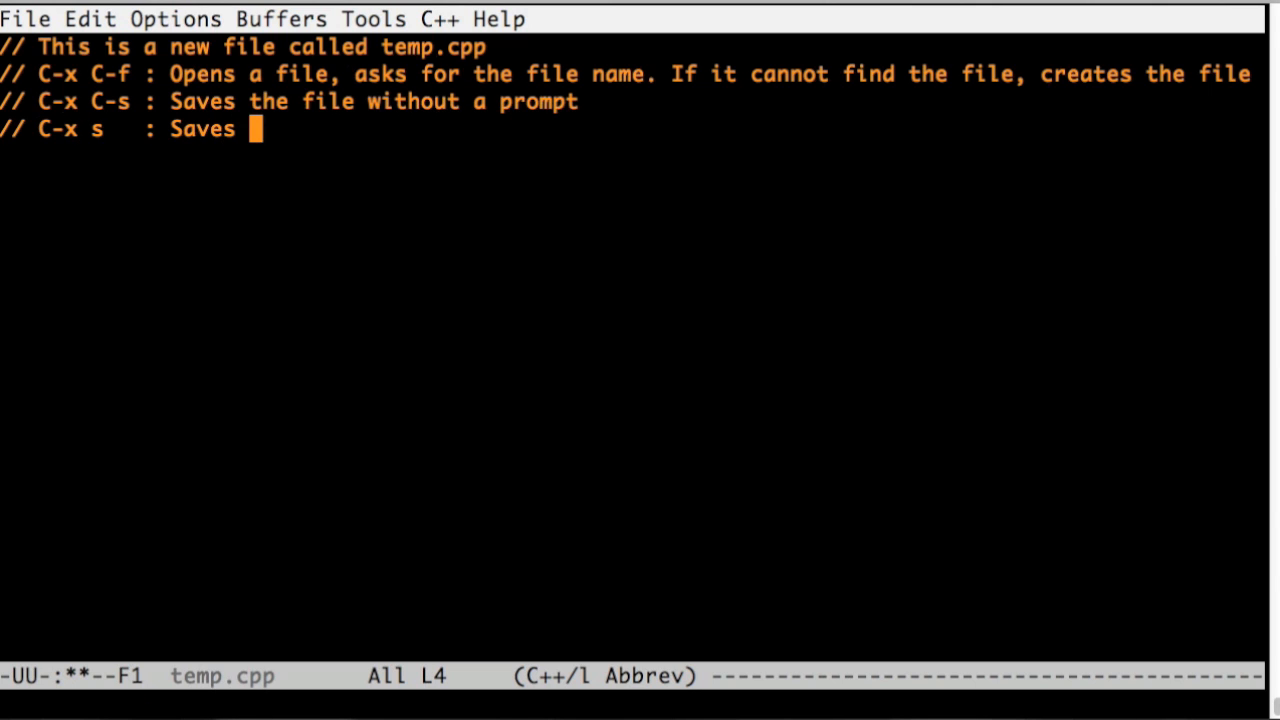
{"action": "type", "text": "all files with a prom"}
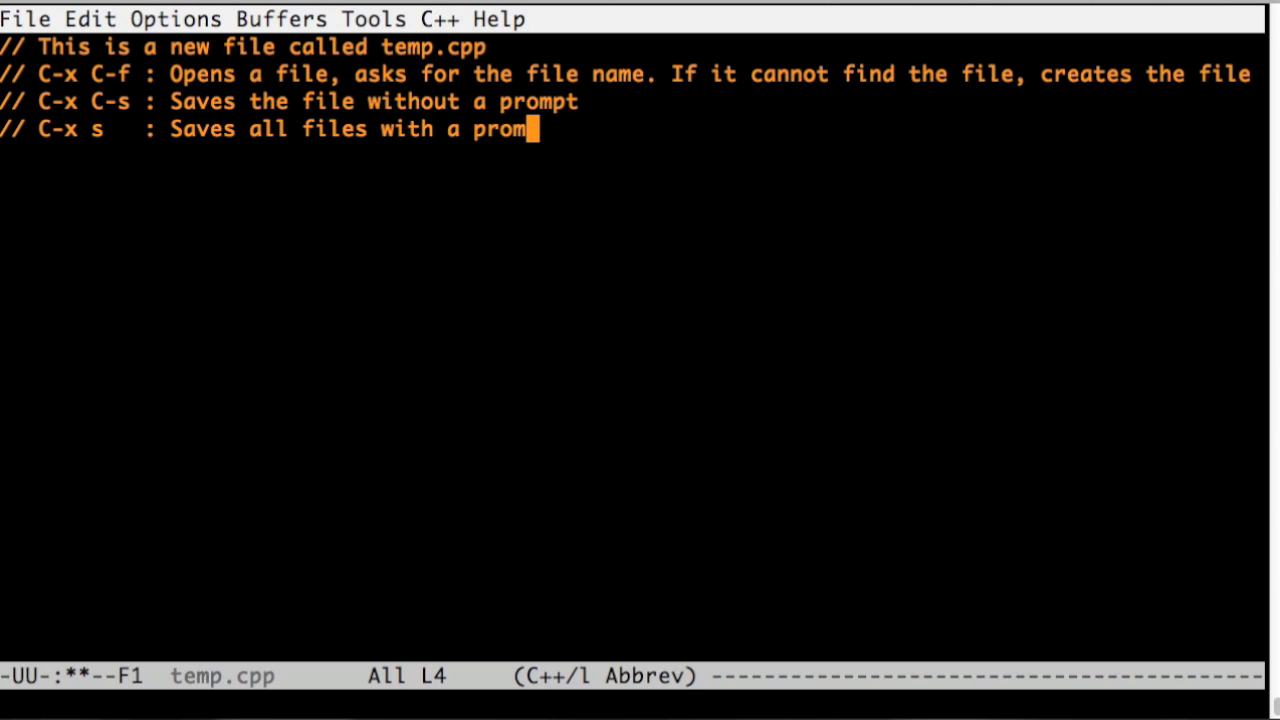
{"action": "key", "text": "ctrl+x ctrl+s"}
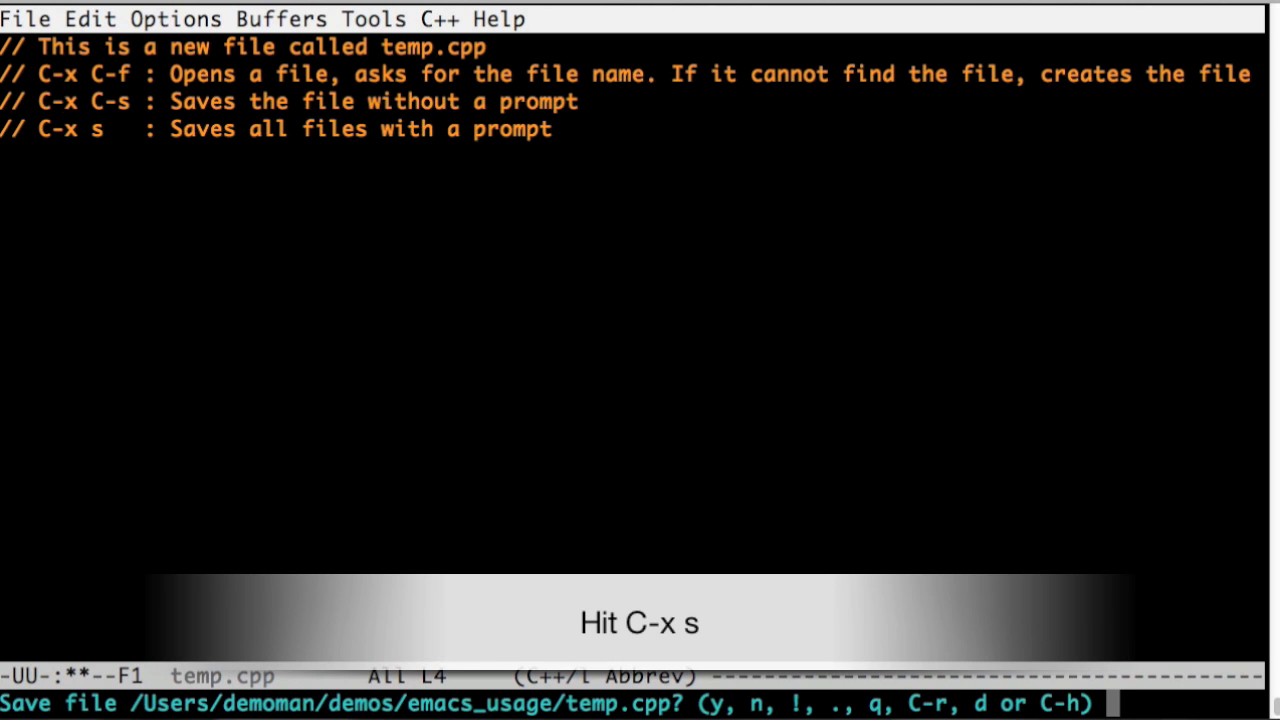
Confirm saving temp.cpp and add the C-x C-w note that it saves the file under a different name
{"action": "key", "text": "y"}
{"action": "type", "text": "// "}
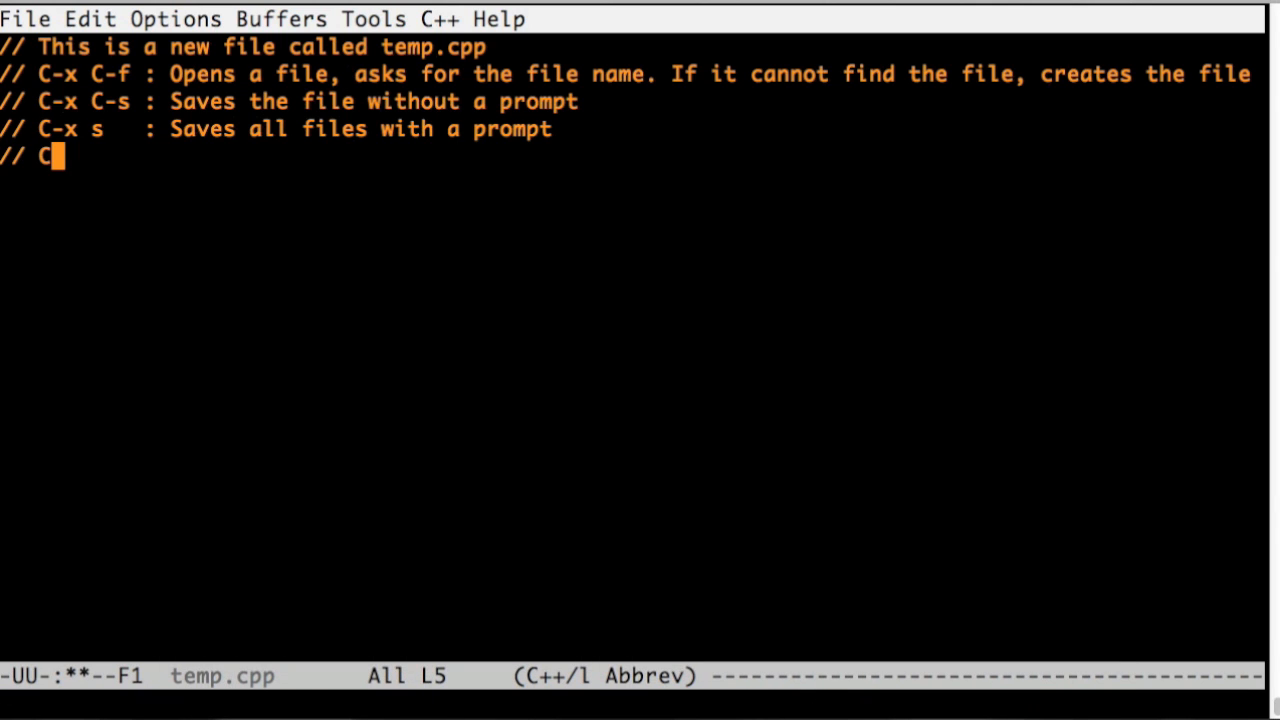
{"action": "type", "text": "C-s C-w : Saves"}
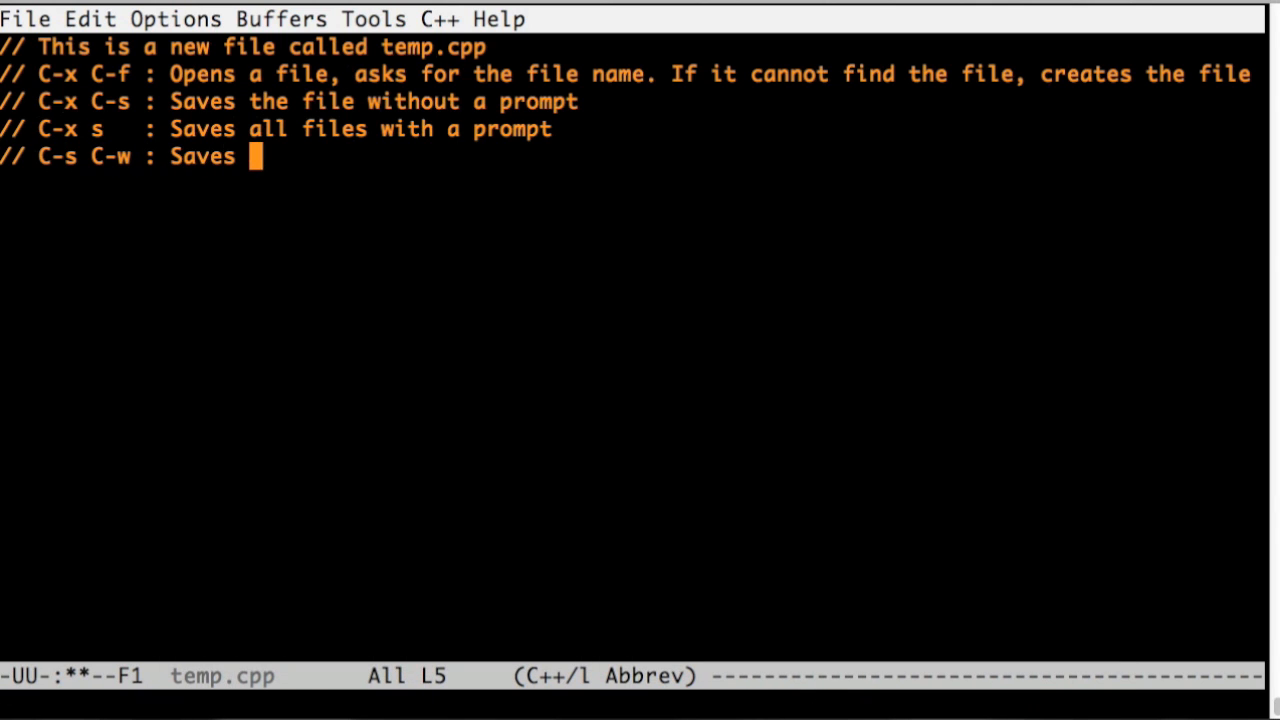
{"action": "type", "text": "the file with a different name."}
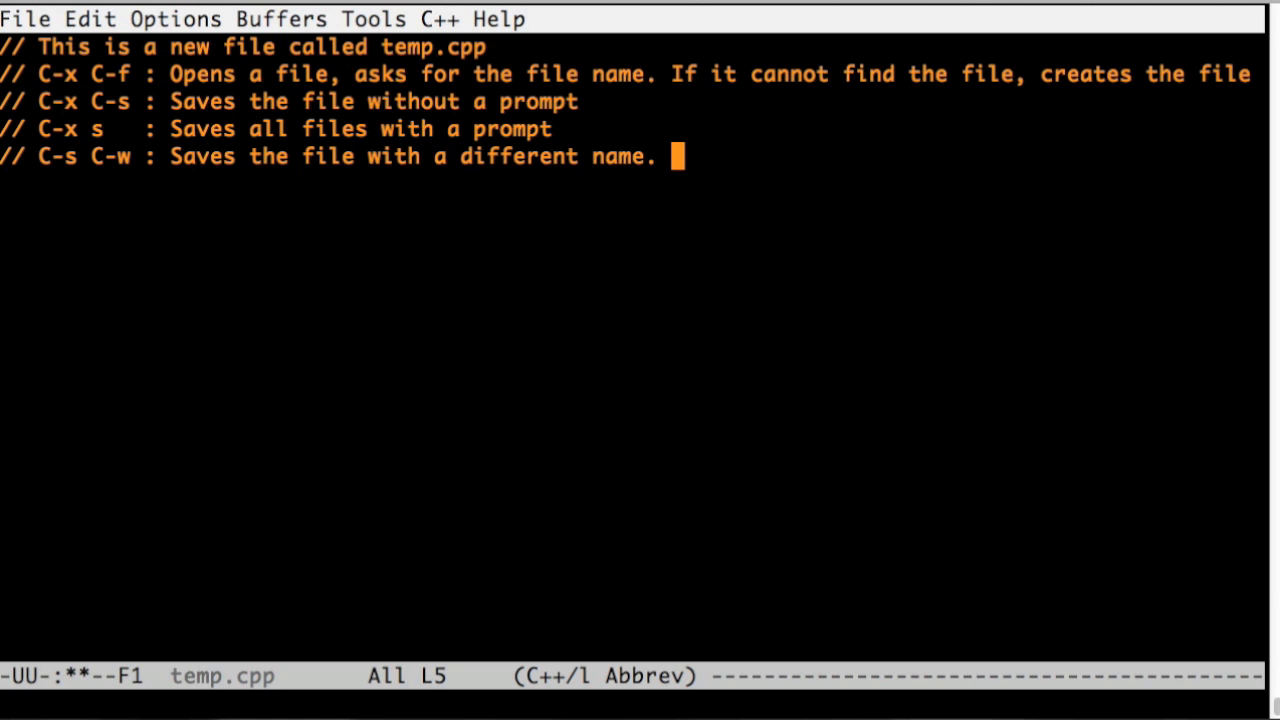
{"action": "type", "text": "Asks you"}
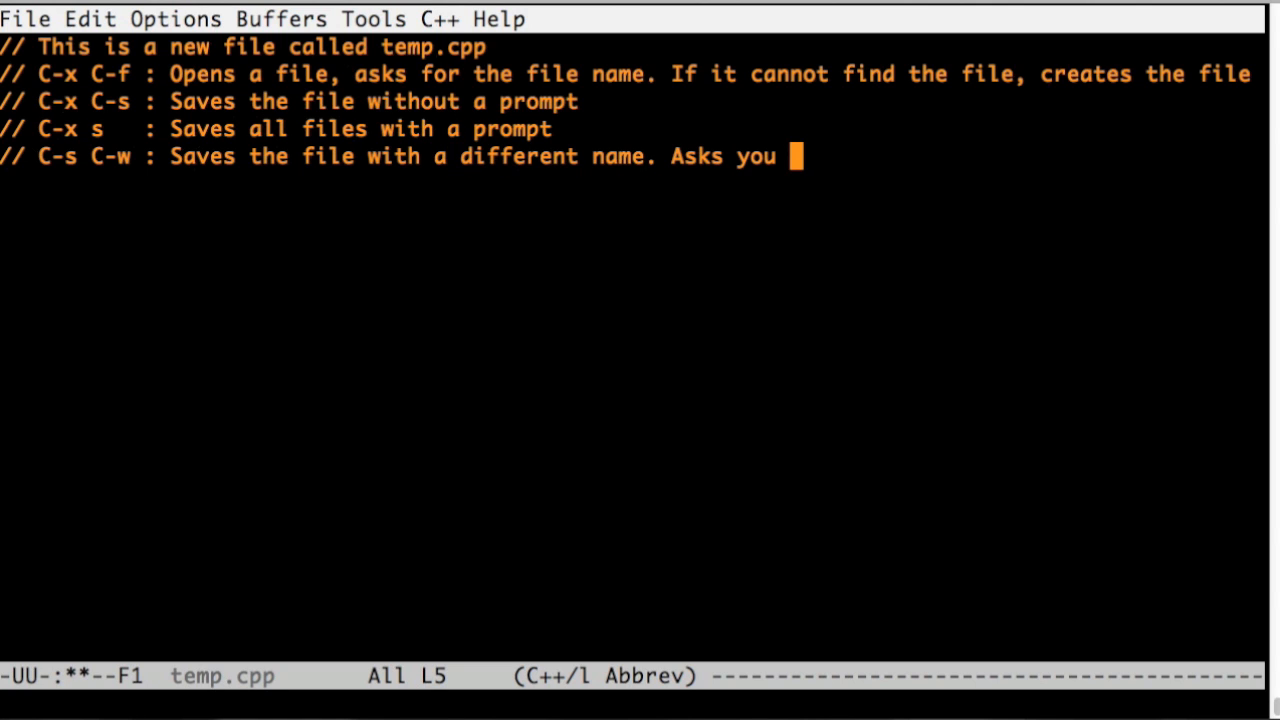
{"action": "type", "text": "for the name"}
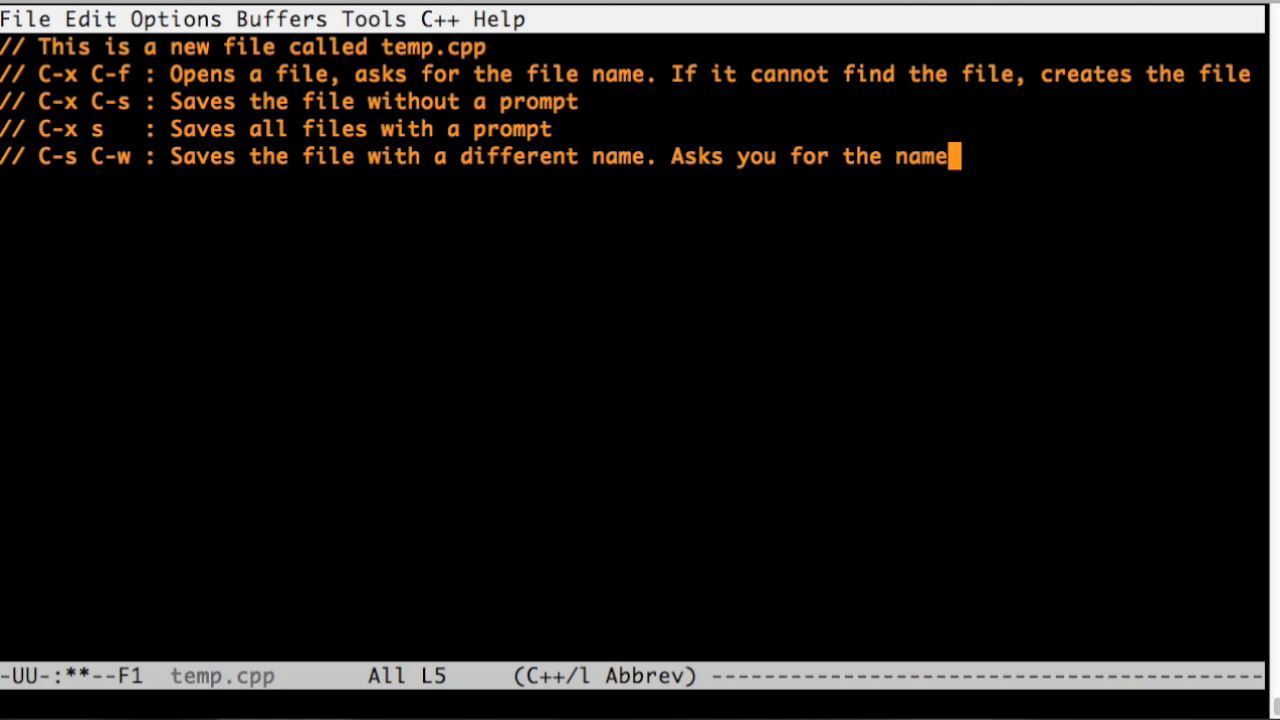
{"action": "type", "text": "."}
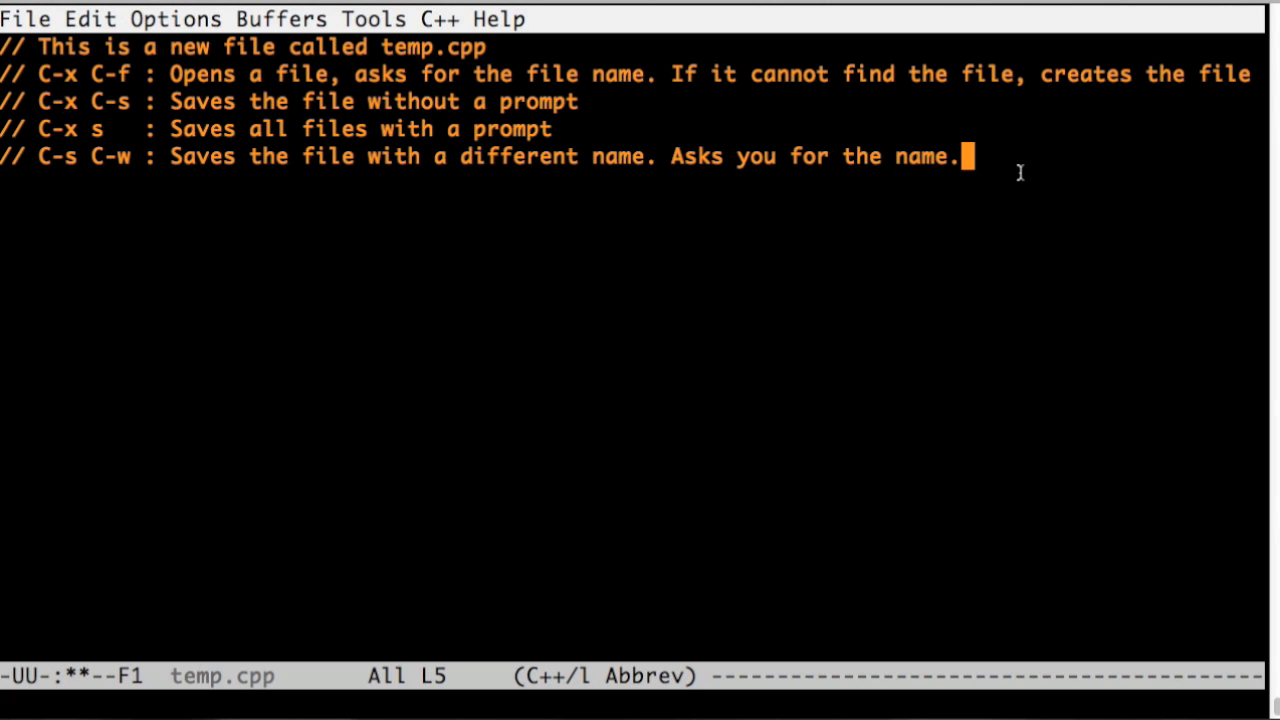
Save the notes buffer under the new name temp_2.cpp
{"action": "key", "text": "Return"}
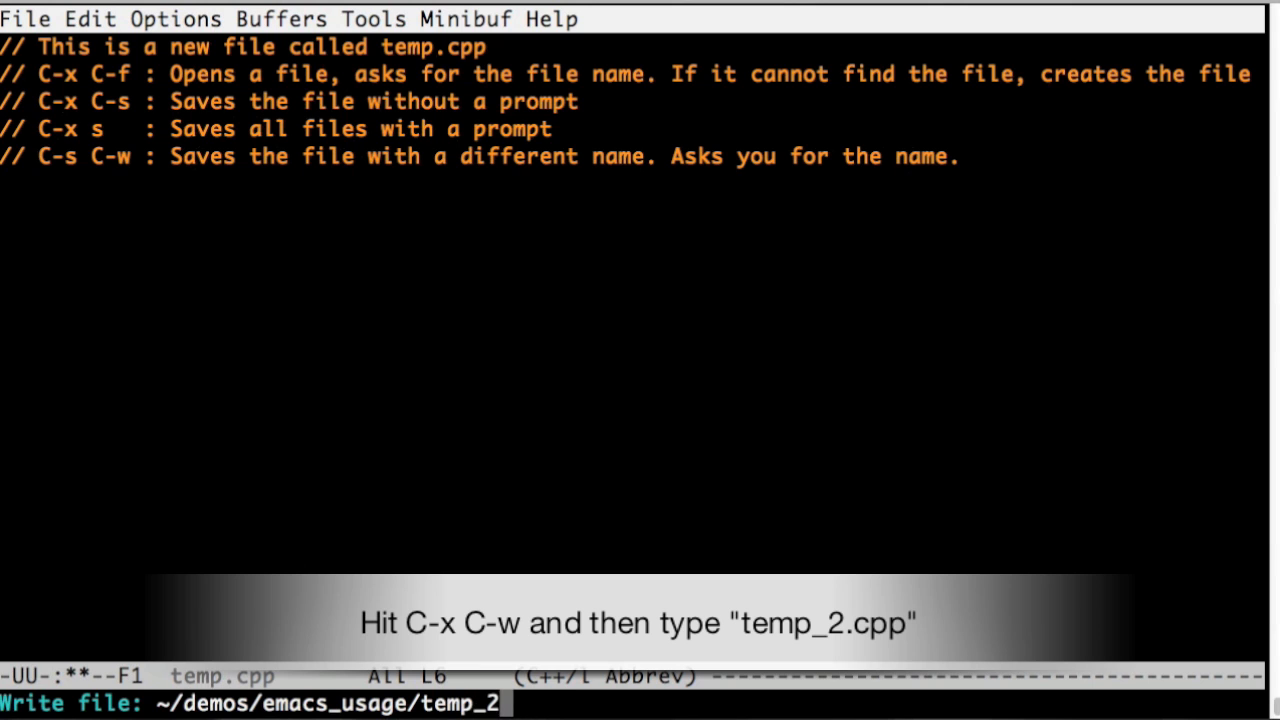
{"action": "key", "text": "Return"}
{"action": "type", "text": "// Everytime you save a file, Emace"}
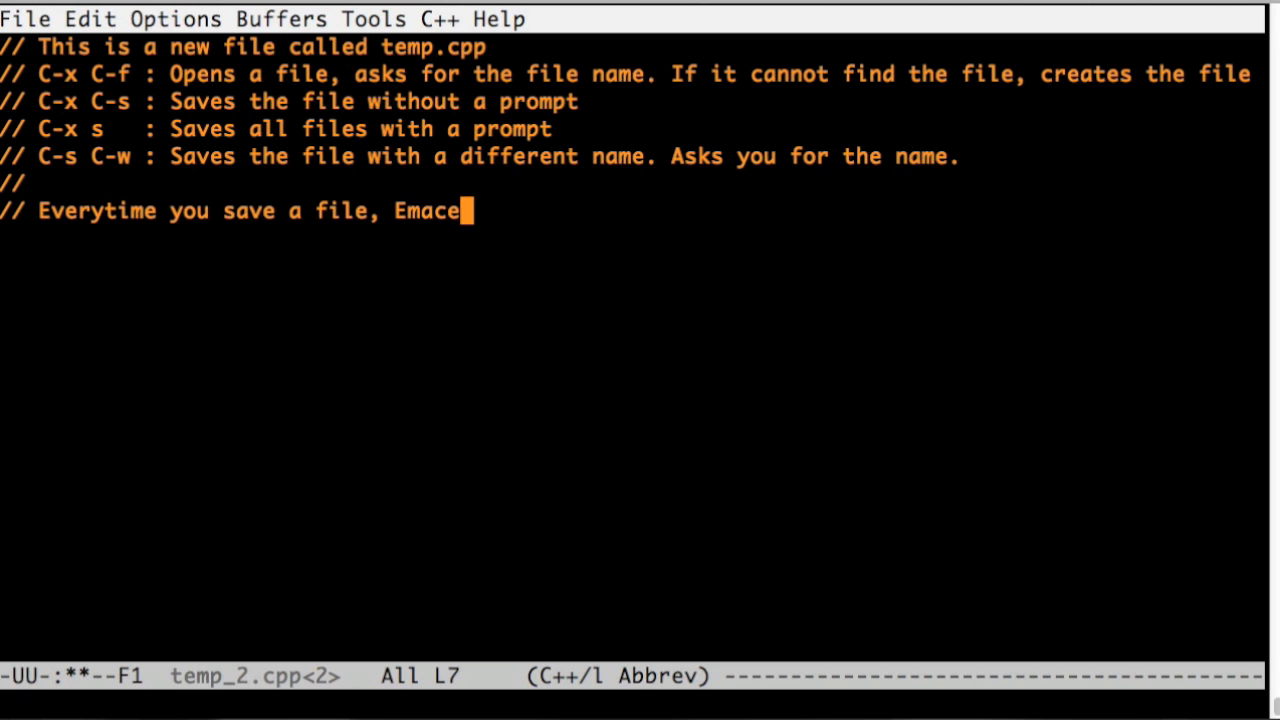
Add a note that saving creates a "filename~" backup holding the previous version of the file
{"action": "type", "text": "s creates another file with"}
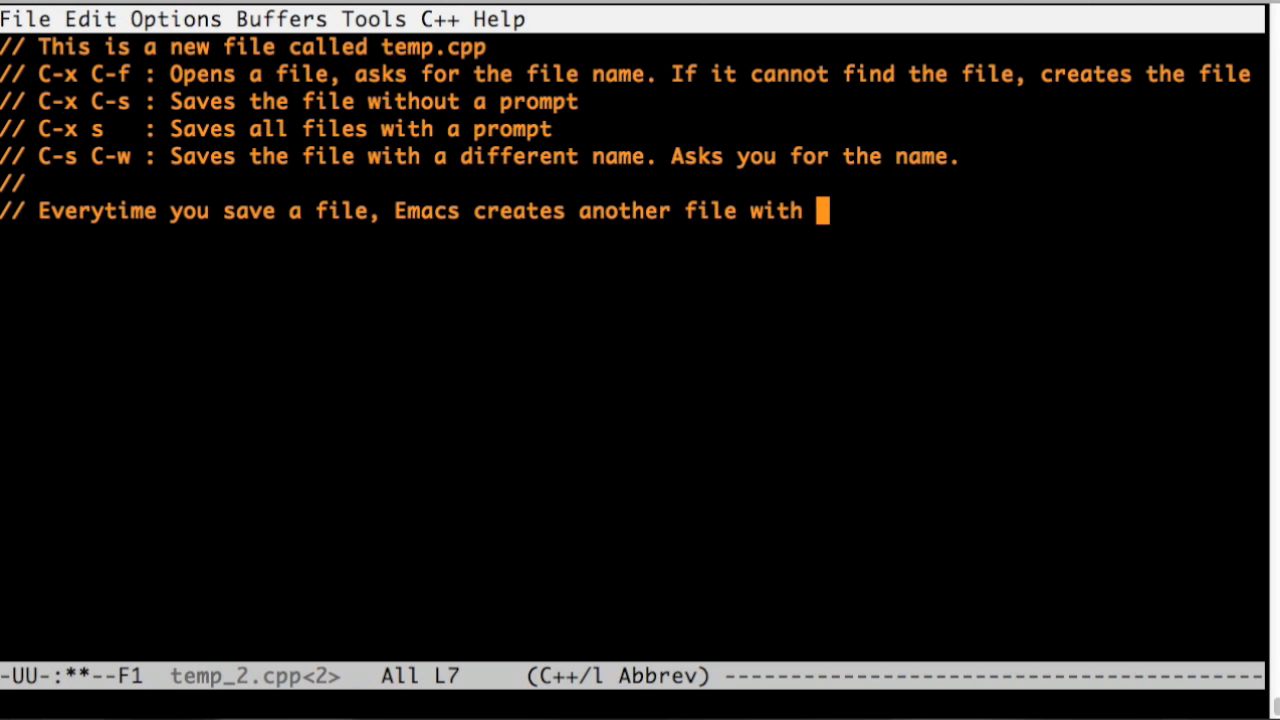
{"action": "type", "text": "the name \"filename"}
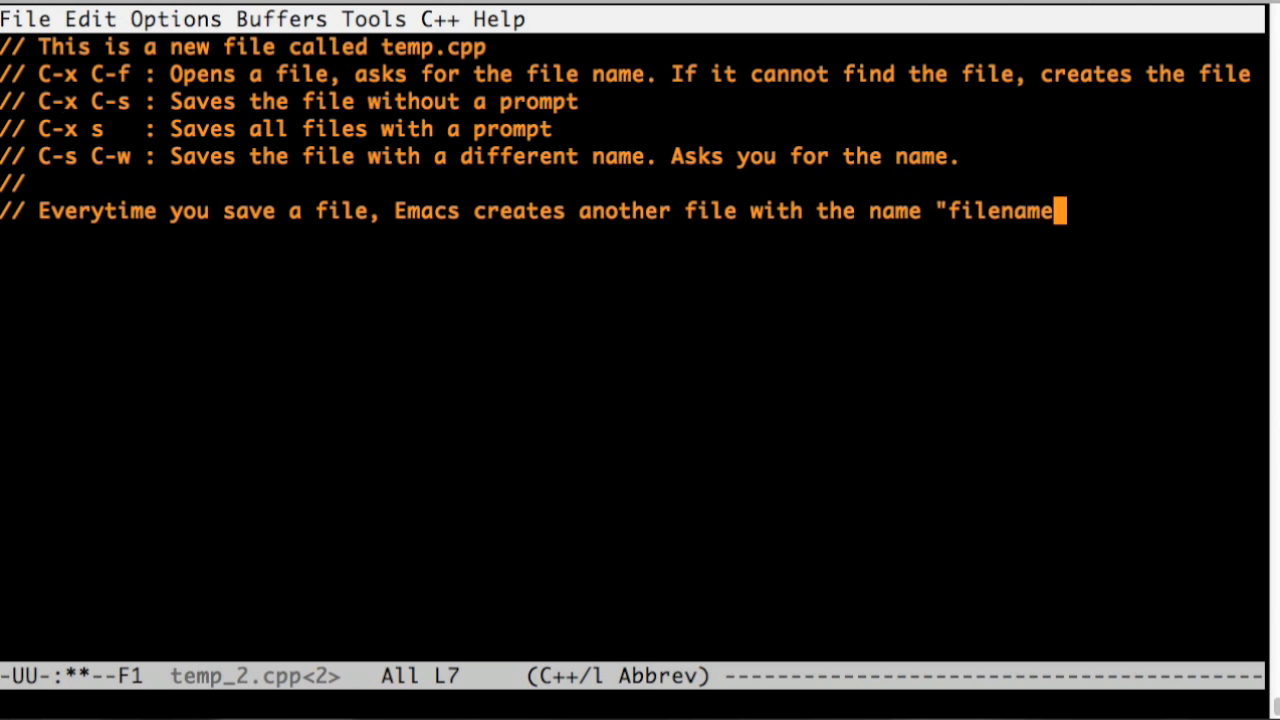
{"action": "type", "text": "~\"."}
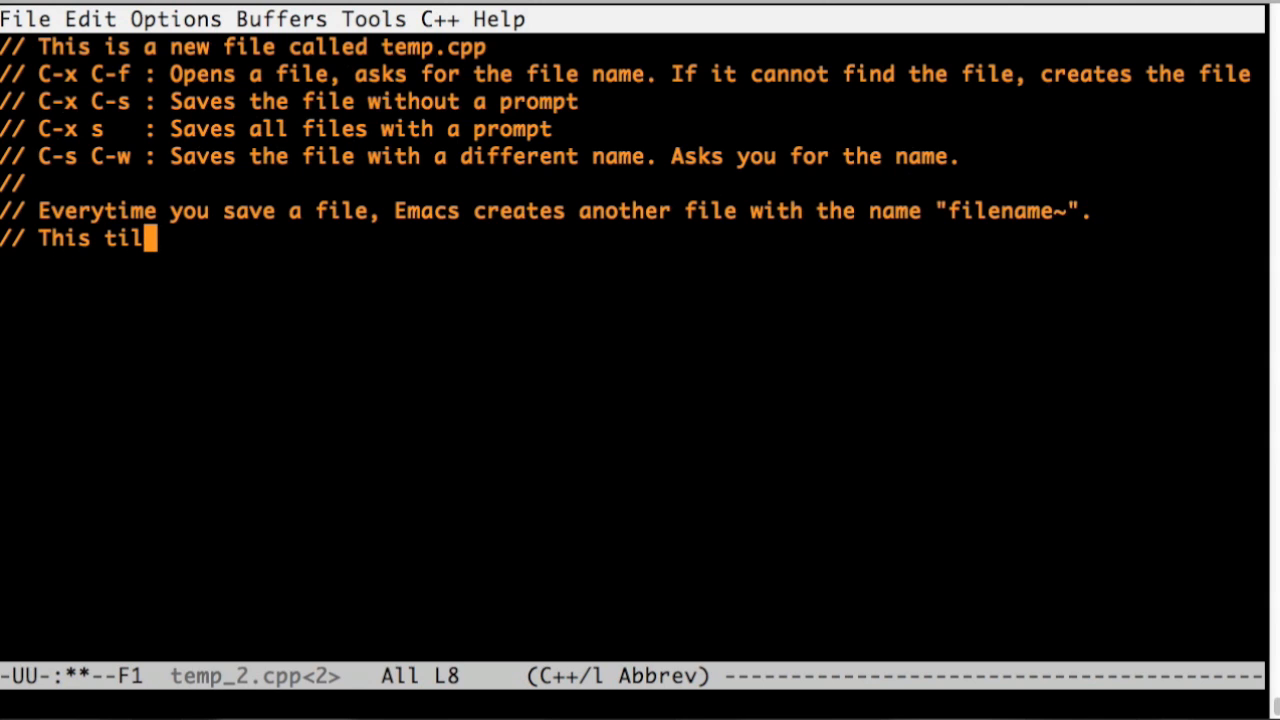
{"action": "type", "text": "de(~) file is"}
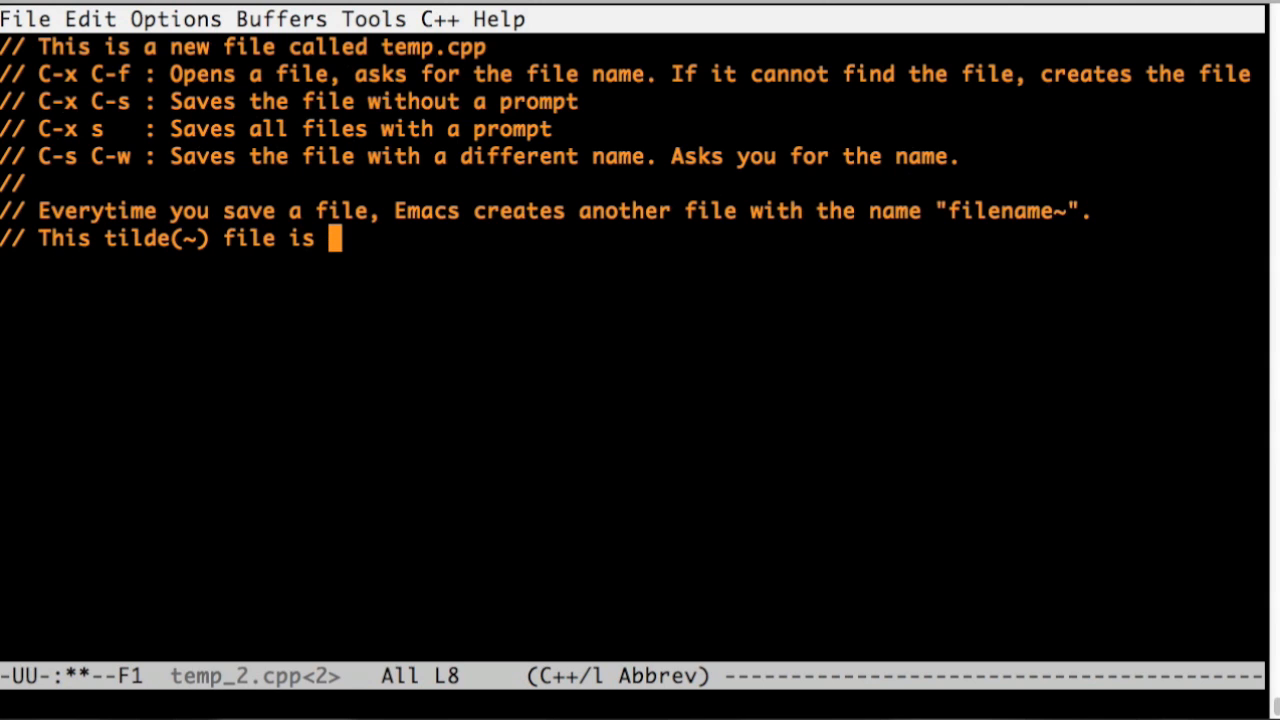
{"action": "type", "text": "the previous ver"}
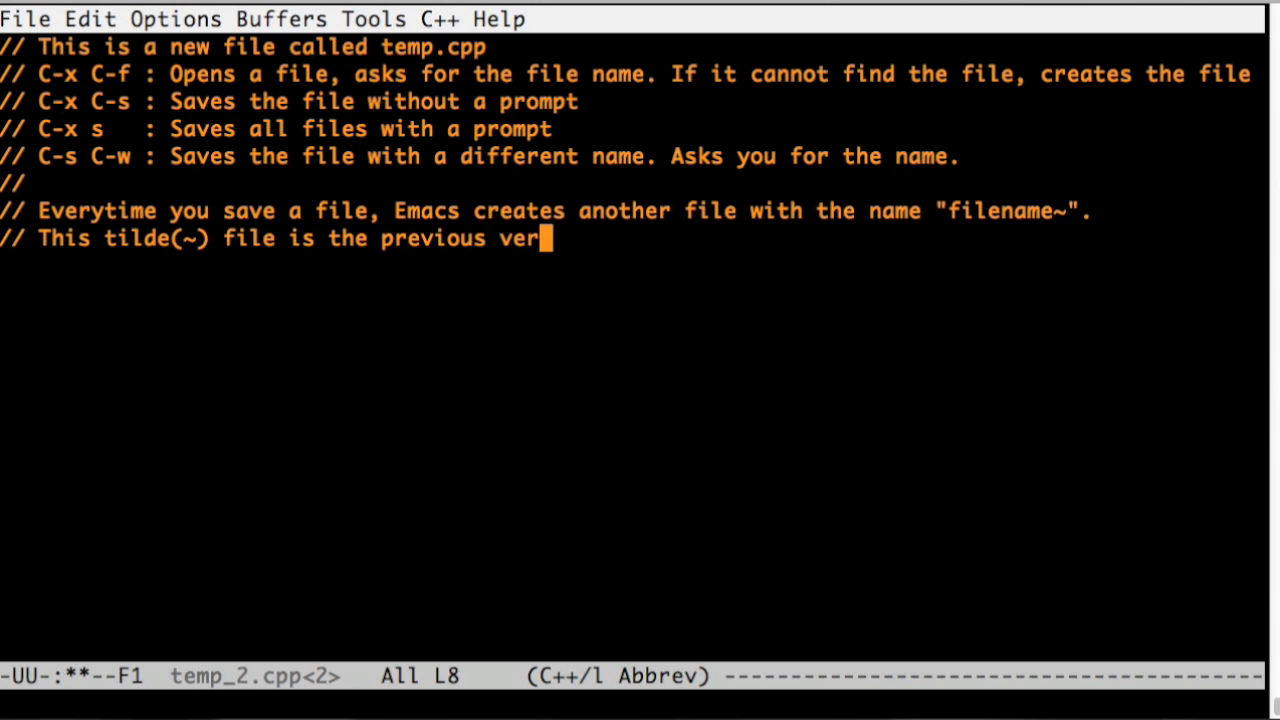
{"action": "type", "text": "sion of the file. It will be in the same dir."}
{"action": "type", "text": "// Also, Emacs auto-saves evert"}
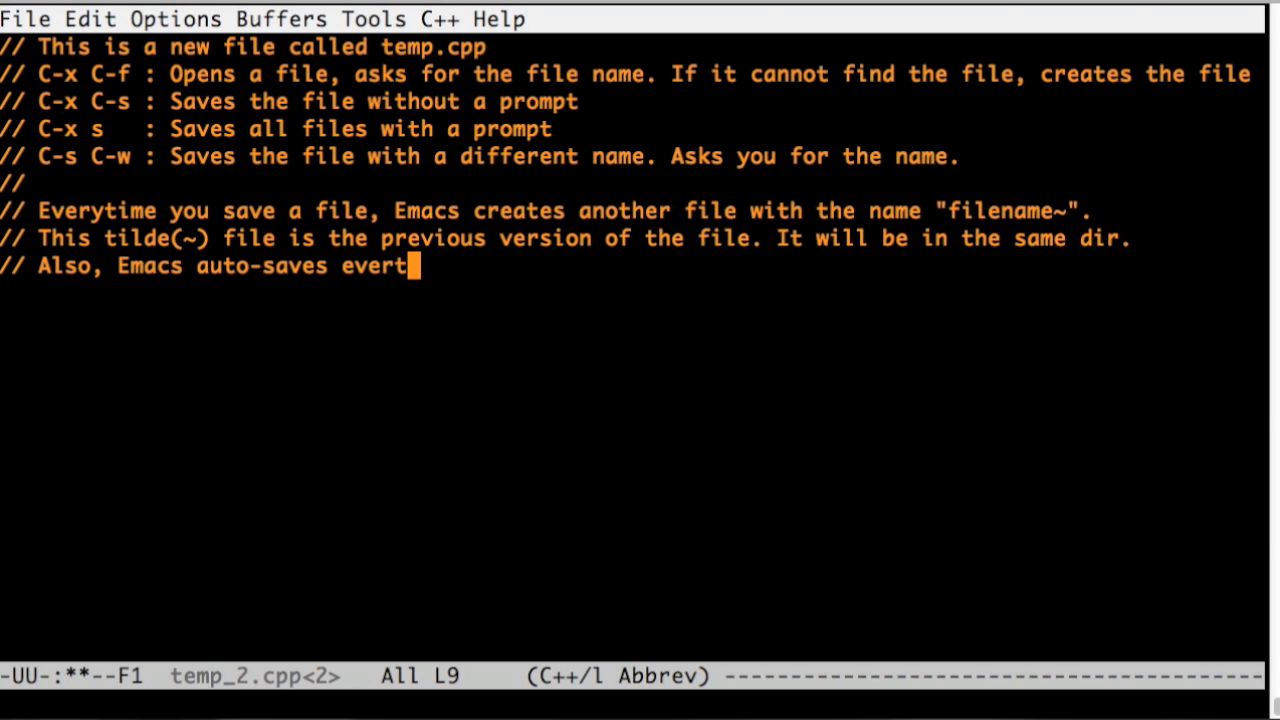
Add a note that everything you type is auto-saved to a "#filename#" file you can see
{"action": "type", "text": "hing"}
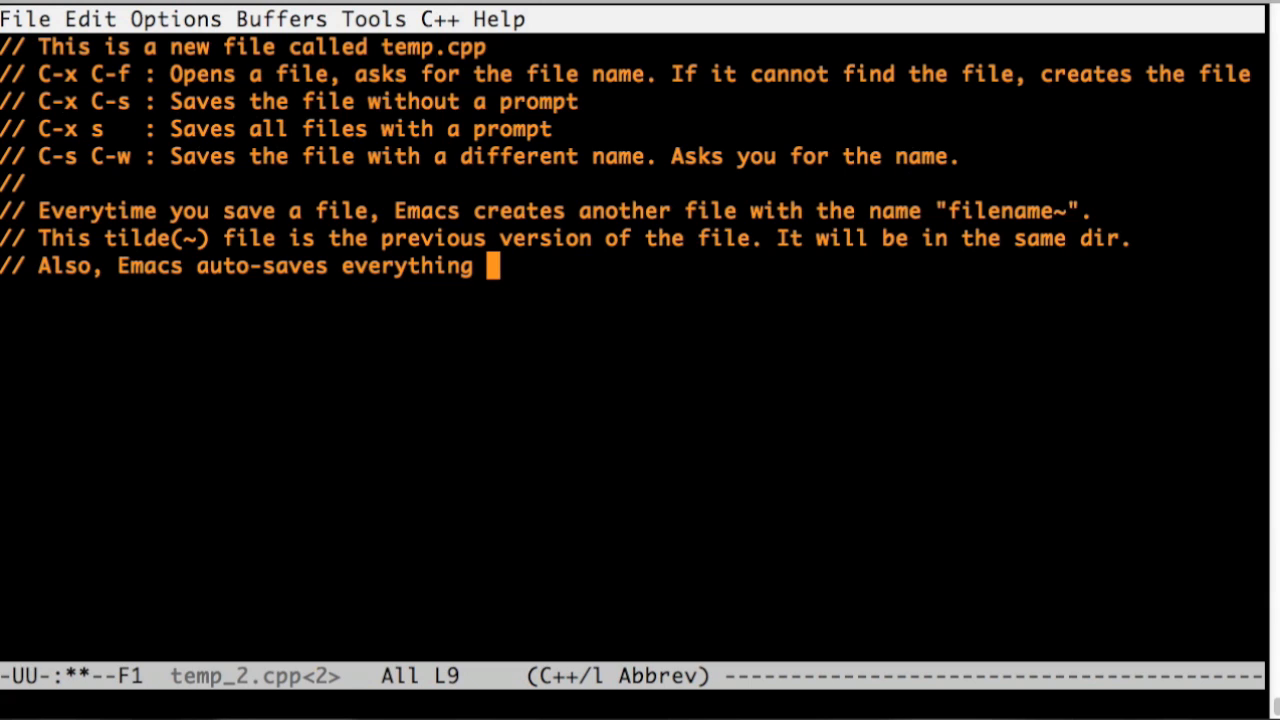
{"action": "type", "text": "you type to a file"}
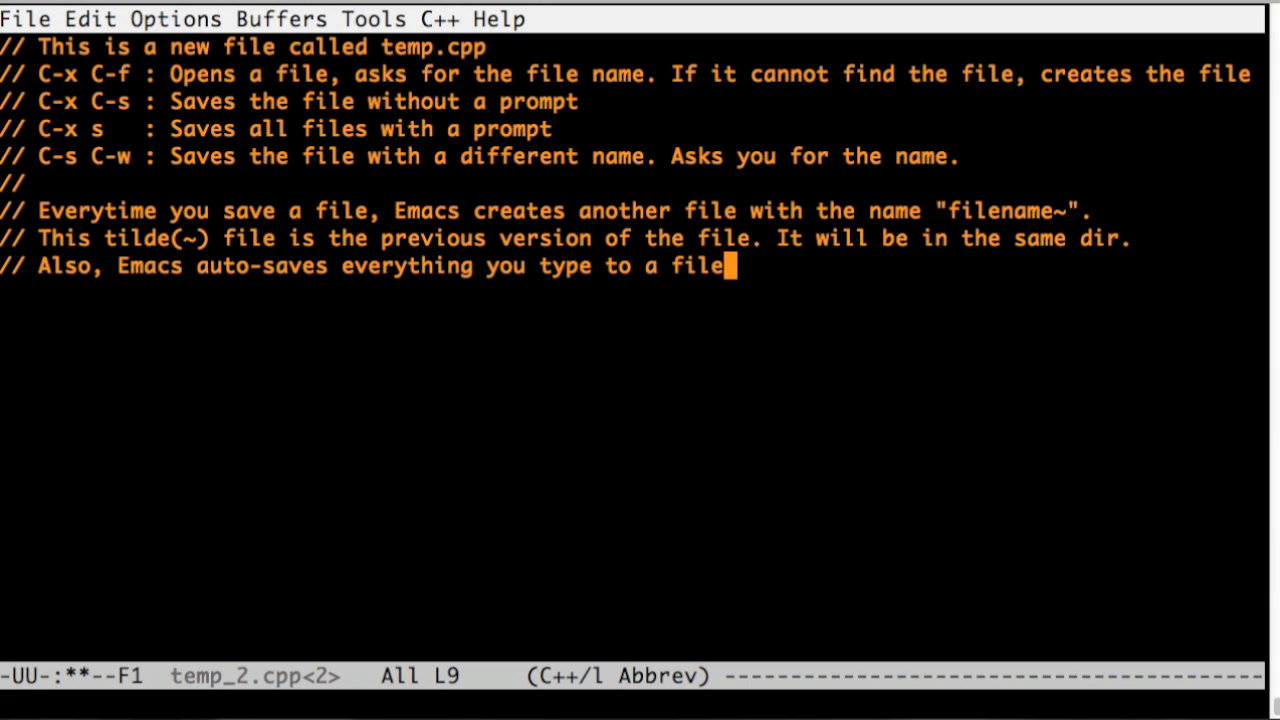
{"action": "type", "text": "with the name"}
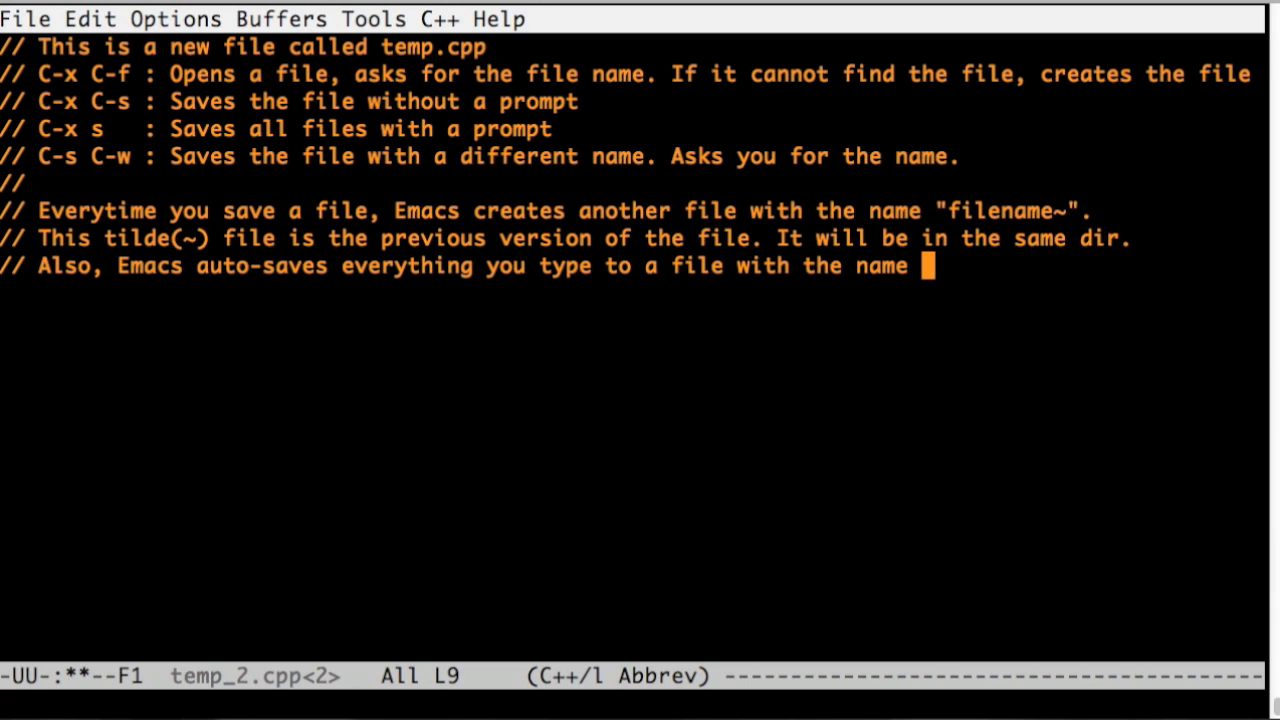
{"action": "type", "text": "\"#filename#\"."}
{"action": "left_click", "coordinate": [632, 292]}
{"action": "type", "text": "// If you quit Emacs without saving,"}
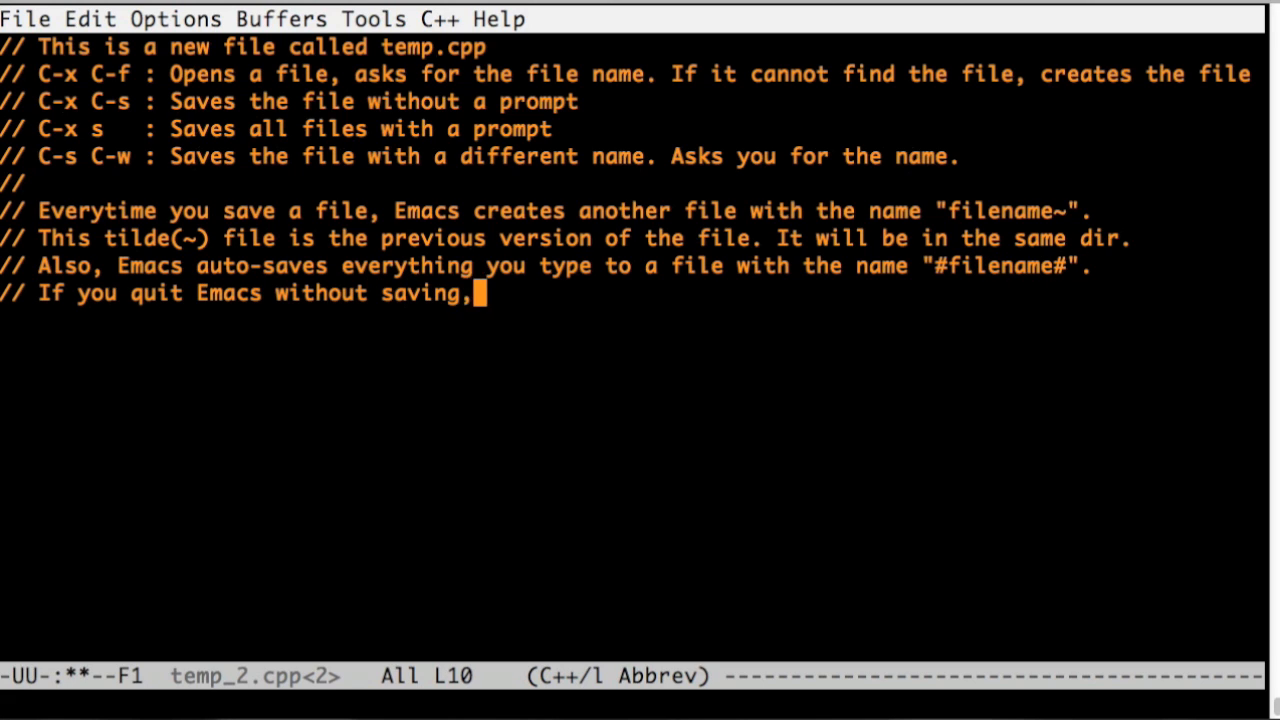
{"action": "type", "text": "you can see this auto-save file. Let's do that."}
{"action": "type", "text": "// C"}
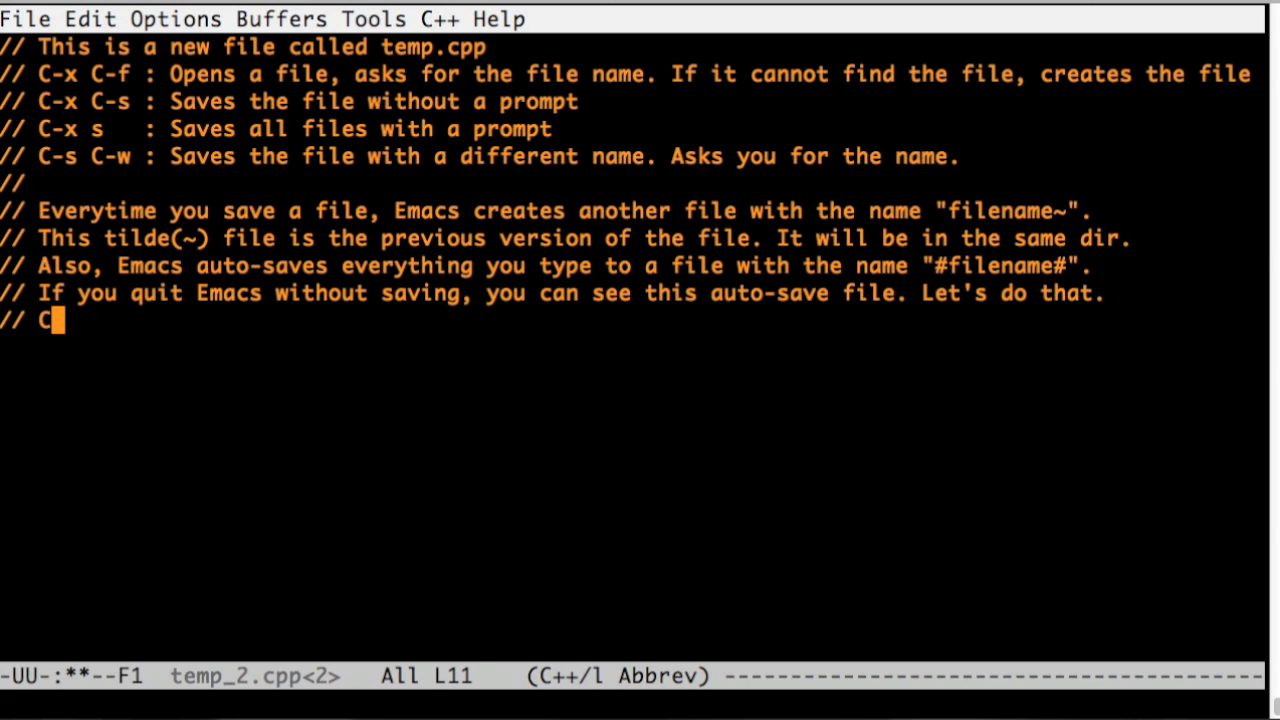
Add the note that C-x C-c quits Emacs, then quit without saving and confirm with 'yes'
{"action": "type", "text": "-x C-c"}
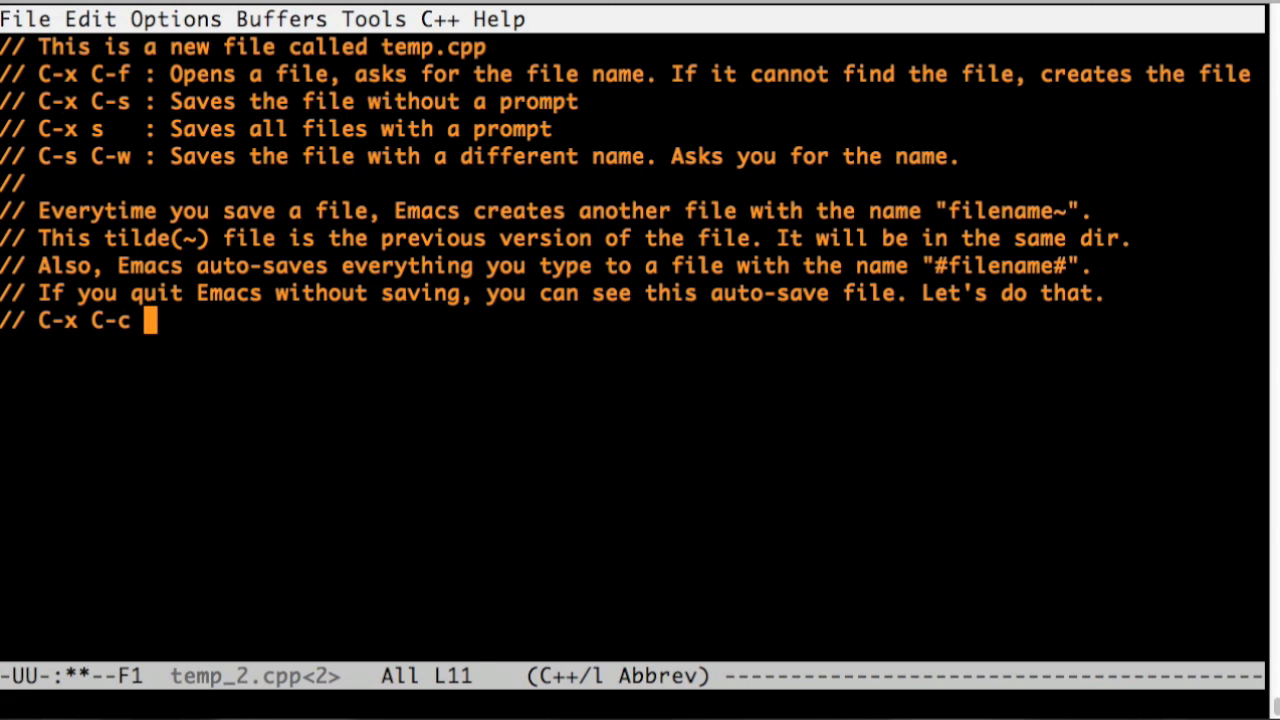
{"action": "type", "text": ": q"}
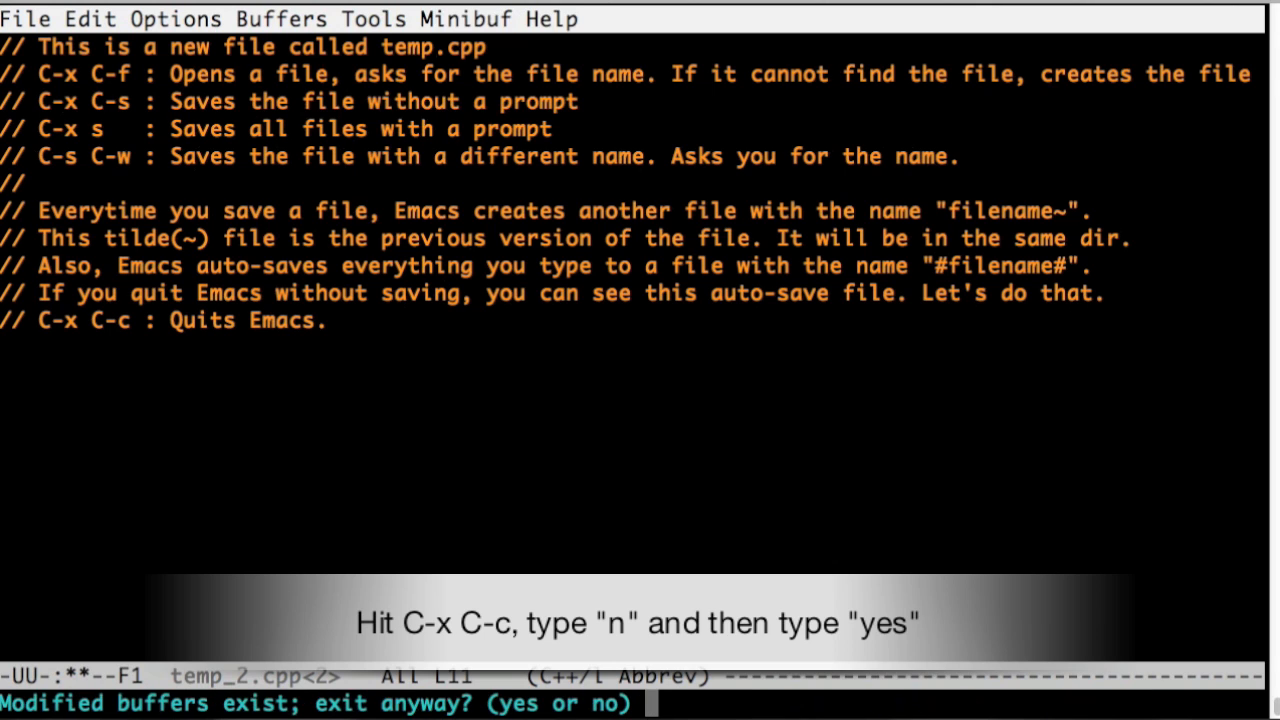
{"action": "type", "text": "yes"}
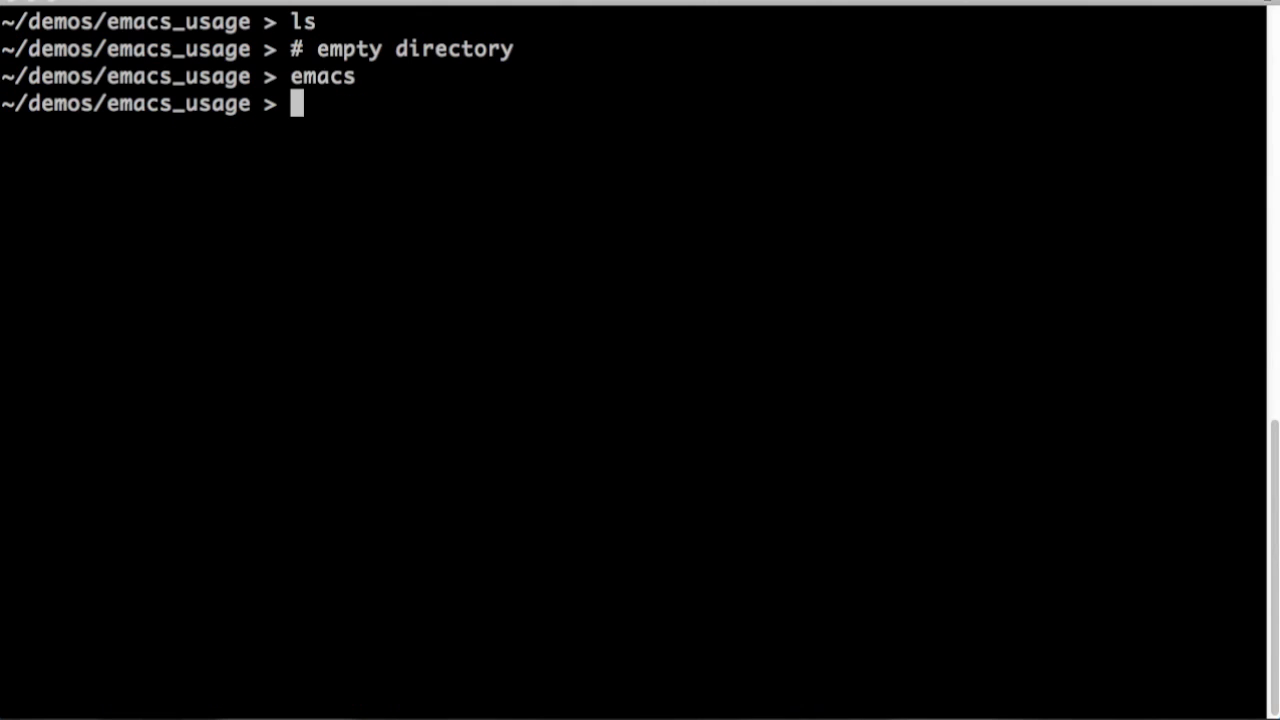
List the demo folder and diff temp_2.cpp against its backup temp_2.cpp~
{"action": "key", "text": "Return"}
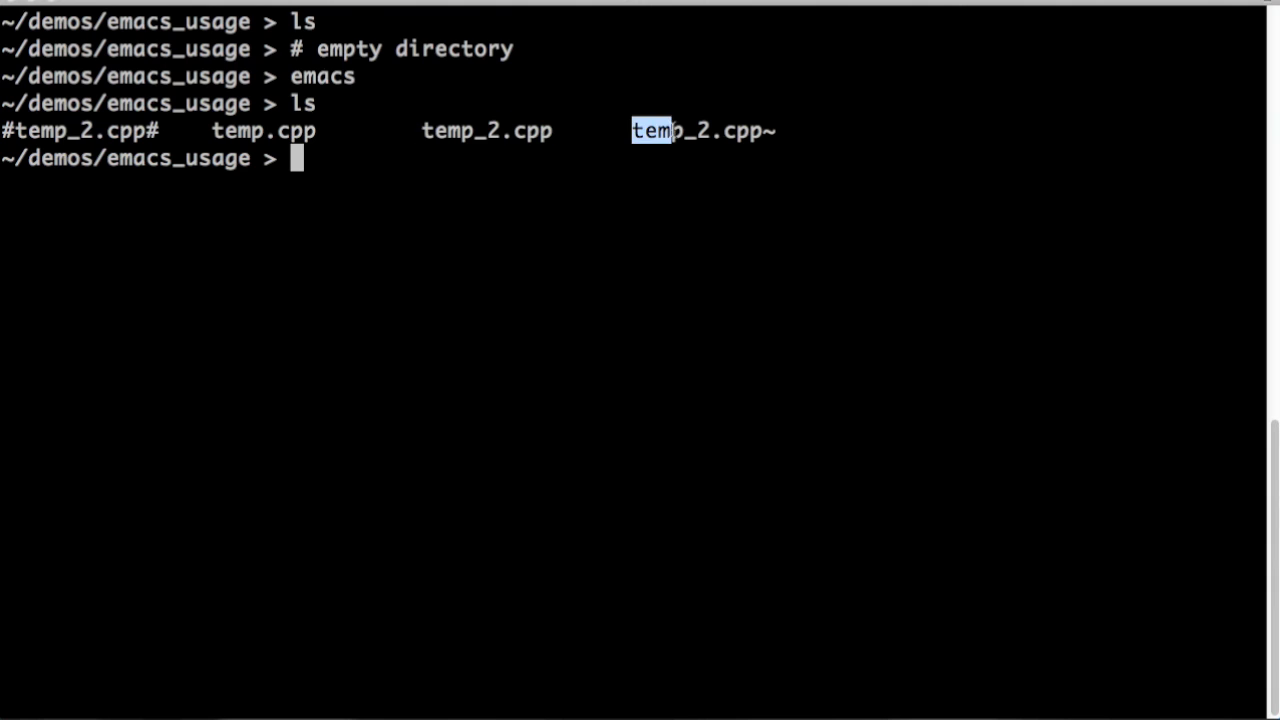
{"action": "type", "text": "diff te"}
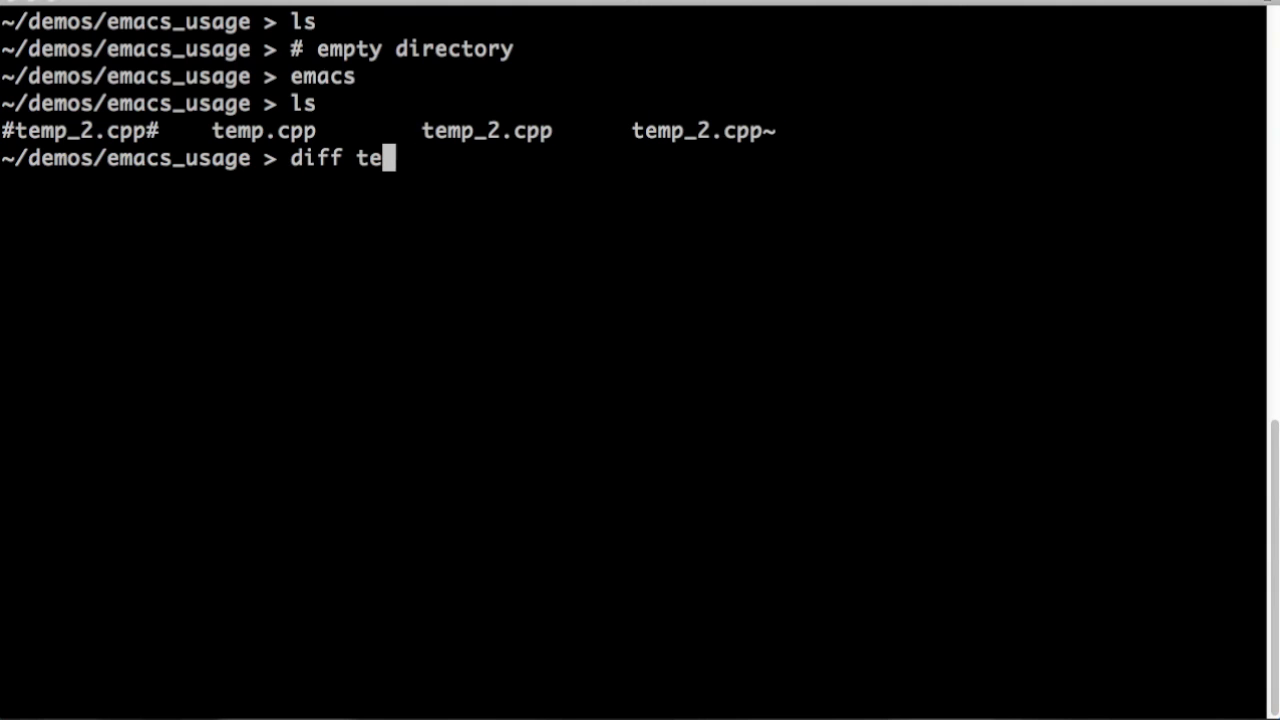
{"action": "type", "text": "mp_2.cp"}
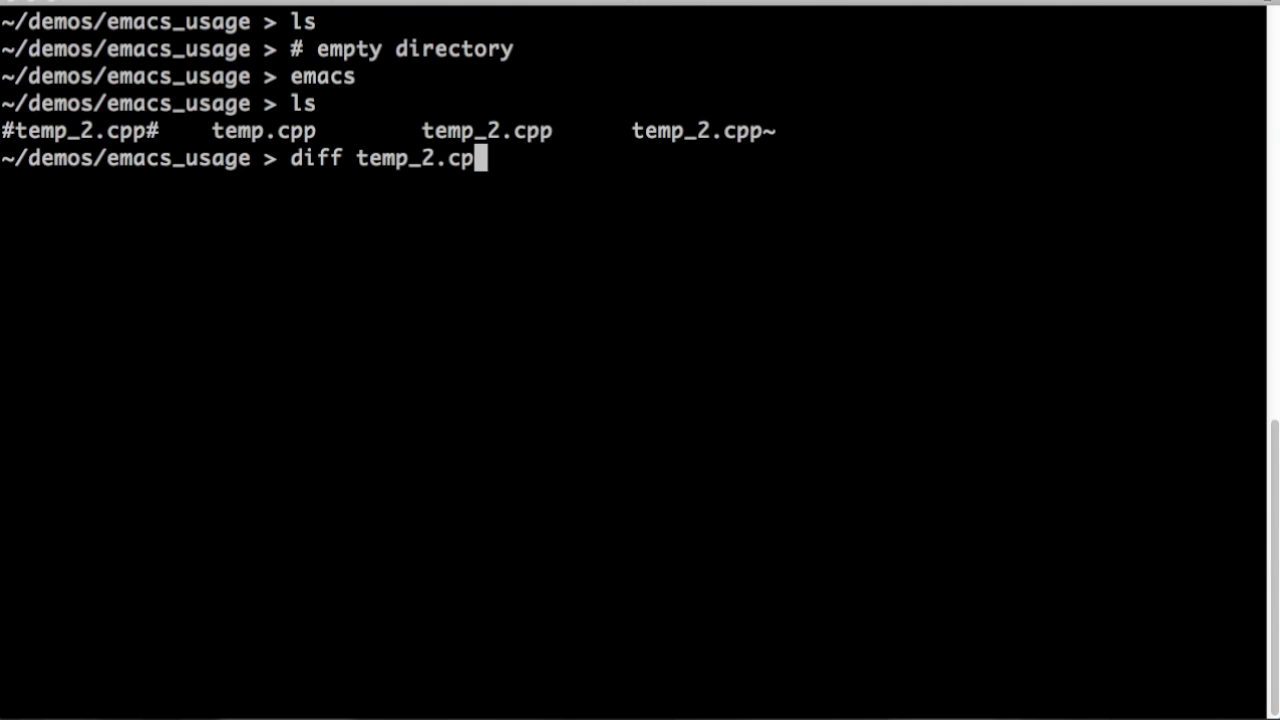
{"action": "key", "text": "Return"}
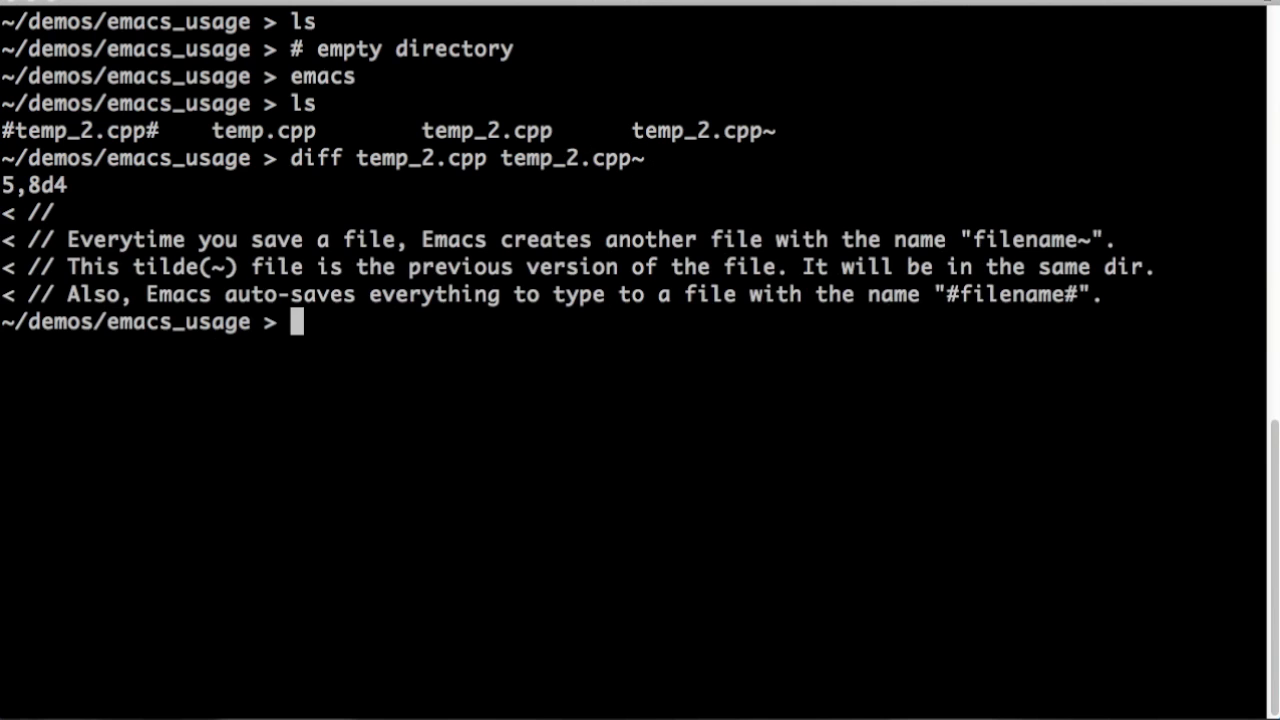
{"action": "mouse_move", "coordinate": [932, 336]}
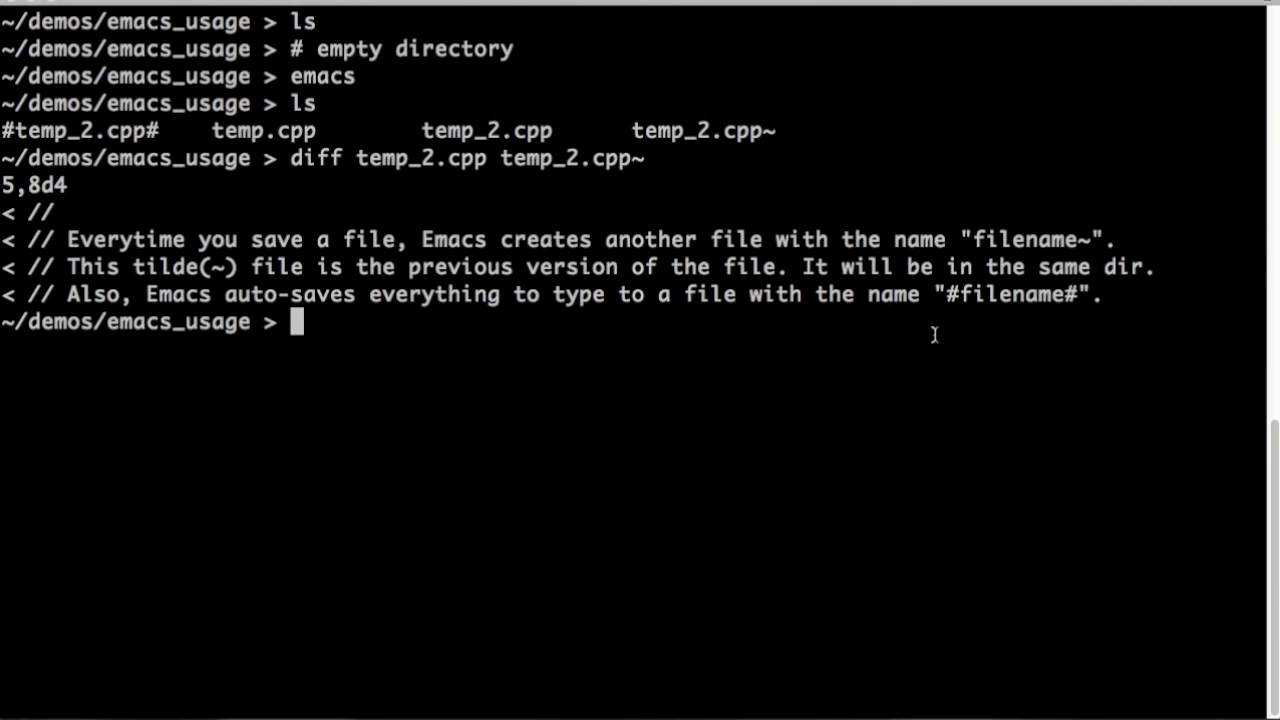
Diff the auto-save file #temp_2.cpp# against temp_2.cpp, rerunning with the corrected name
{"action": "type", "text": "diff #temp_2.cpp temp_2.cpp~"}
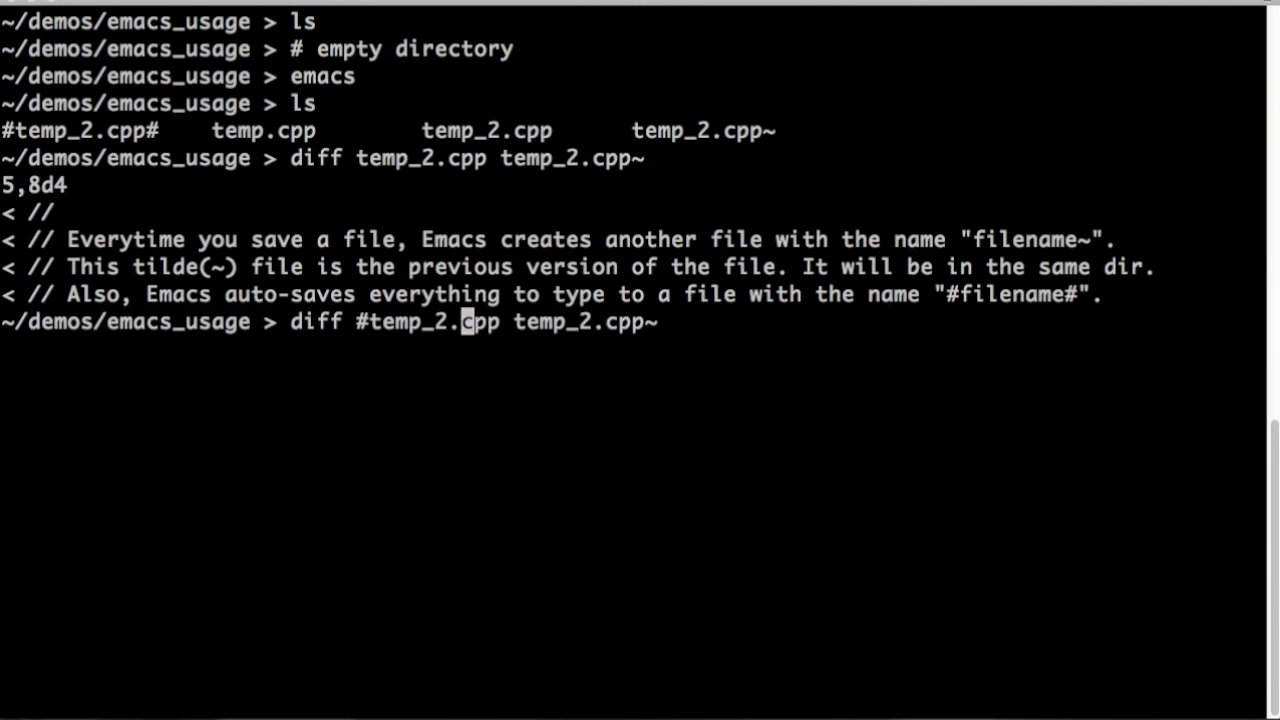
{"action": "key", "text": "Return"}
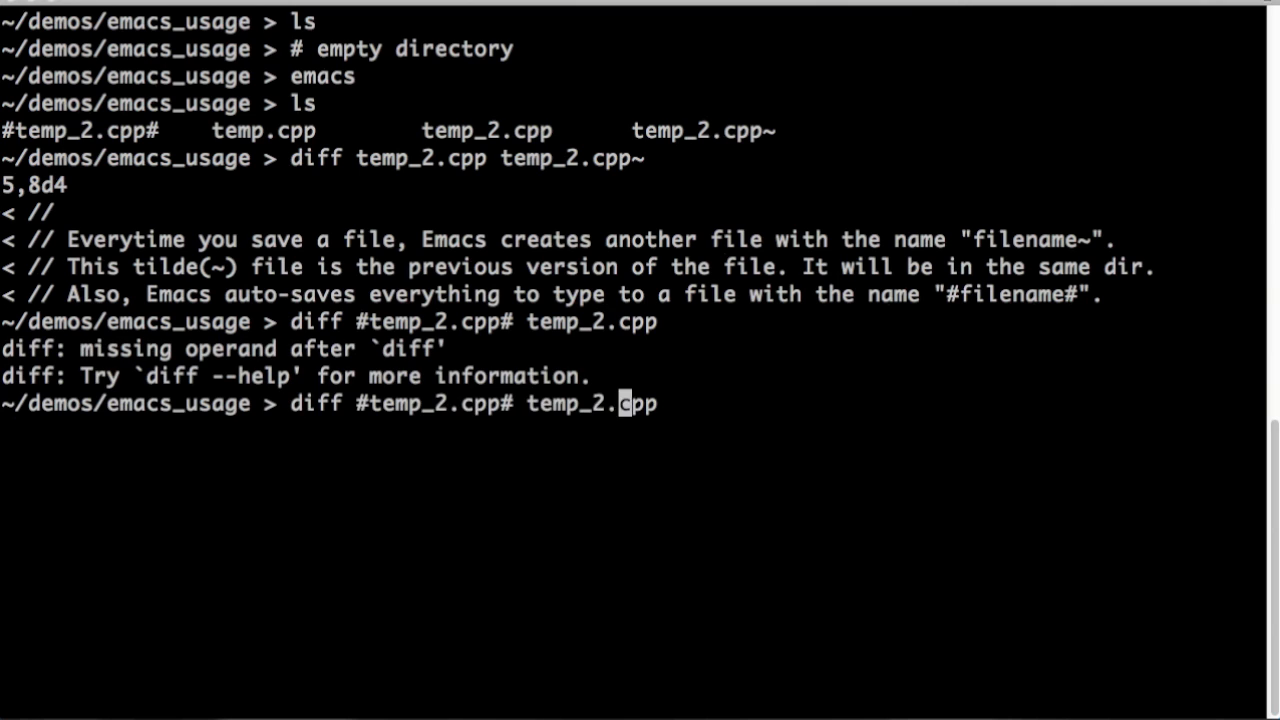
{"action": "key", "text": "Return"}
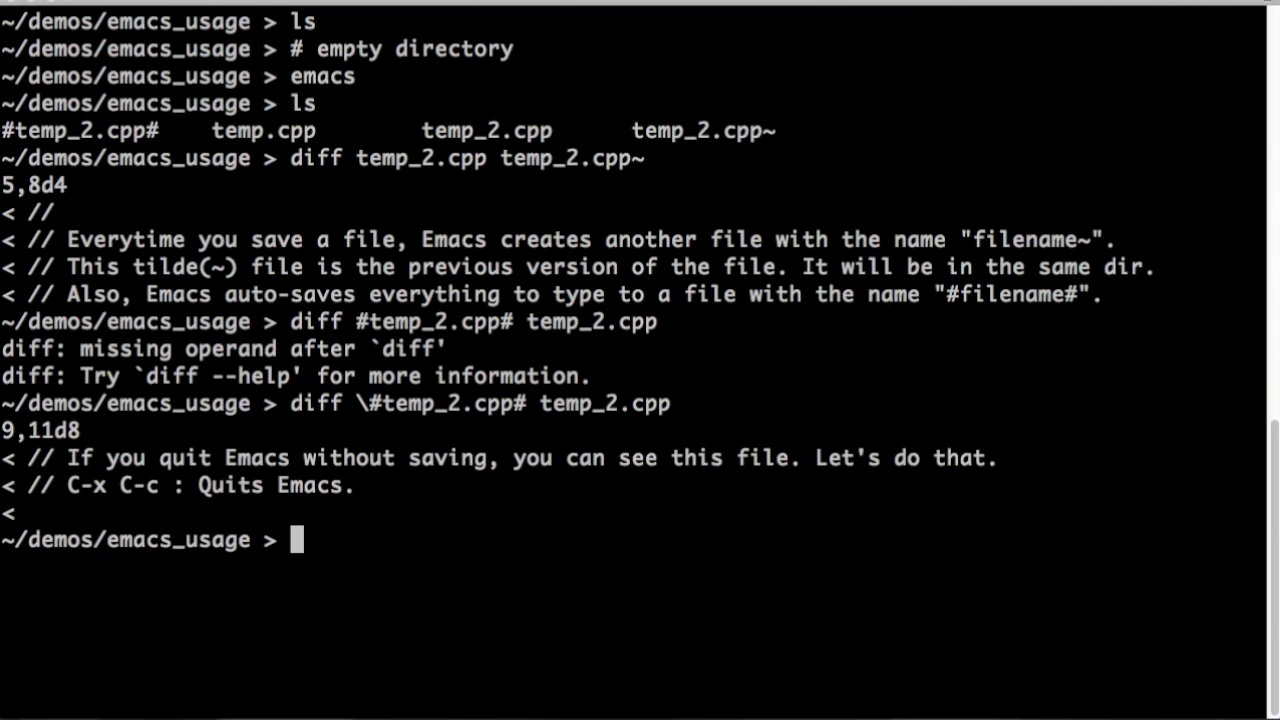
{"action": "mouse_move", "coordinate": [322, 508]}
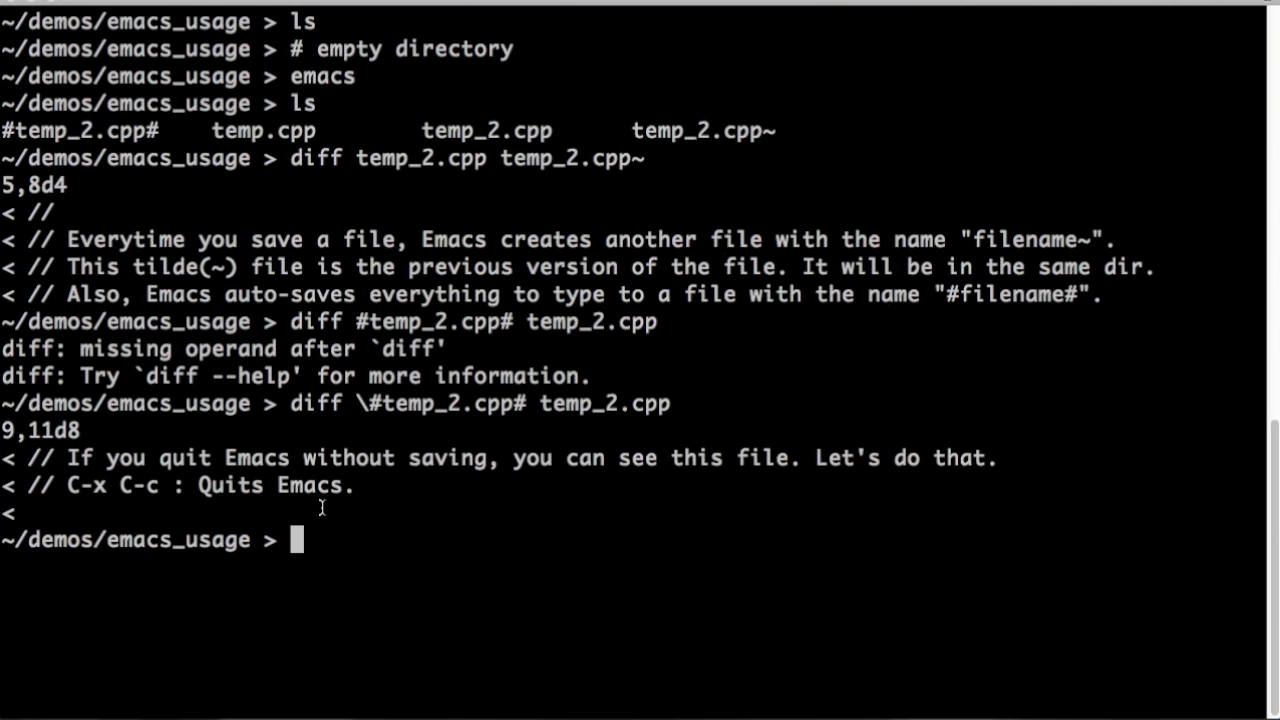
Start emacs from the shell and open the saved temp_2.cpp with C-x C-f
{"action": "type", "text": "emacs"}
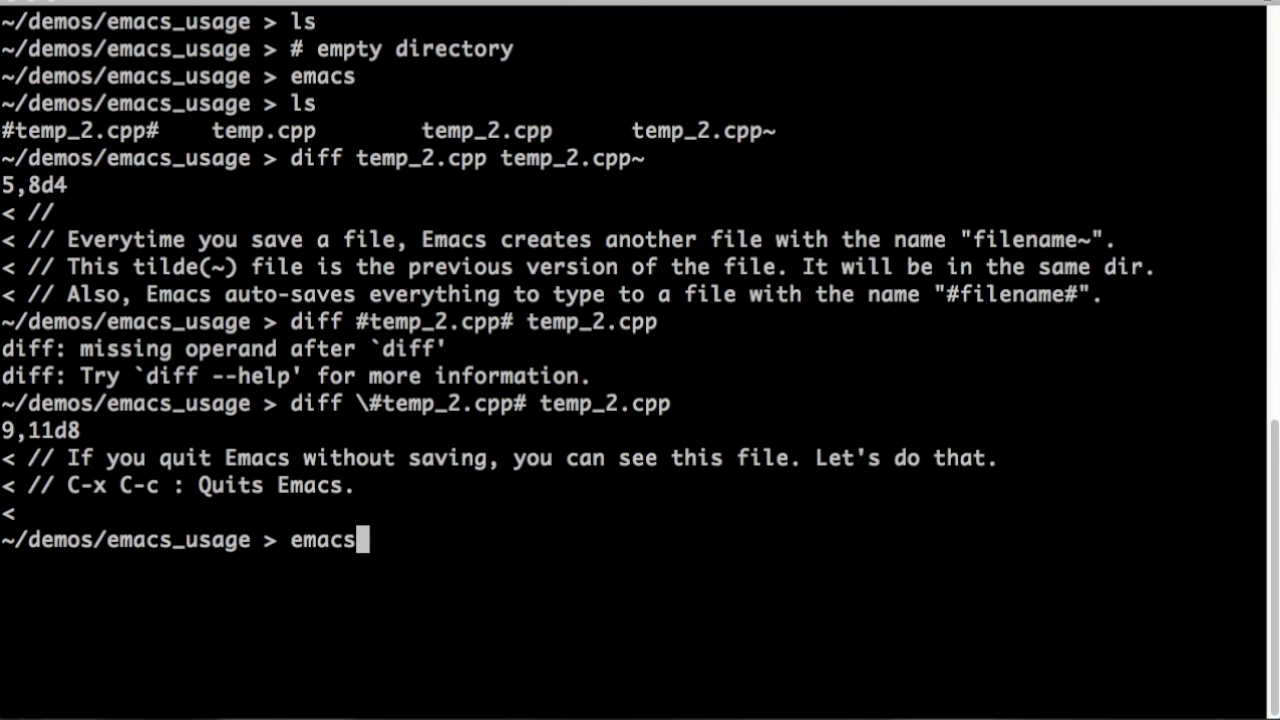
{"action": "key", "text": "Return"}
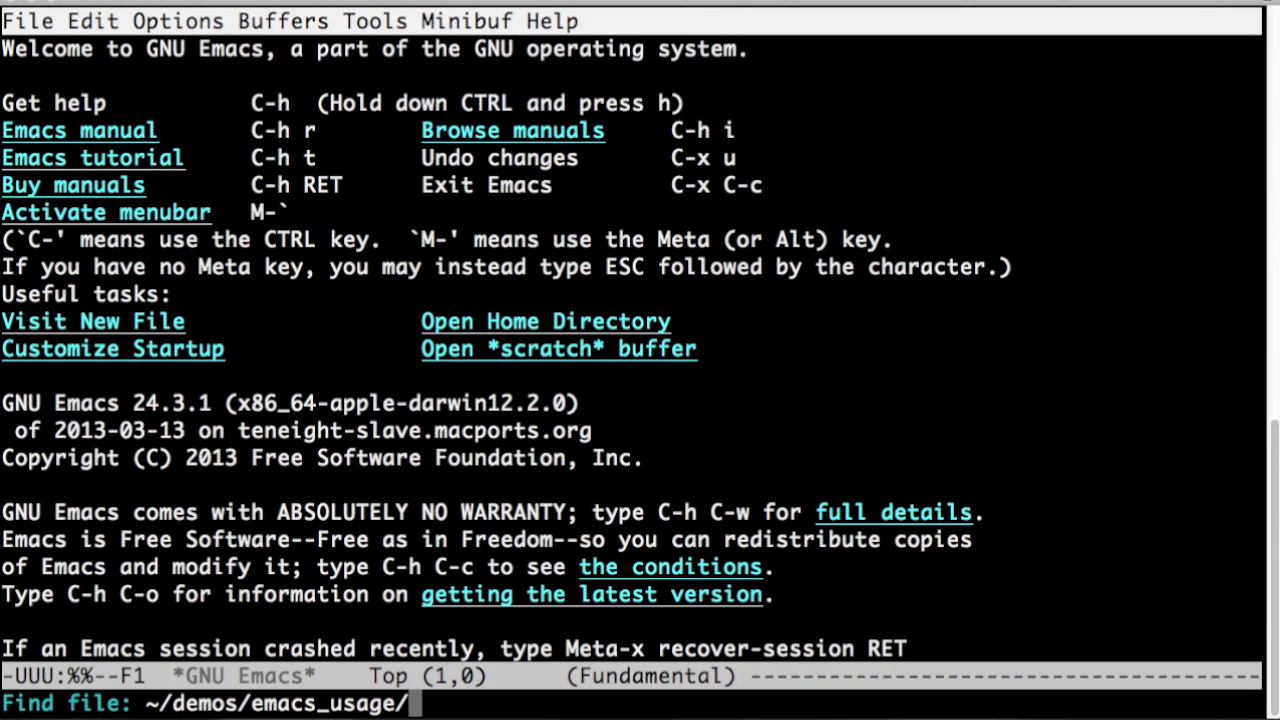
{"action": "type", "text": "temp_2."}
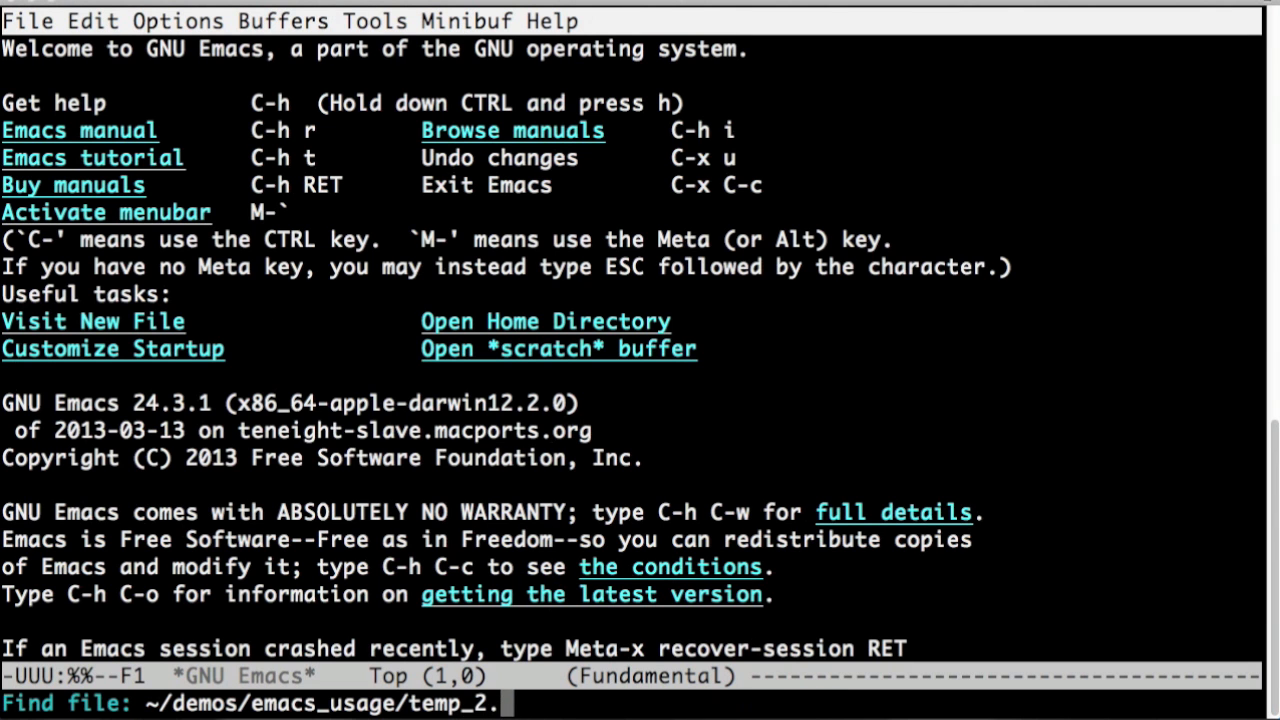
{"action": "key", "text": "Return"}
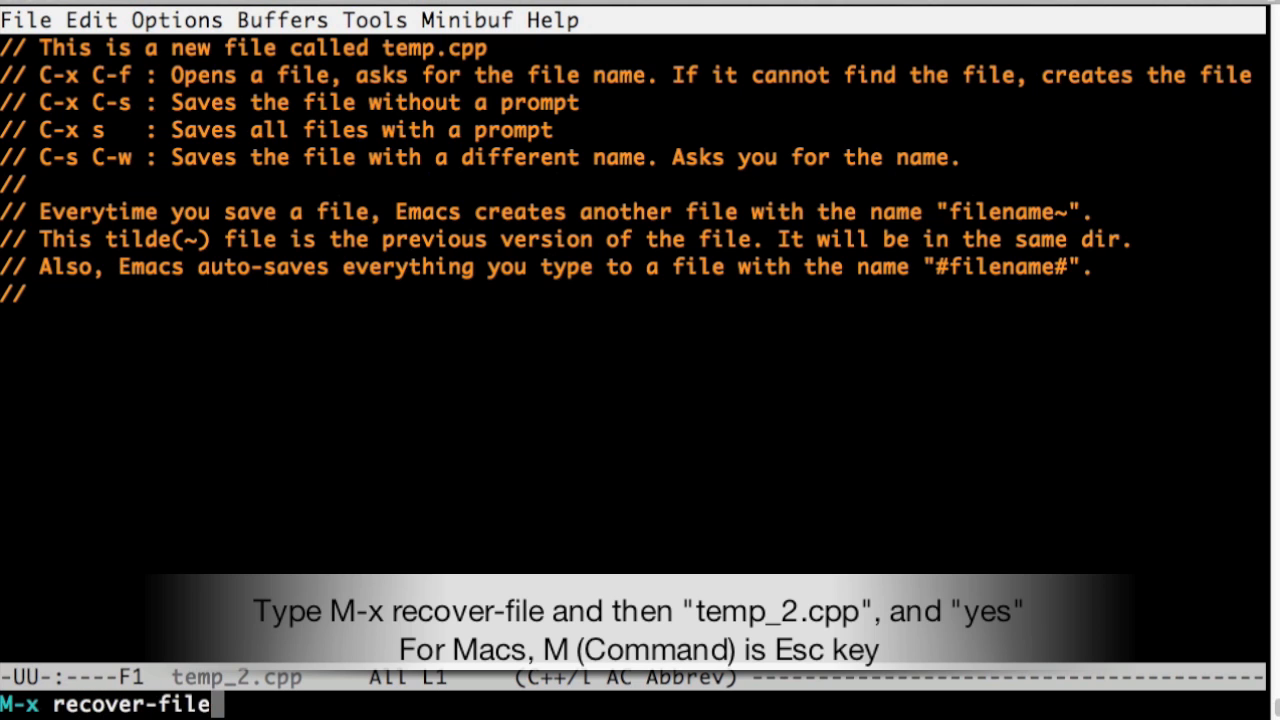
Recover the auto-saved temp_2.cpp and add the note '// M-x recover-file: recovers the auto-saved file.'
{"action": "key", "text": "Return"}
{"action": "type", "text": "// M-x recover-file: recovers the aut"}
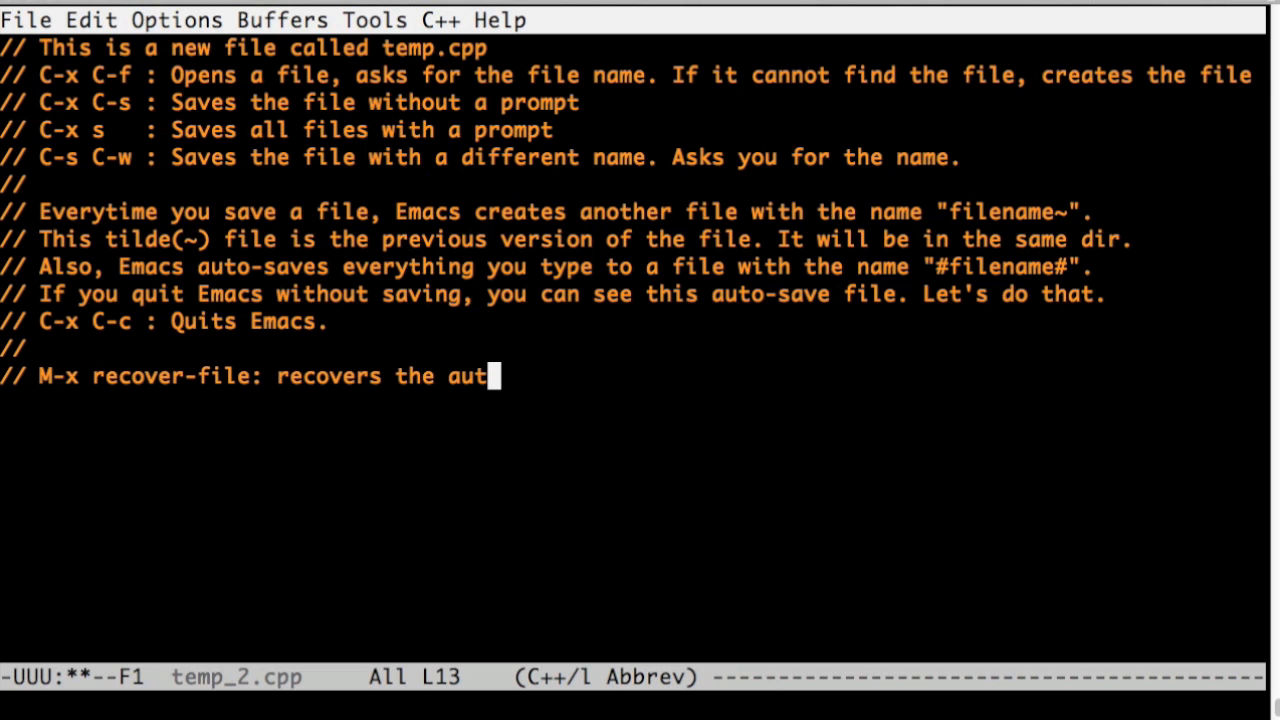
{"action": "type", "text": "o-saved file."}
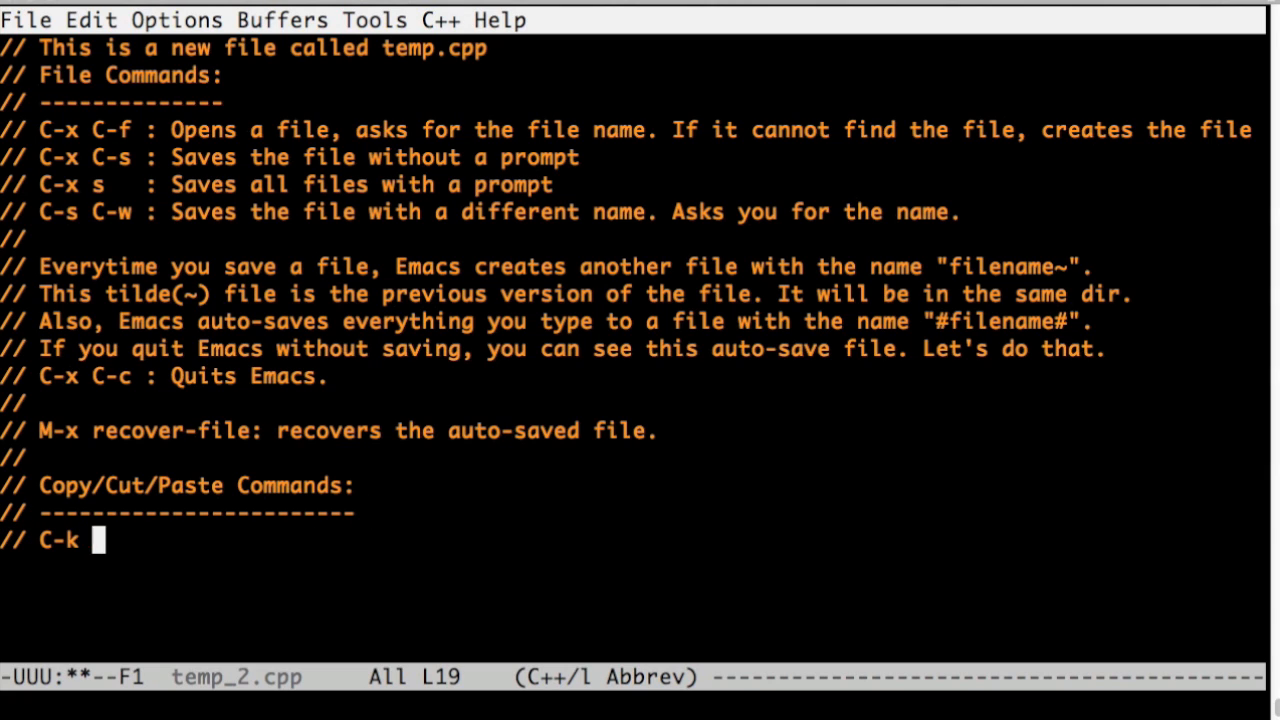
Write the C-k note: kills/deletes the whole line and puts it into the clipboard
{"action": "type", "text": ": Kills/del"}
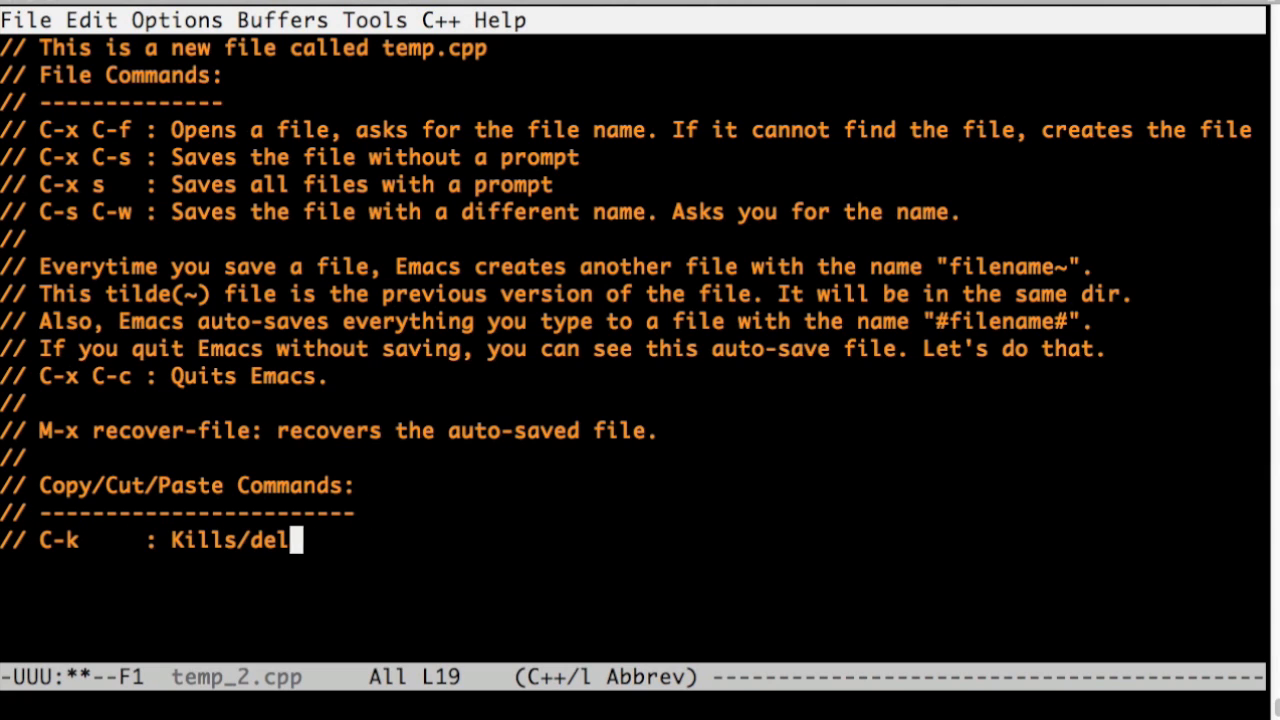
{"action": "type", "text": "etes the whole line"}
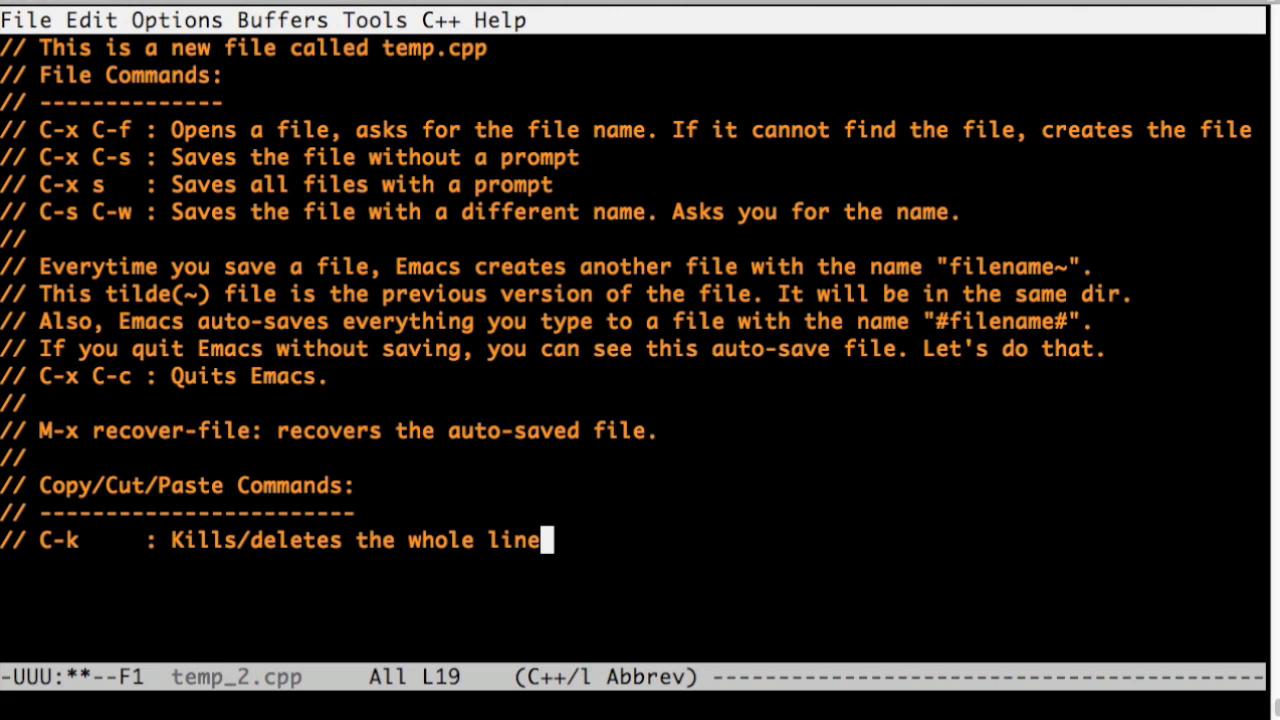
{"action": "type", "text": ", puts it into the clipboard."}
{"action": "type", "text": "// C-y     : Pas"}
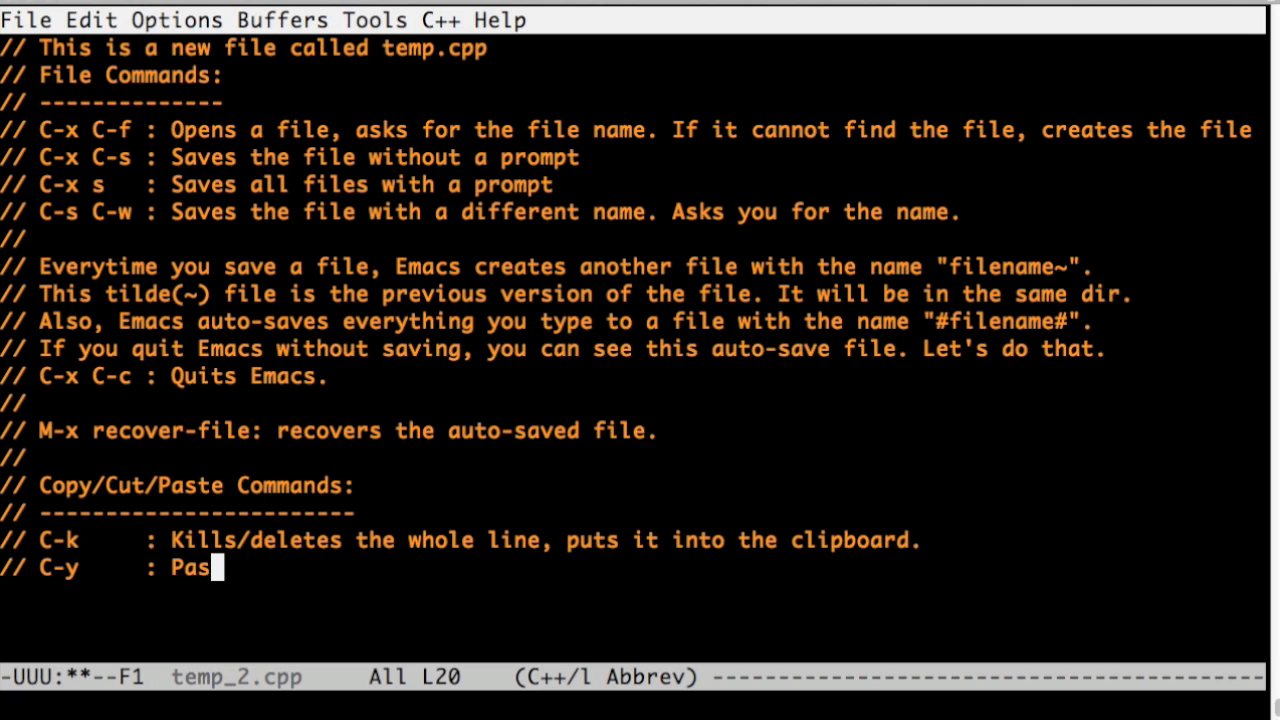
Write the C-y note: pastes the clipboard at the cursor, subsequent C-y's keep pasting
{"action": "type", "text": "tes whatever is"}
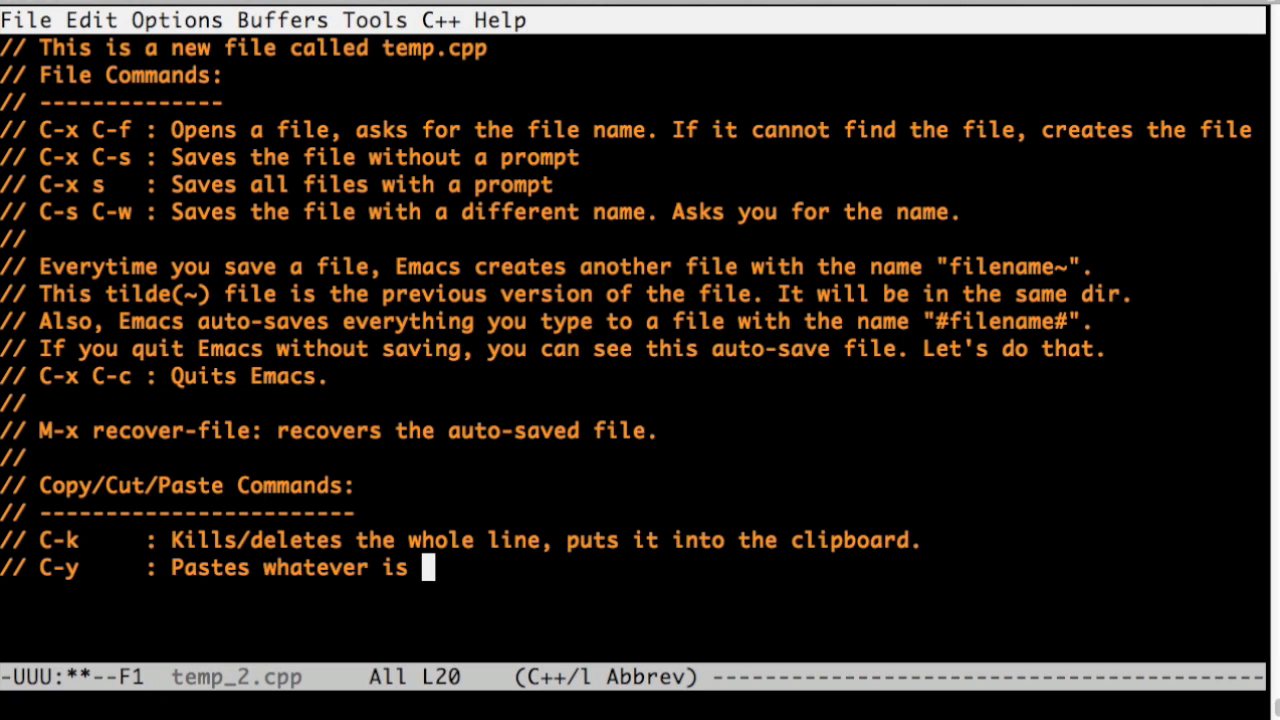
{"action": "type", "text": "in the clipboard at"}
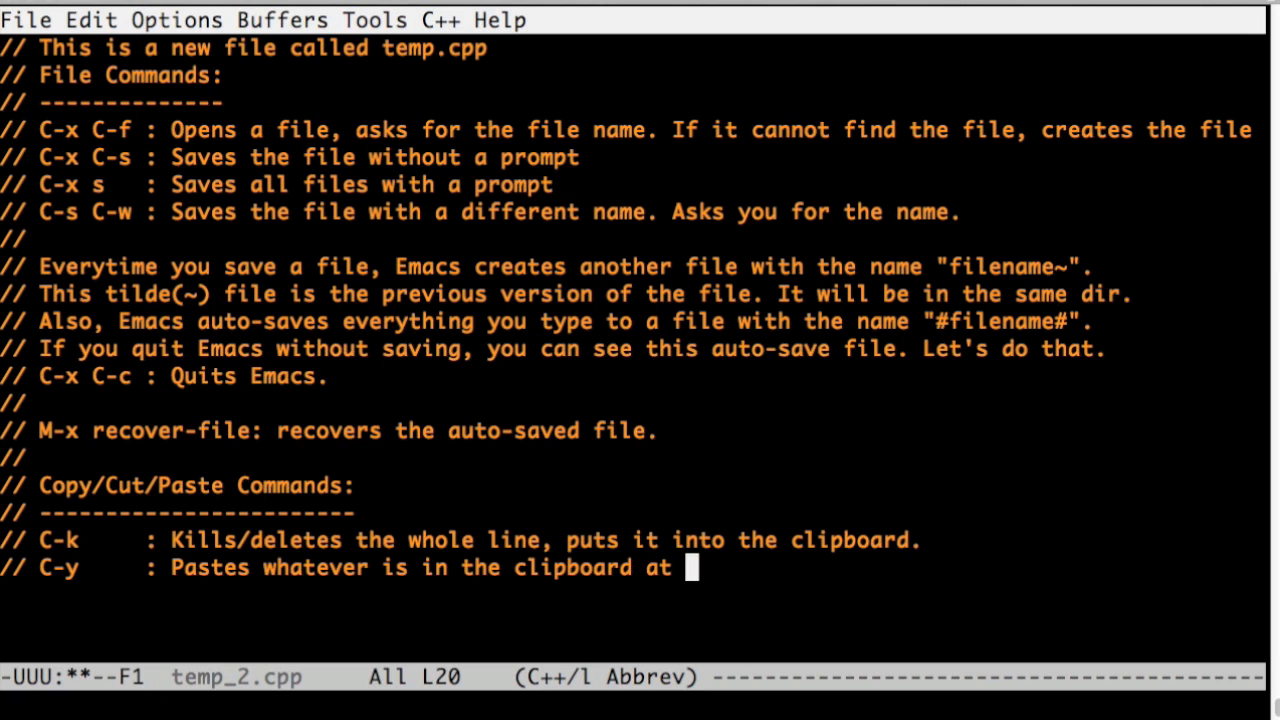
{"action": "type", "text": "the cursor."}
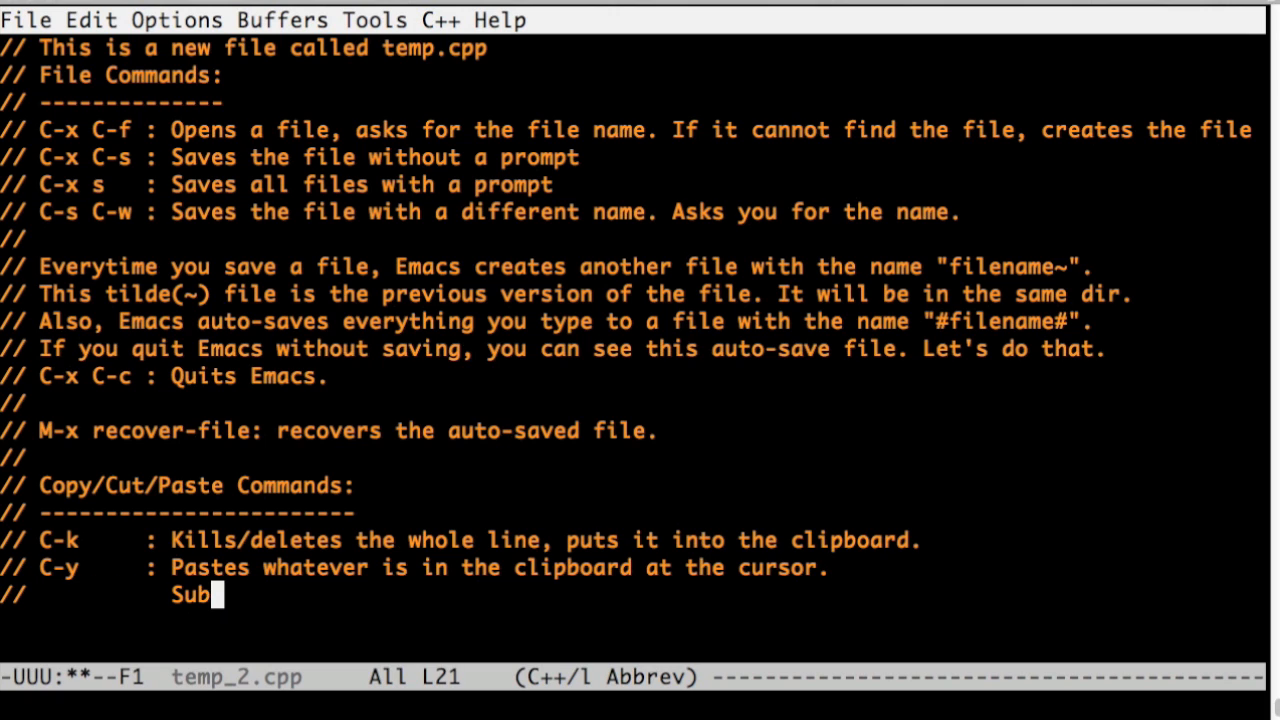
{"action": "type", "text": "sequent C-y's will"}
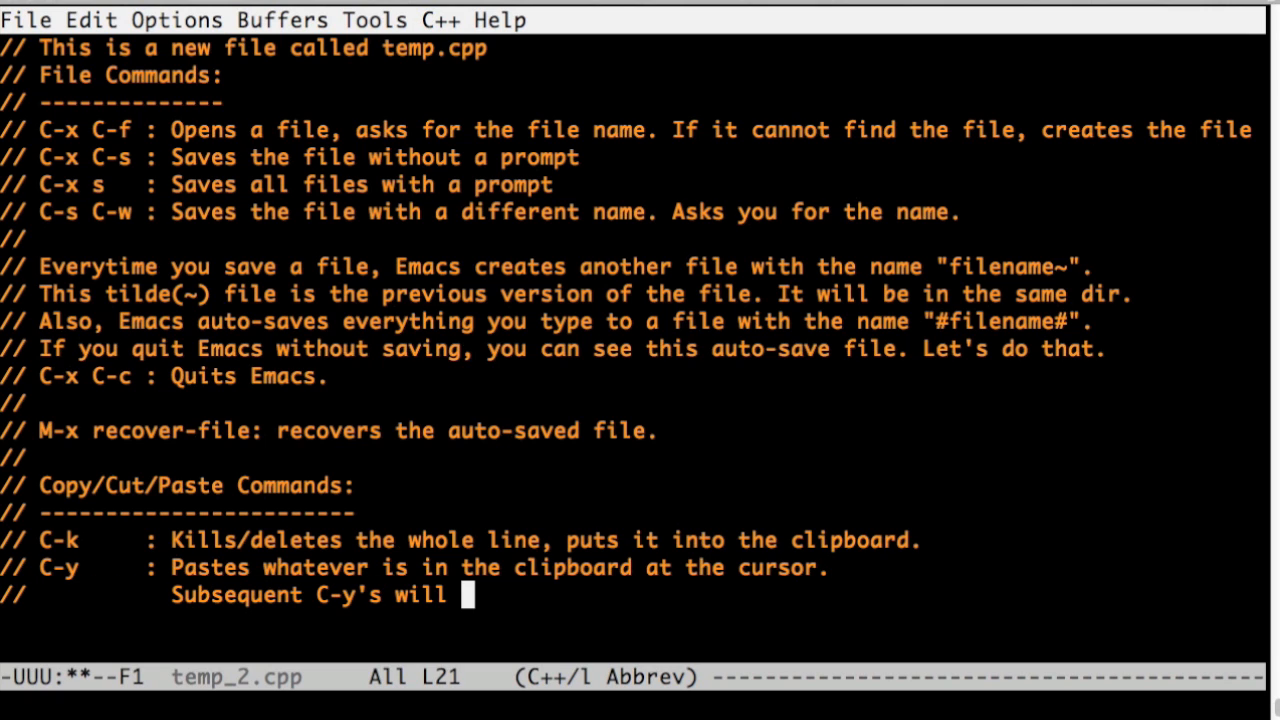
{"action": "type", "text": "keep on pasting."}
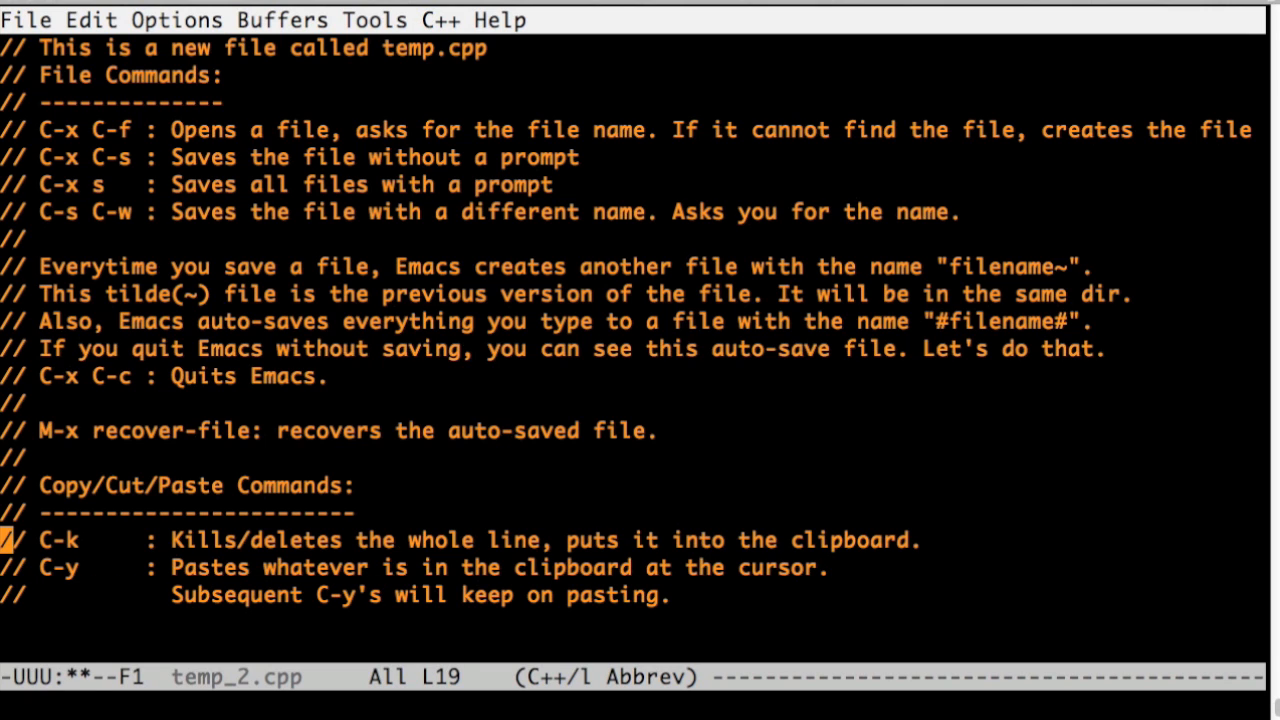
{"action": "key", "text": "ctrl+y"}
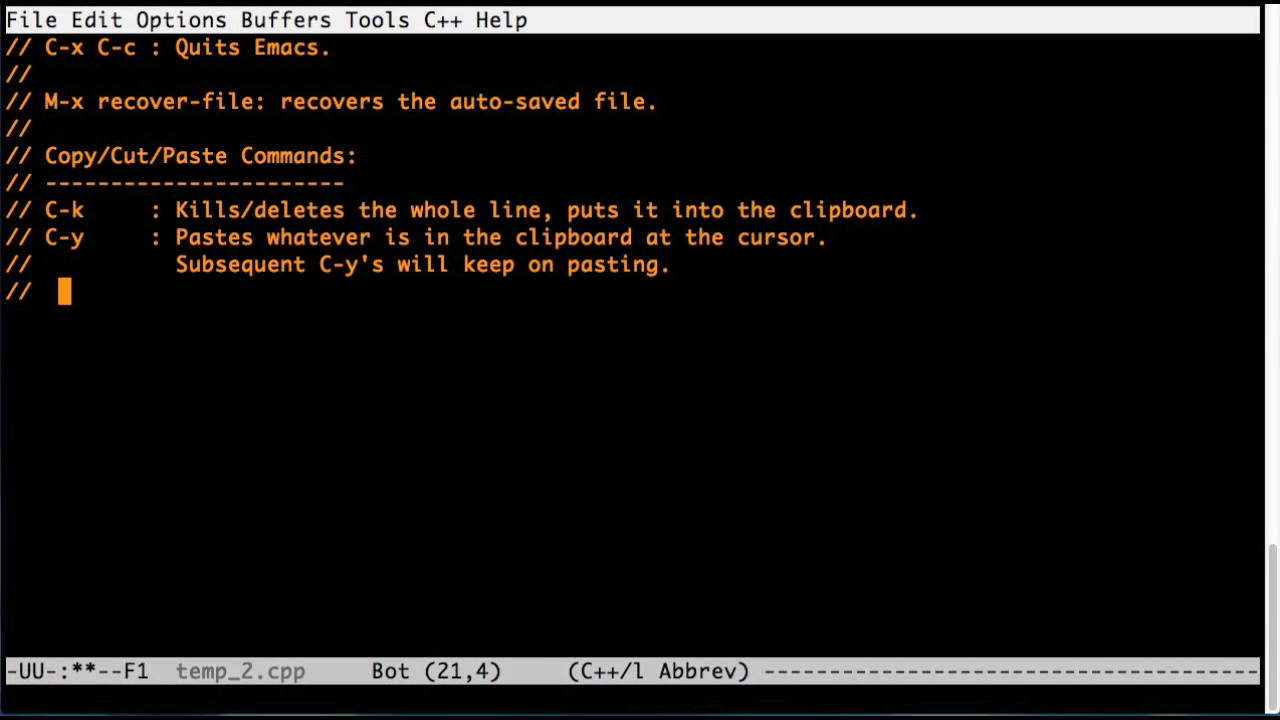
Write notes that C-space starts highlighting a region and M-w copies it into the clipboard
{"action": "type", "text": "C-space : Starts marking/"}
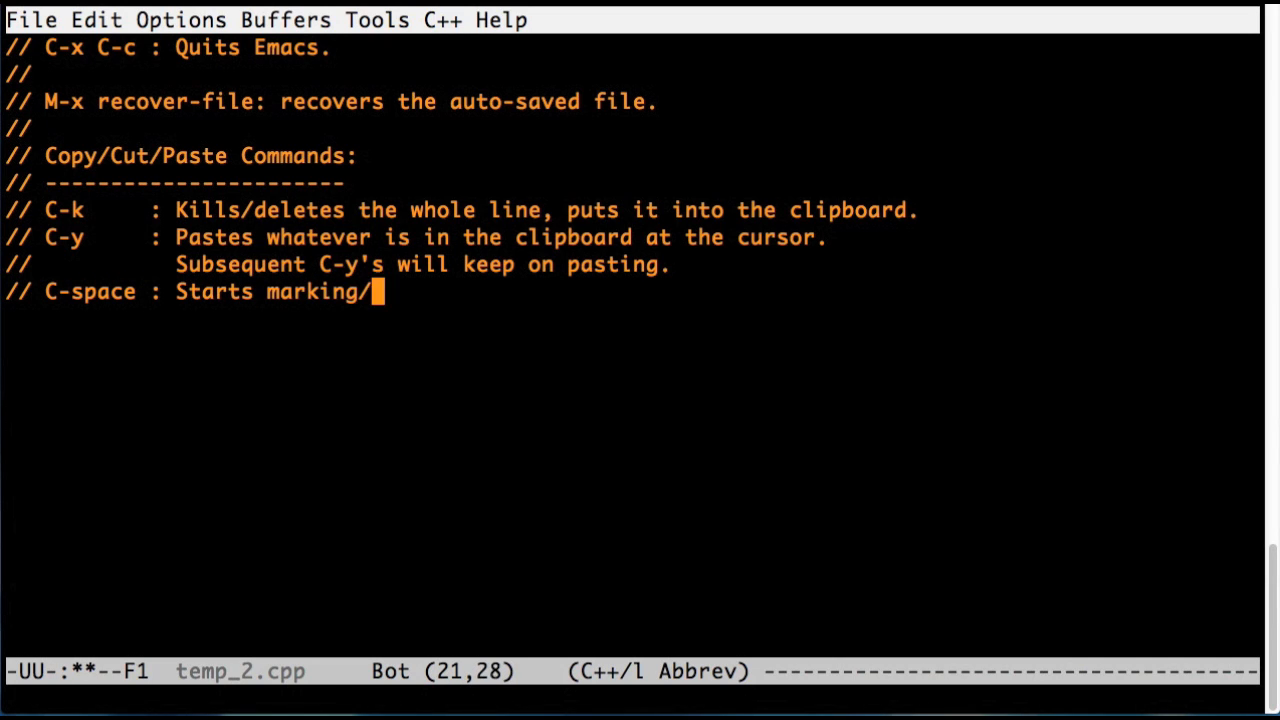
{"action": "type", "text": "highligting a region."}
{"action": "left_click", "coordinate": [630, 318]}
{"action": "type", "text": "// M-"}
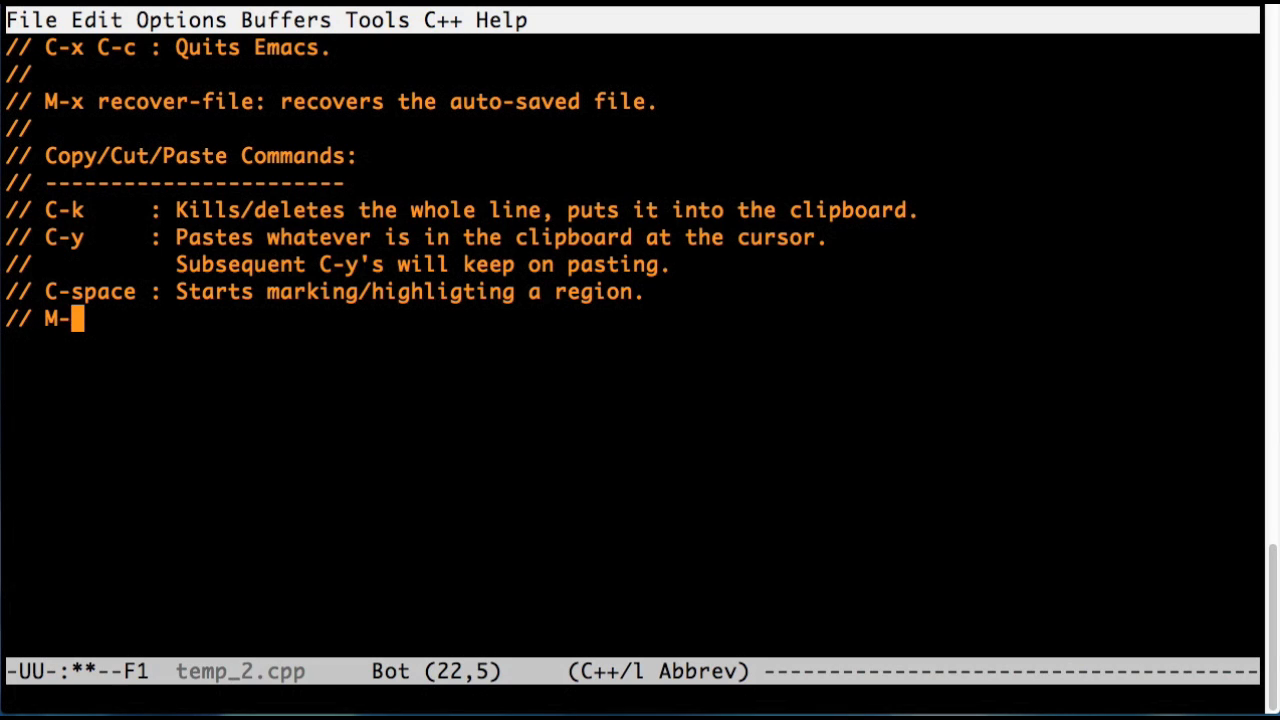
{"action": "type", "text": "w\t : Copies this region in"}
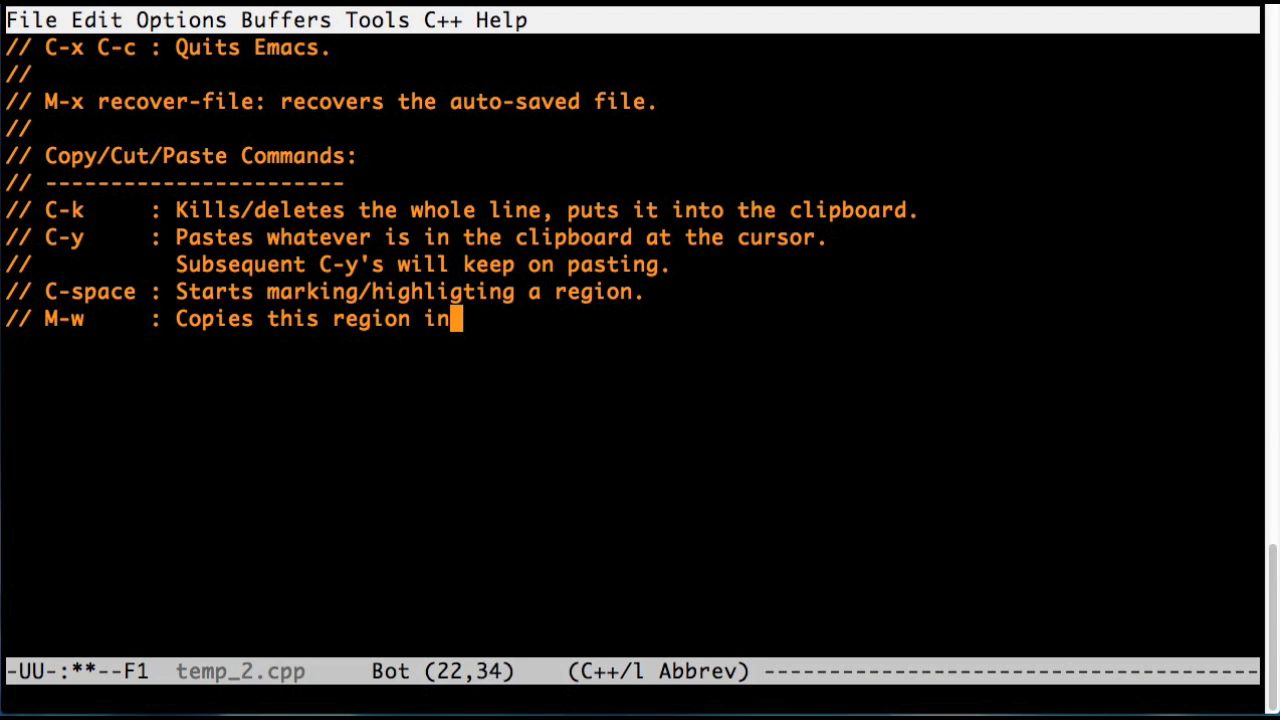
{"action": "type", "text": "to the clipboard."}
{"action": "type", "text": "// C-w     : Cuts this reg"}
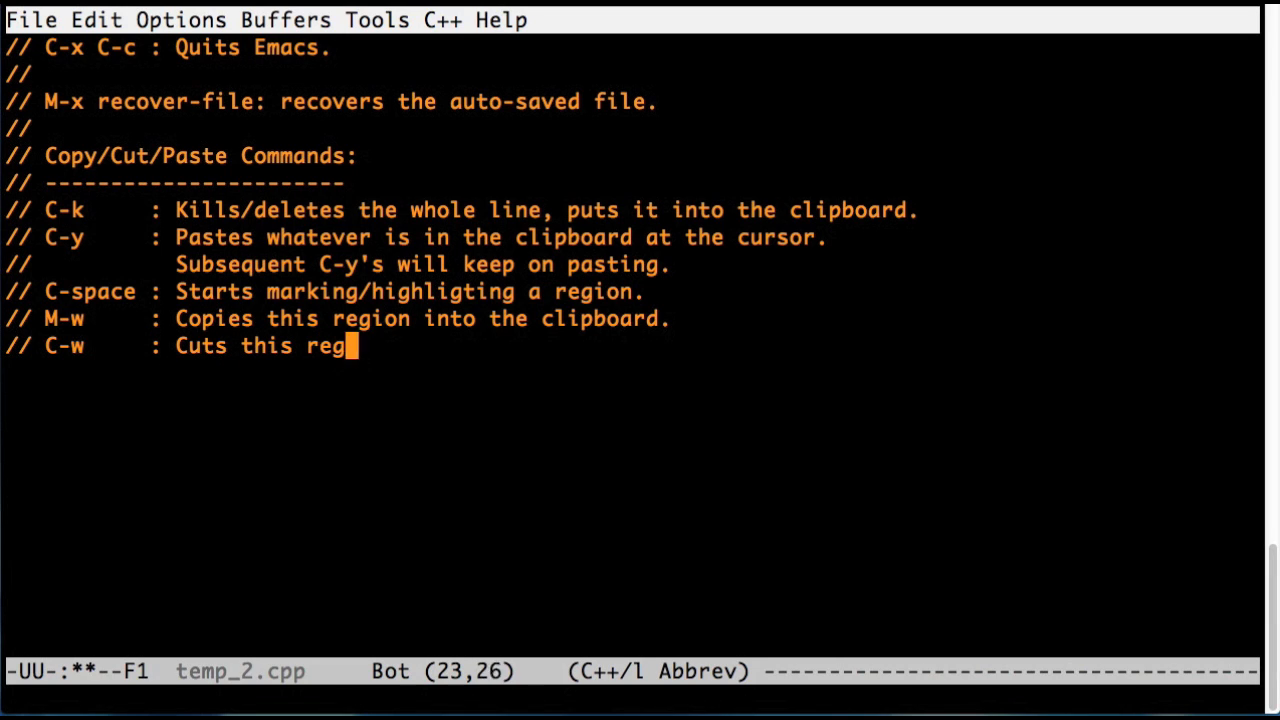
Write the C-w note: cuts the region into the clipboard, deleting it and copying it
{"action": "type", "text": "ions into the clipboard (de"}
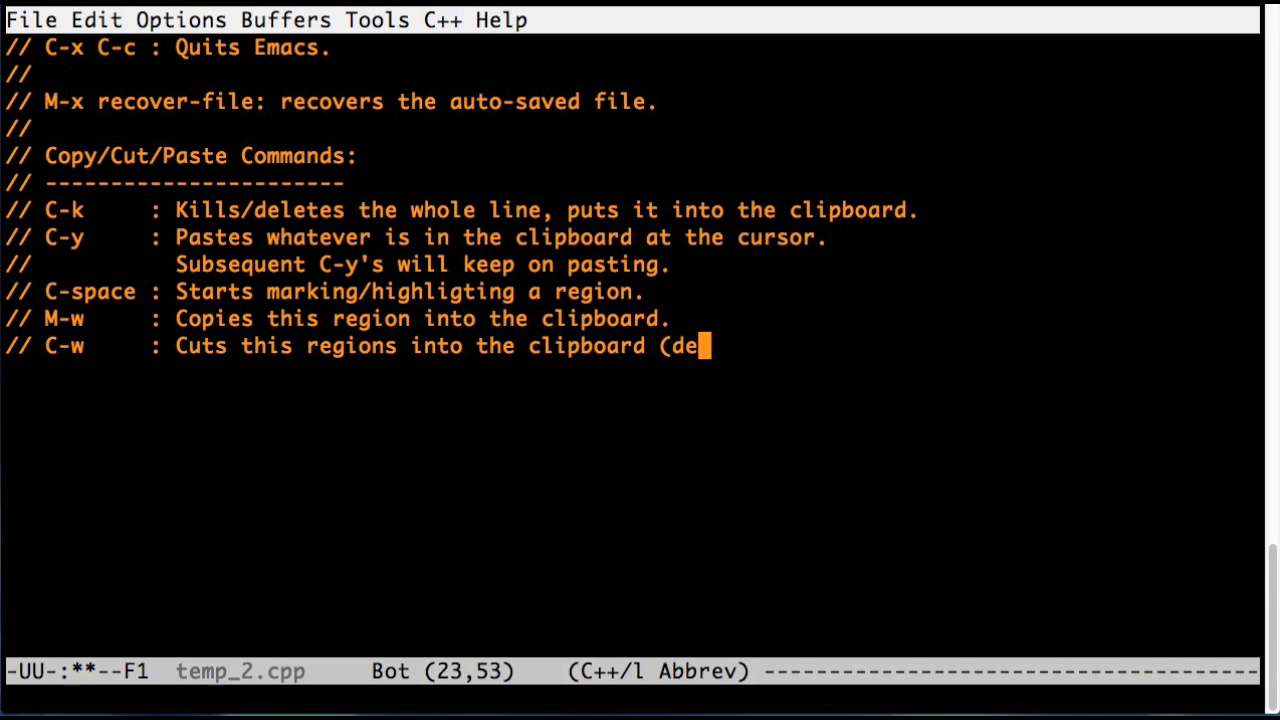
{"action": "type", "text": "letes the region and cop"}
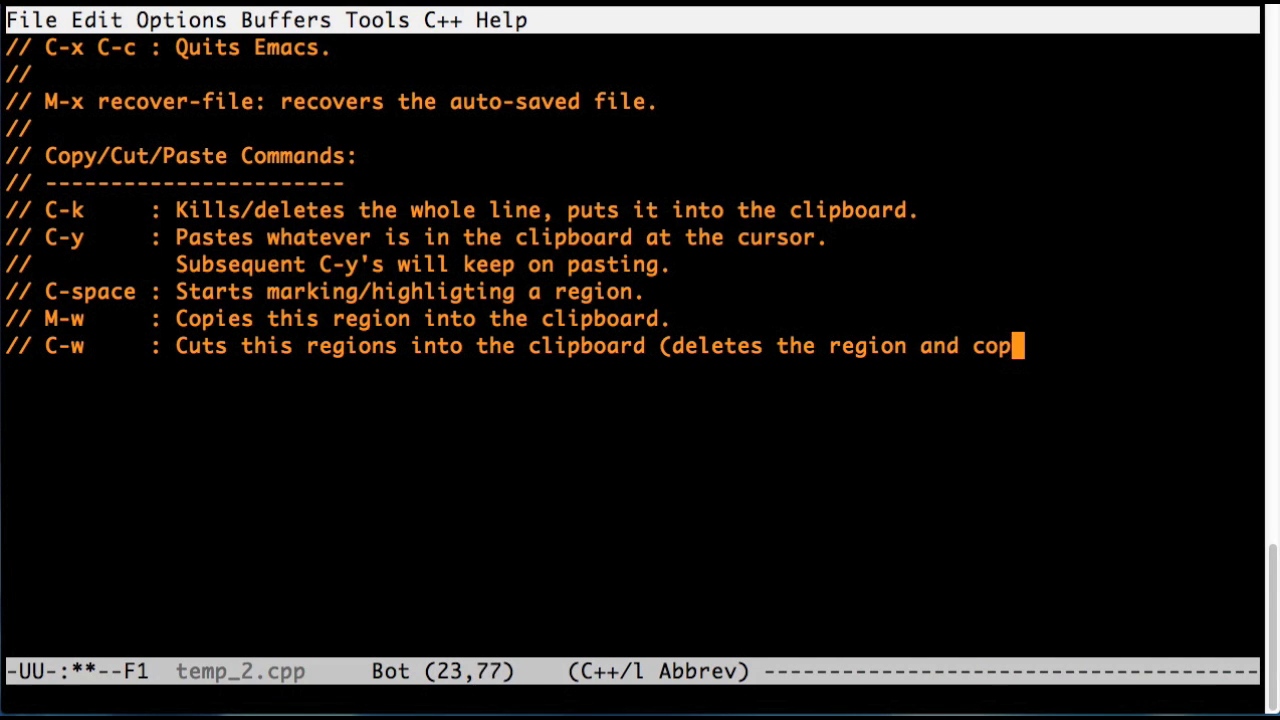
{"action": "type", "text": "ies it to clipbrd"}
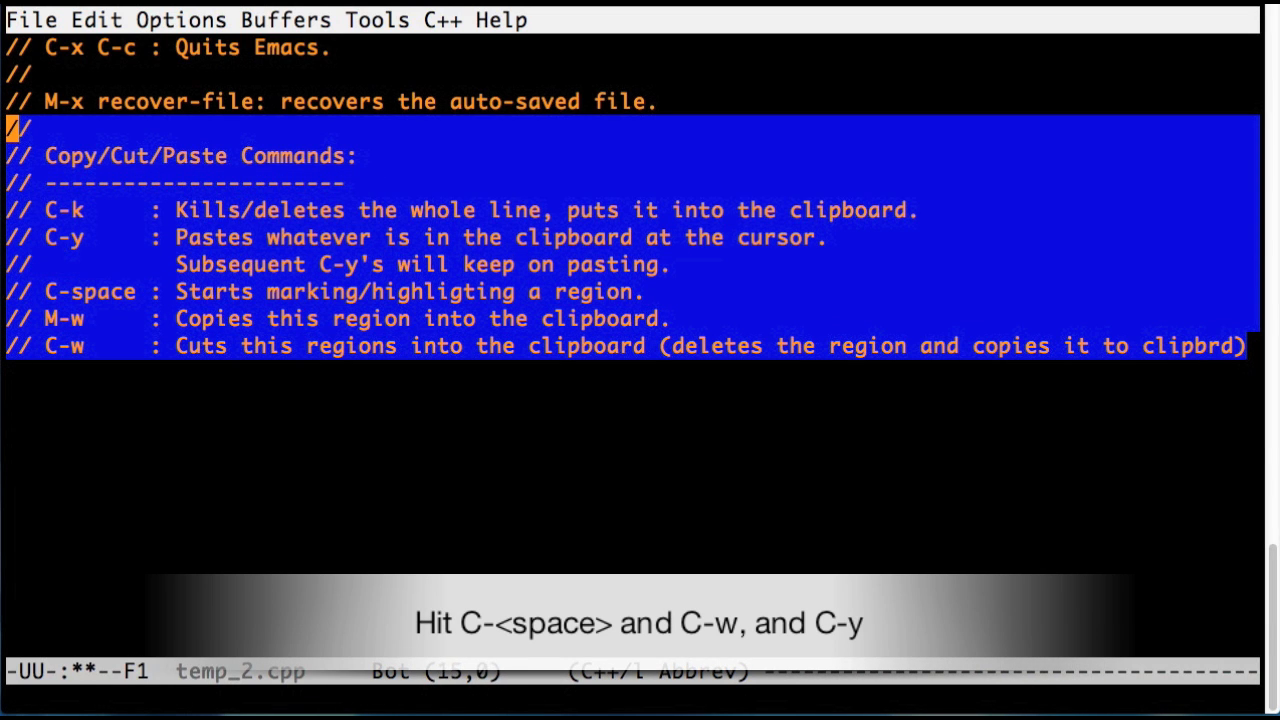
Cut the marked block of copy/cut/paste notes to the clipboard
{"action": "key", "text": "ctrl+space"}
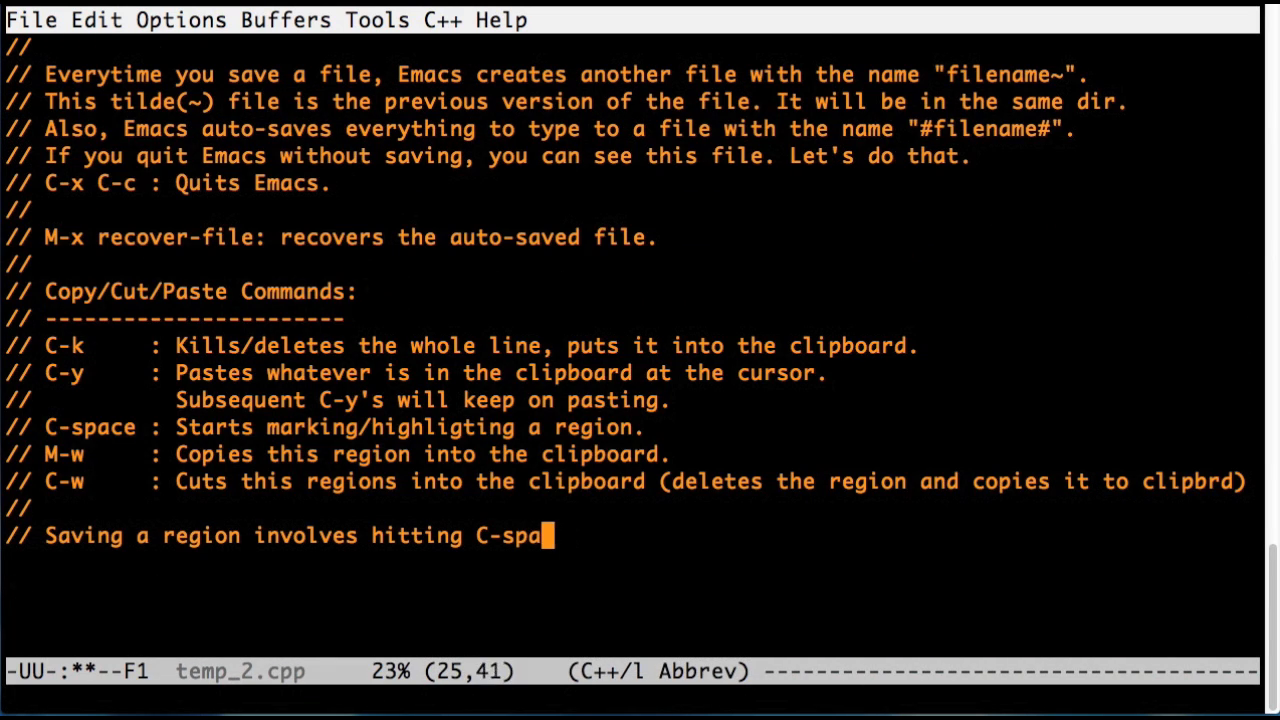
Finish the note: C-space starts selecting, M-w or C-w puts it into the clipboard, then C-y pastes
{"action": "type", "text": "ce to start selecting, and then hitting"}
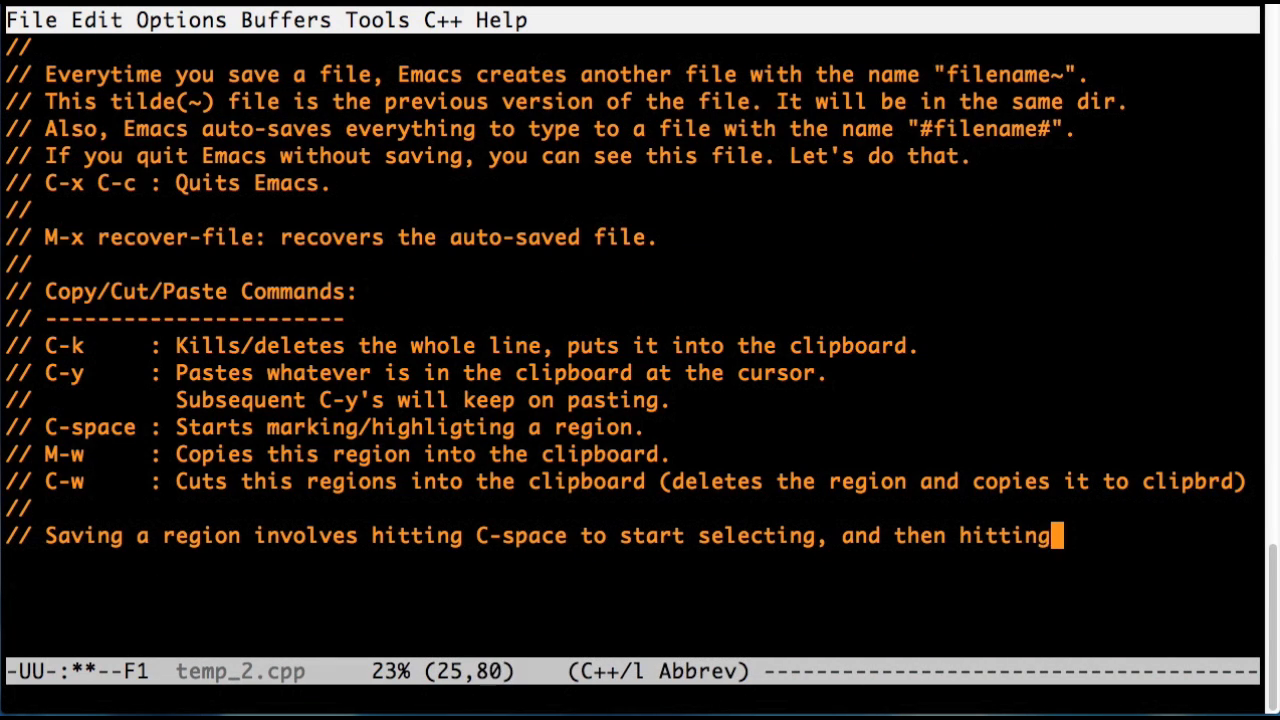
{"action": "type", "text": "M-w or C-w"}
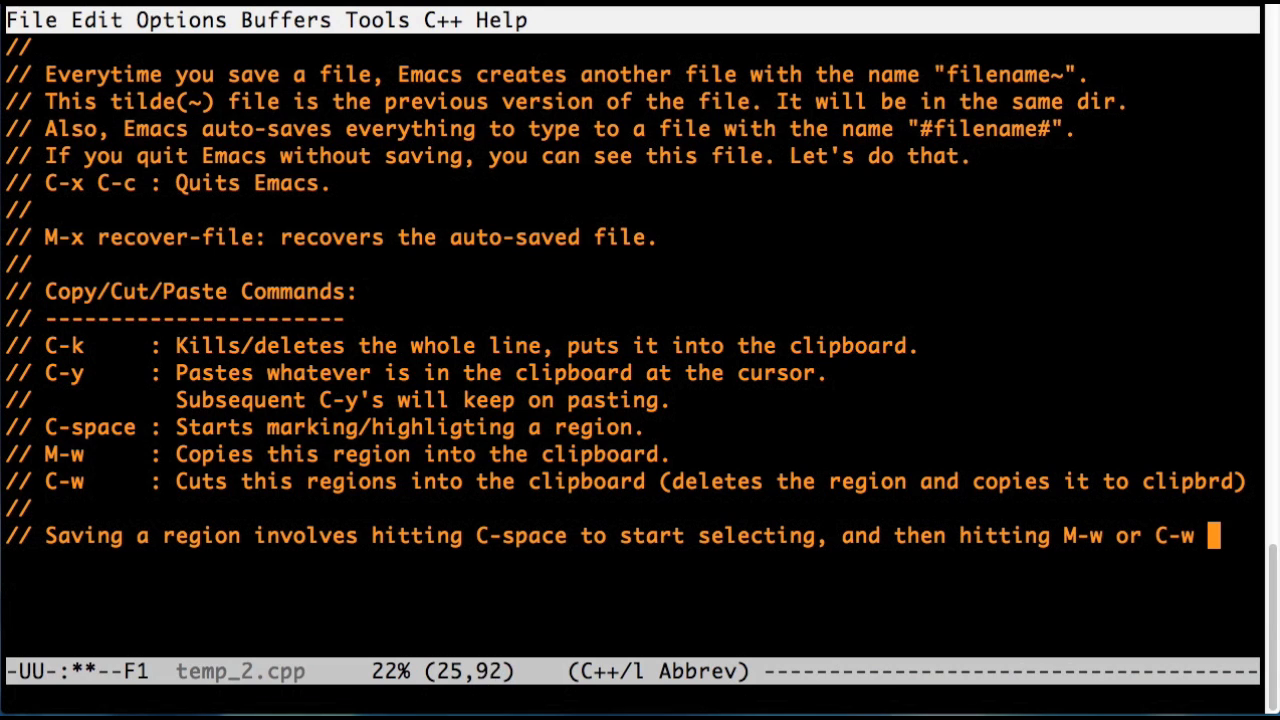
{"action": "type", "text": "to"}
{"action": "type", "text": "// copy or cut it"}
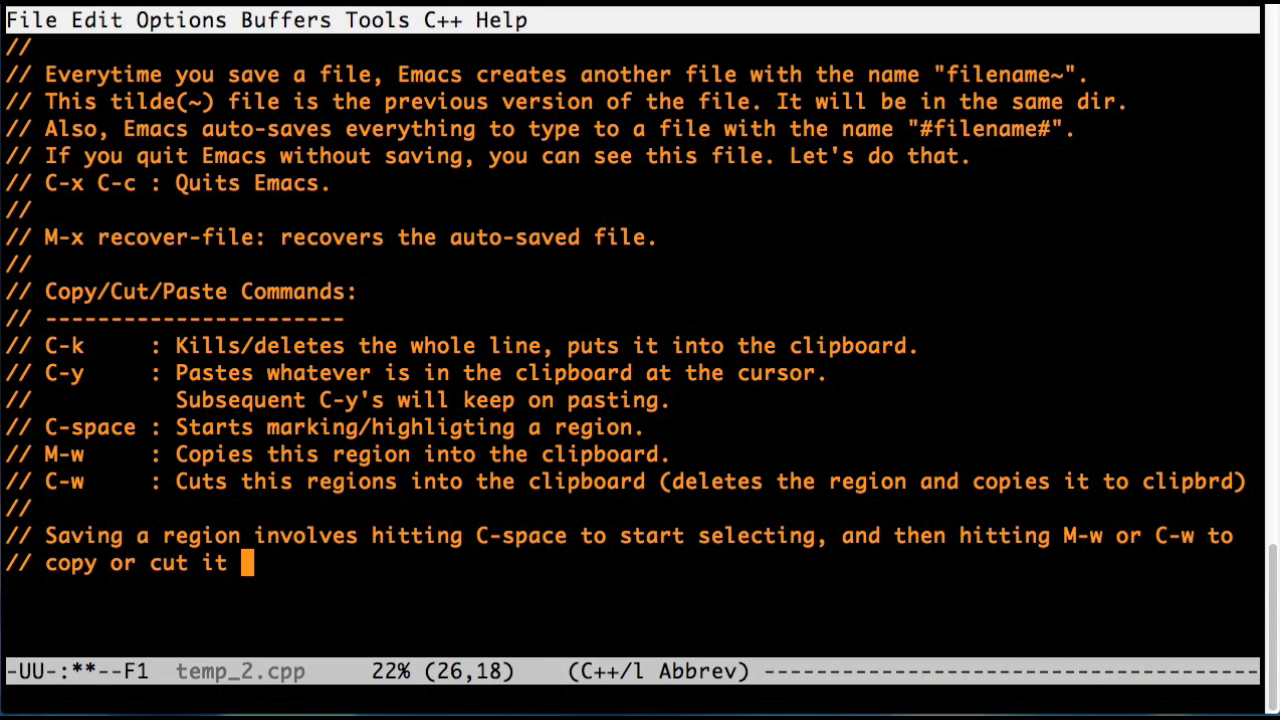
{"action": "type", "text": "into the clipboard, and then C-y"}
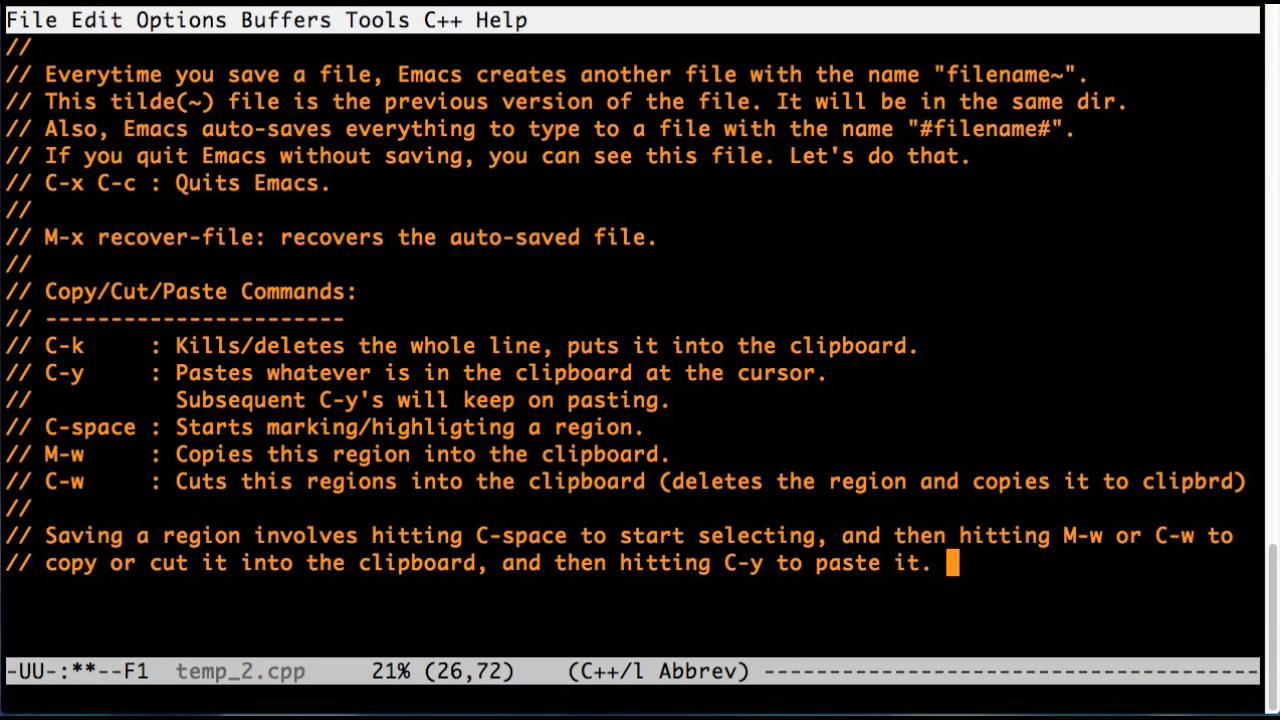
Add the note to hit C-g if you don't like the selected region, and that C-g always quits
{"action": "type", "text": "// If you dont like"}
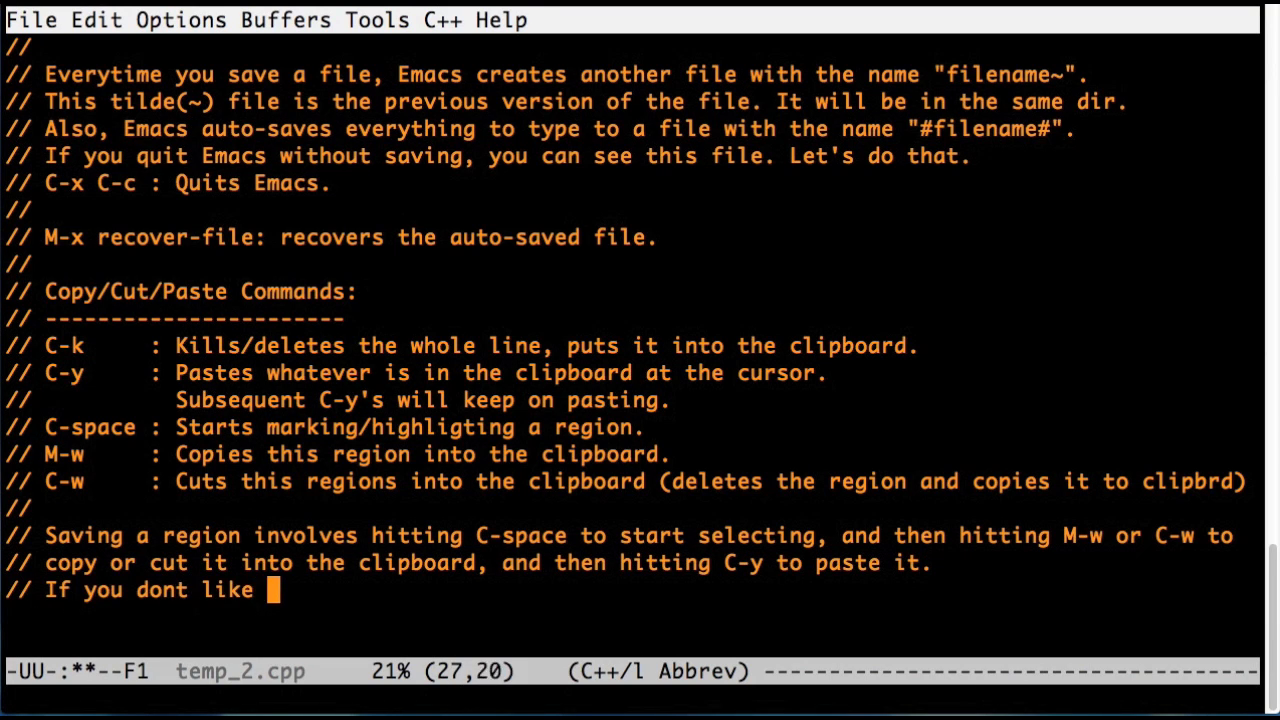
{"action": "type", "text": "the region you are selecting, hit C-g."}
{"action": "type", "text": "// C-g"}
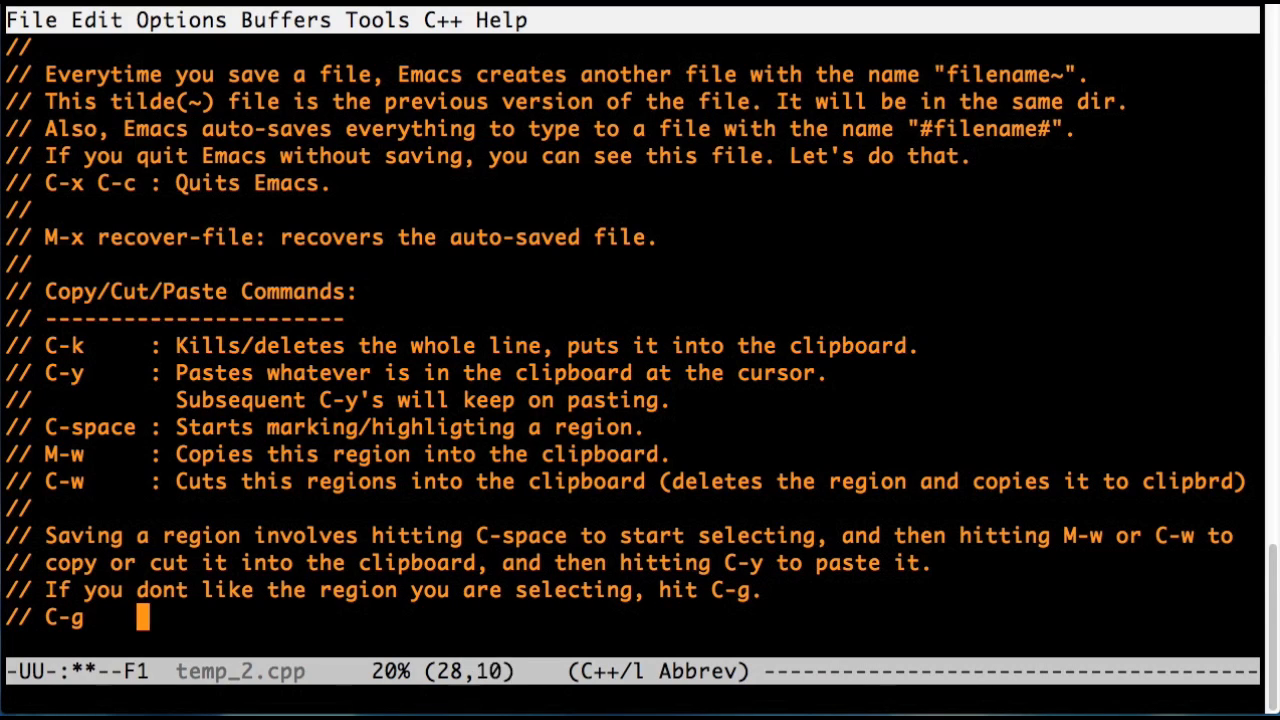
{"action": "type", "text": ": Always quites"}
{"action": "type", "text": "// M->     : End of bu"}
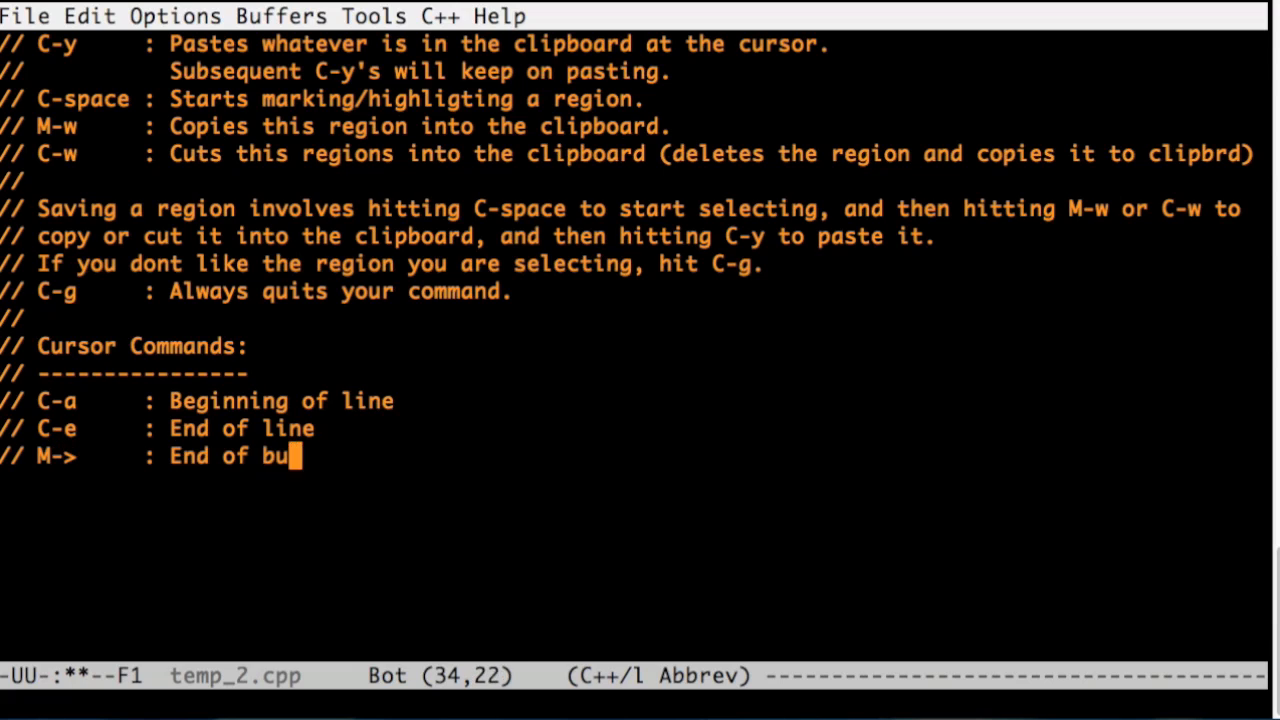
Finish the end-of-buffer and beginning-of-buffer lines, then try M-> to jump to the file's end
{"action": "type", "text": "ffer"}
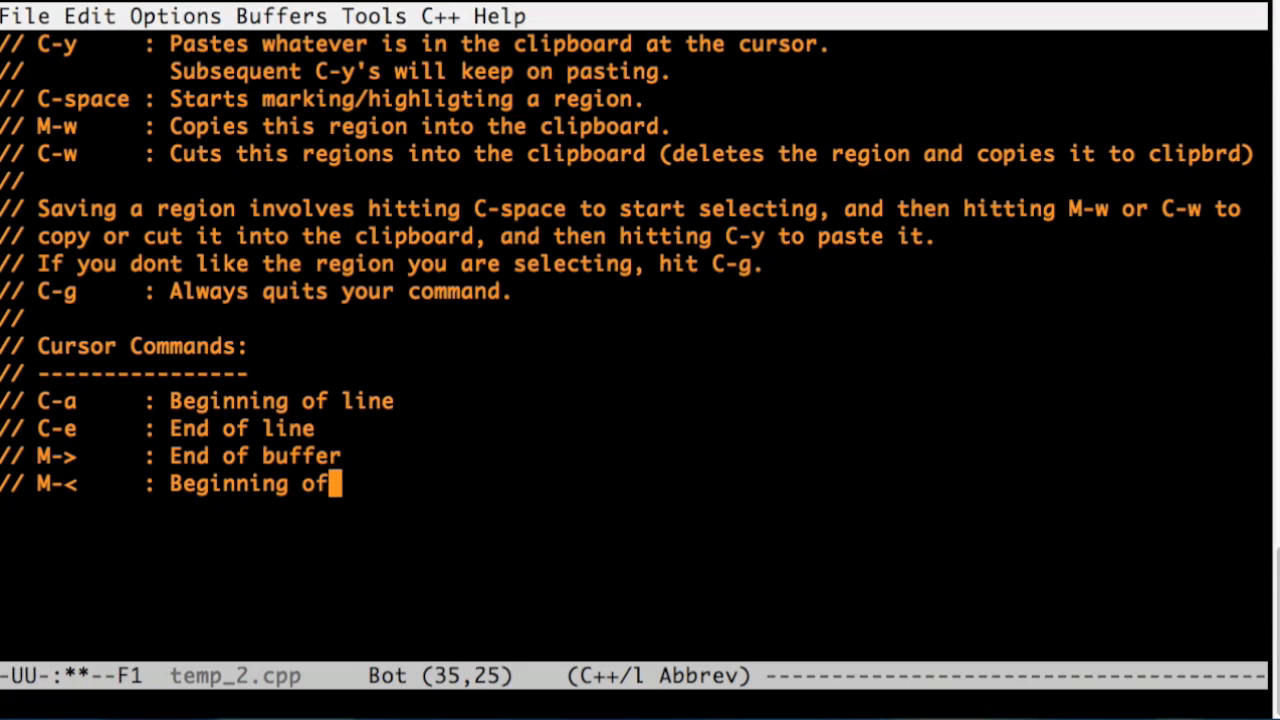
{"action": "type", "text": "buffer"}
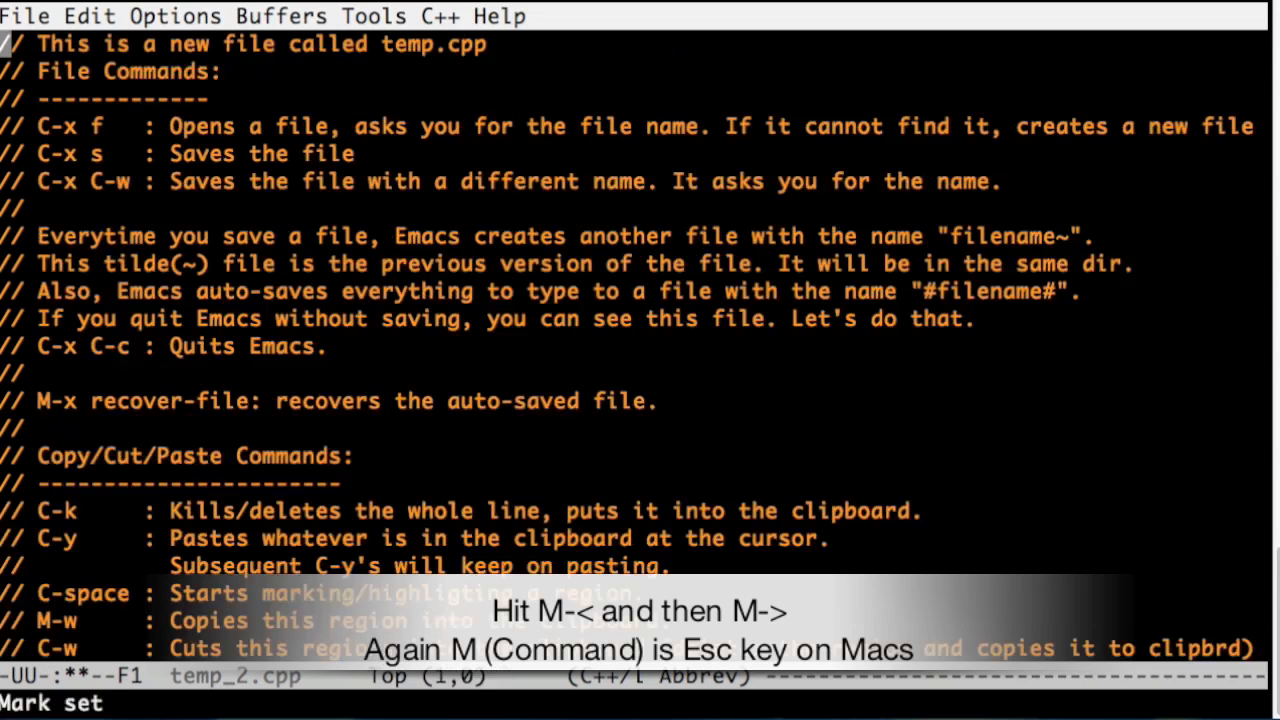
{"action": "key", "text": "M->"}
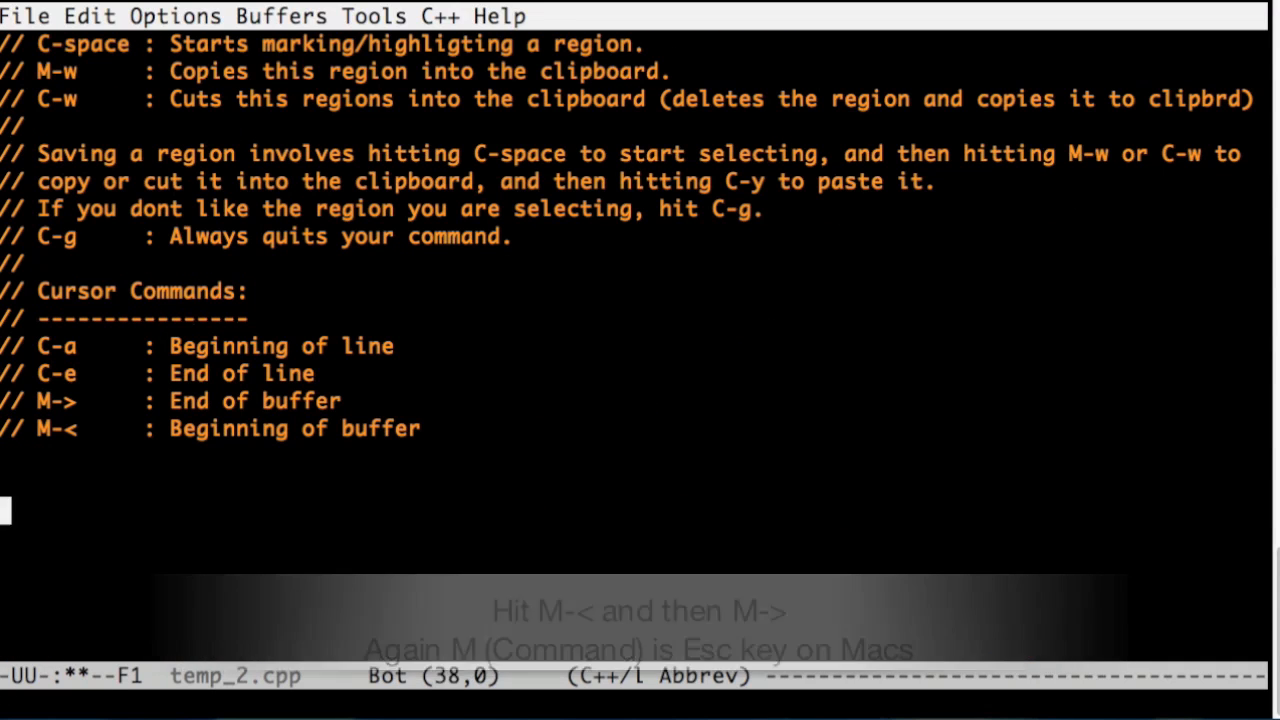
{"action": "left_click", "coordinate": [358, 428]}
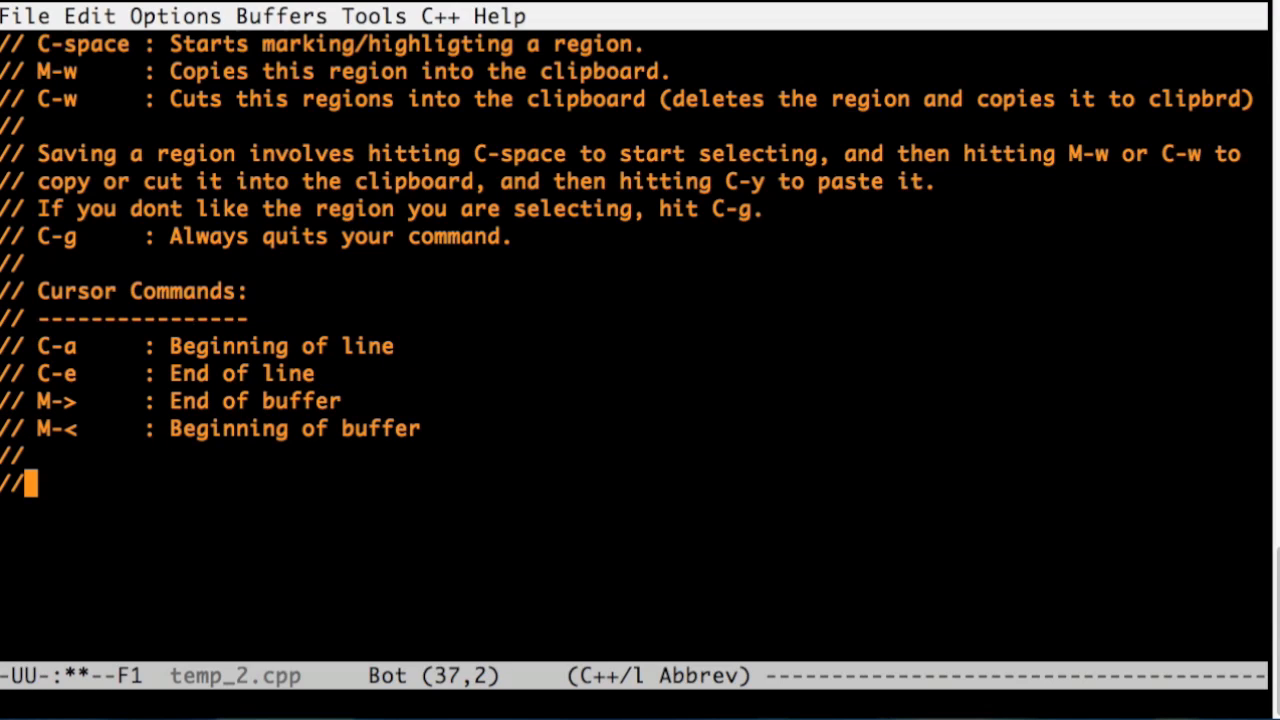
Note 'C-/ : Undo' and 'C-g C-/ : Redo', undo them with C-/, then retype the Undo line
{"action": "type", "text": "C-/"}
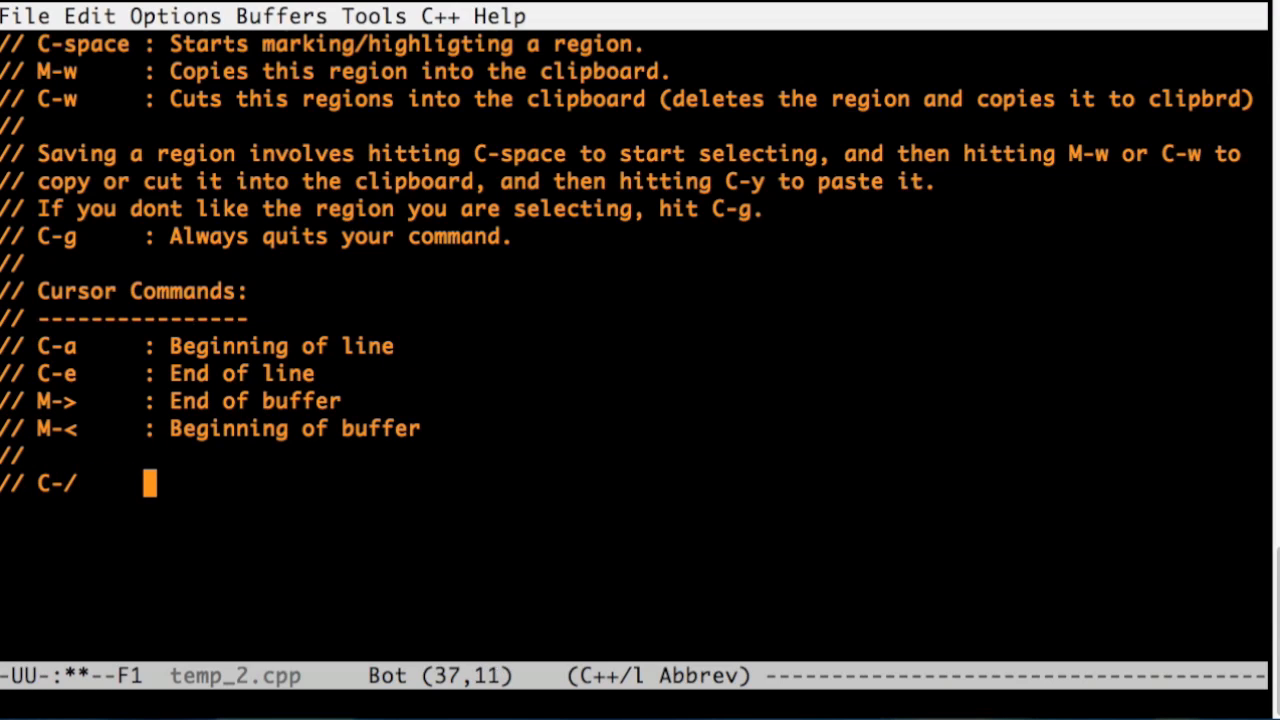
{"action": "type", "text": ": Undo"}
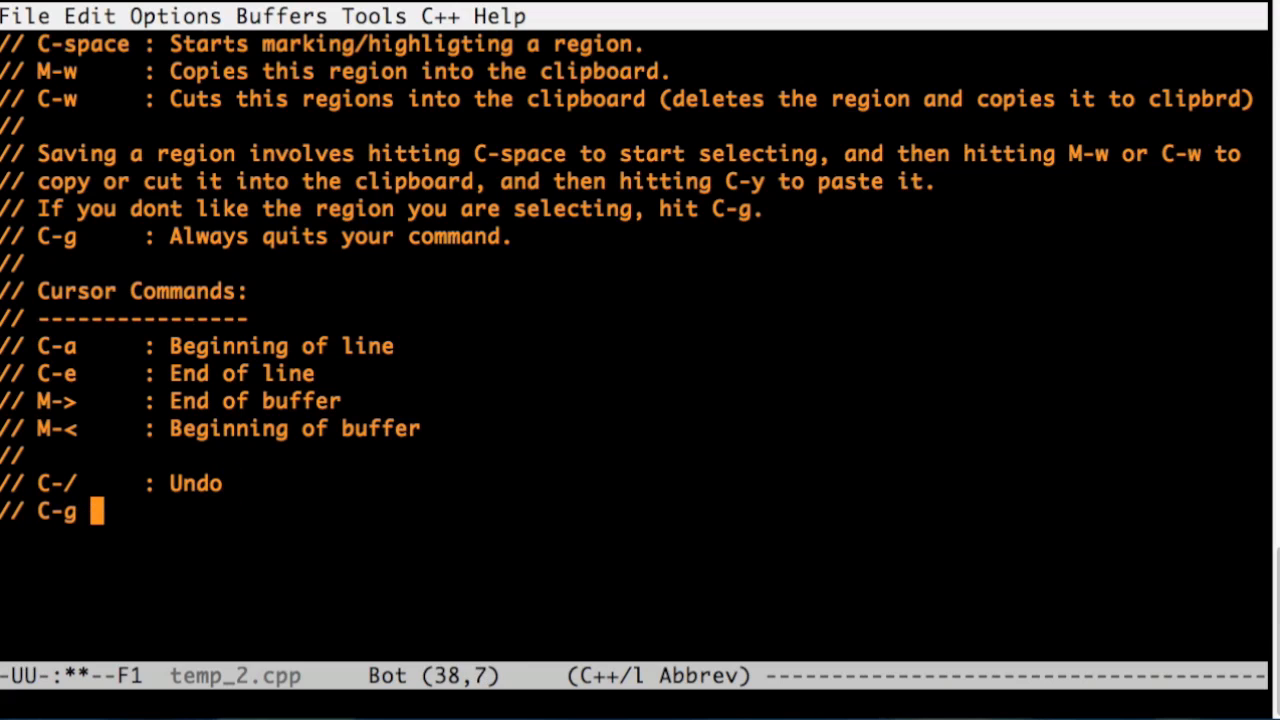
{"action": "type", "text": "C-/ : Redo"}
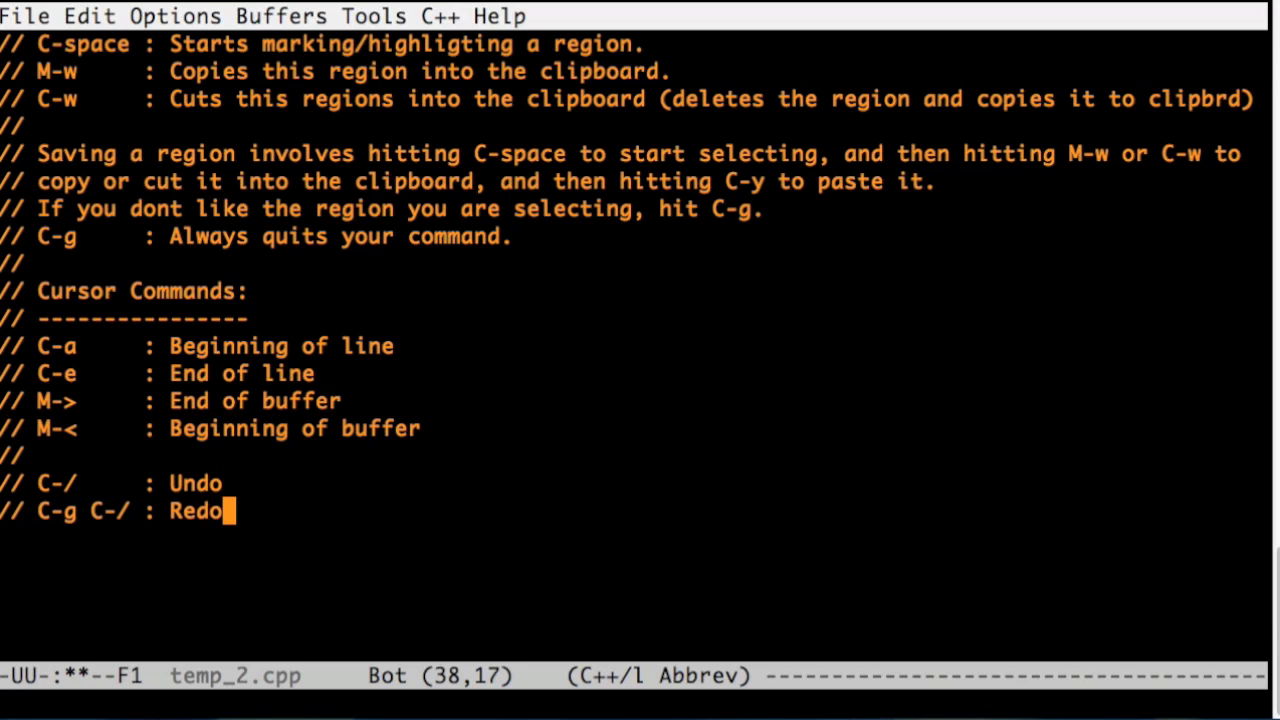
{"action": "key", "text": "C-/"}
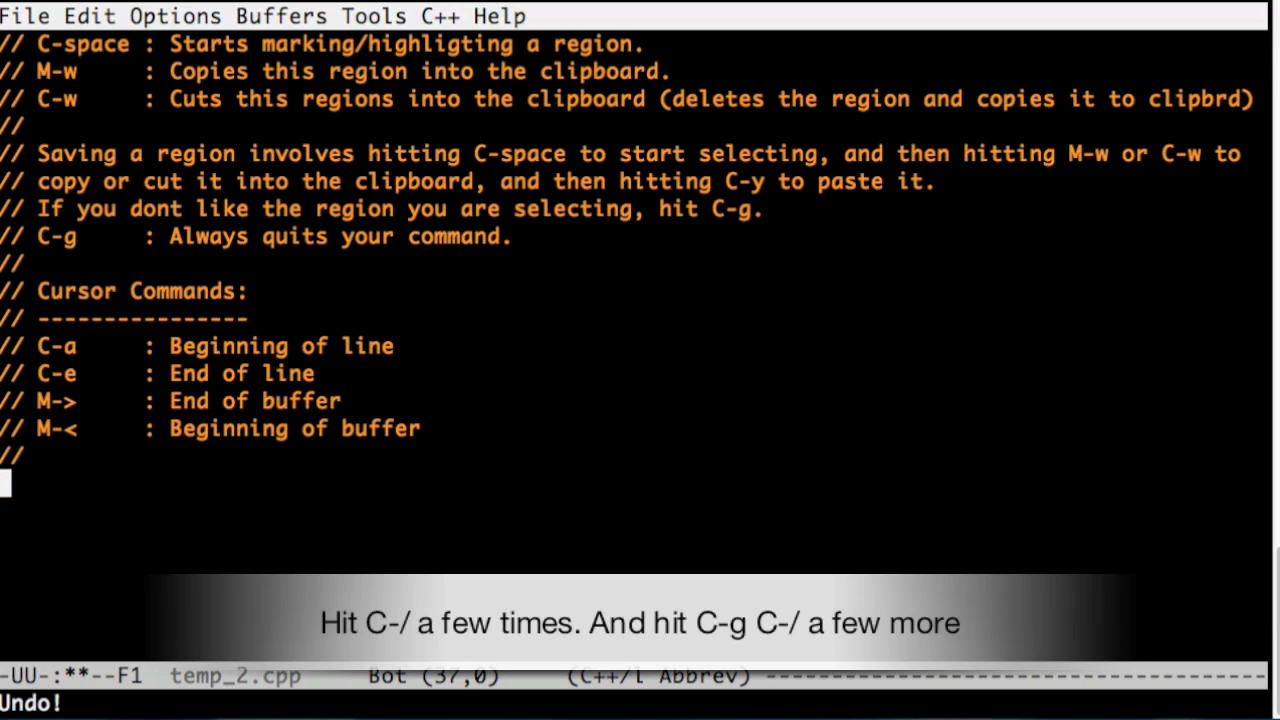
{"action": "type", "text": "// C-/     : Undo"}
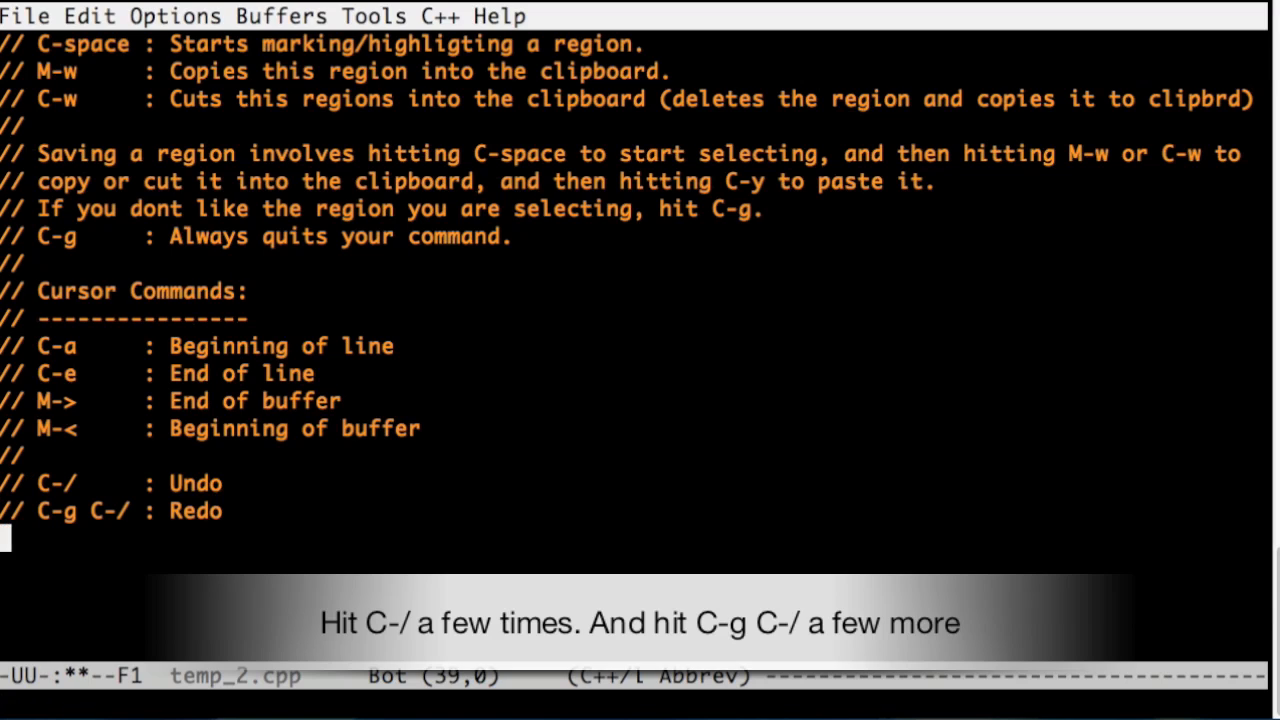